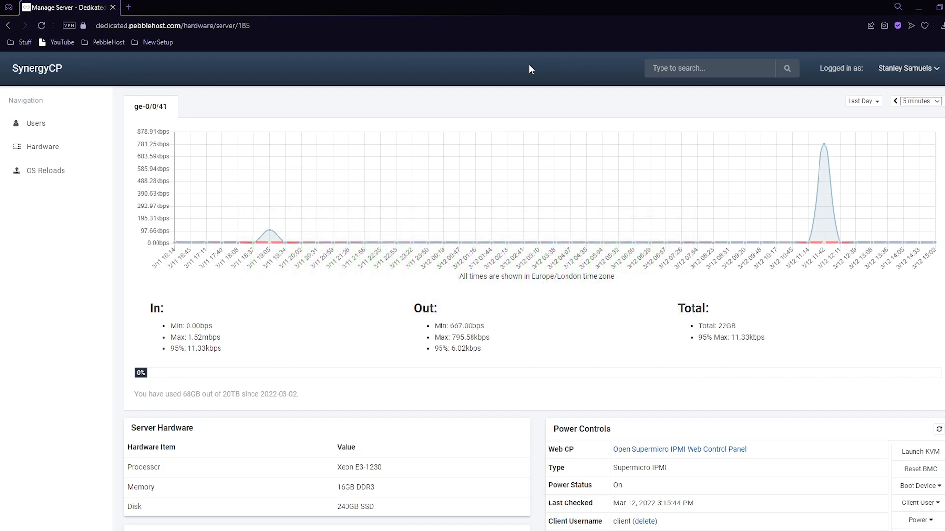
pyautogui.moveTo(605, 355)
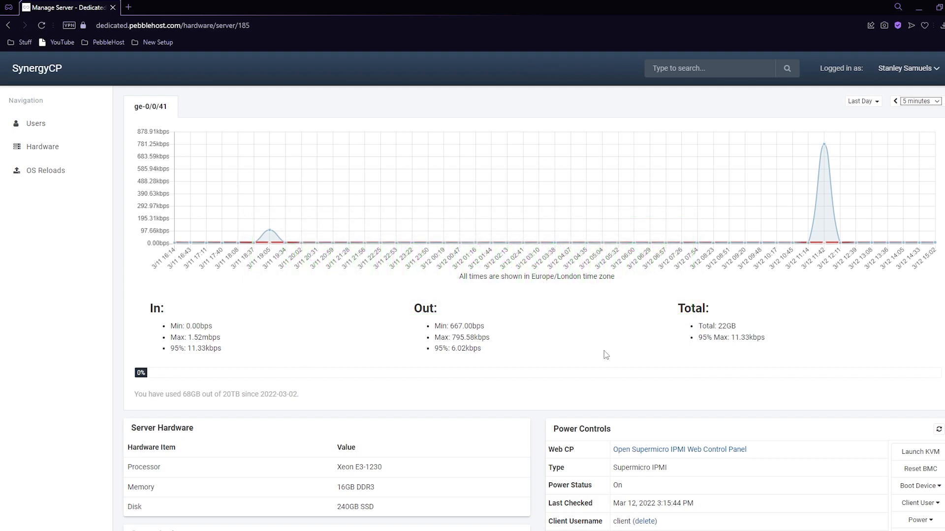
pyautogui.moveTo(510, 293)
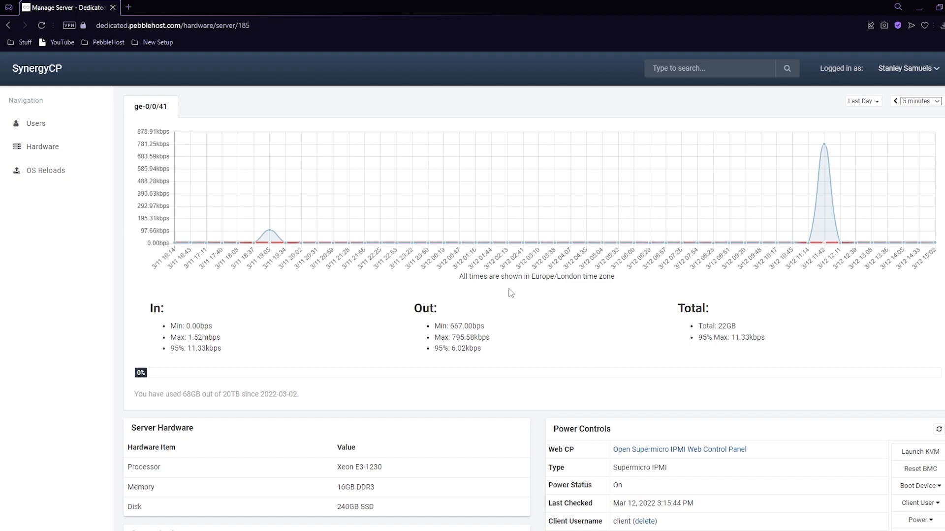
pyautogui.moveTo(610, 352)
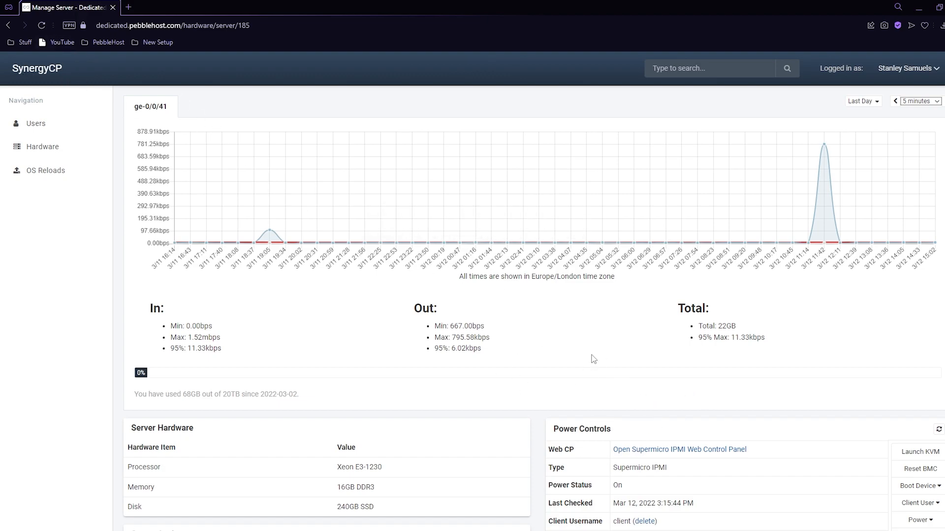
# Choose the Proxmox: Virtual Environment profile under Operating System Reload and start the reload
pyautogui.scroll(-3)
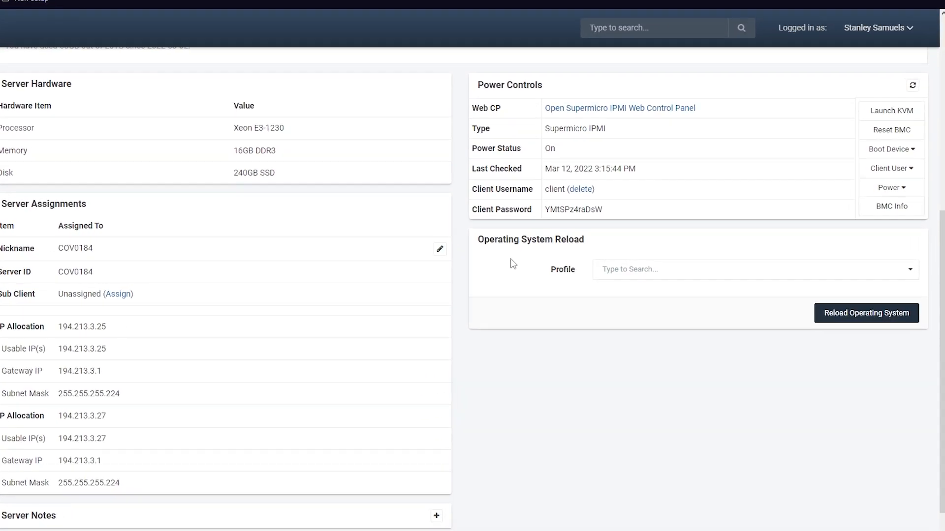
pyautogui.scroll(-3)
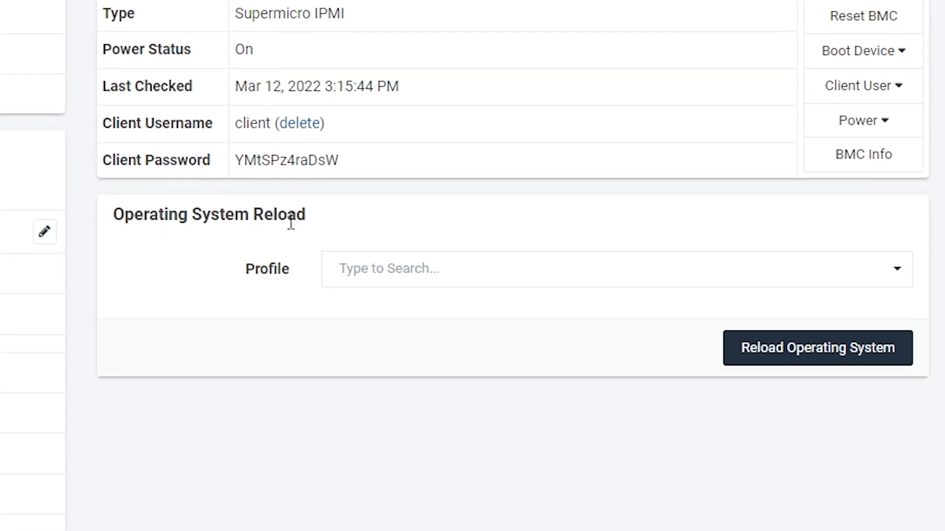
pyautogui.click(614, 268)
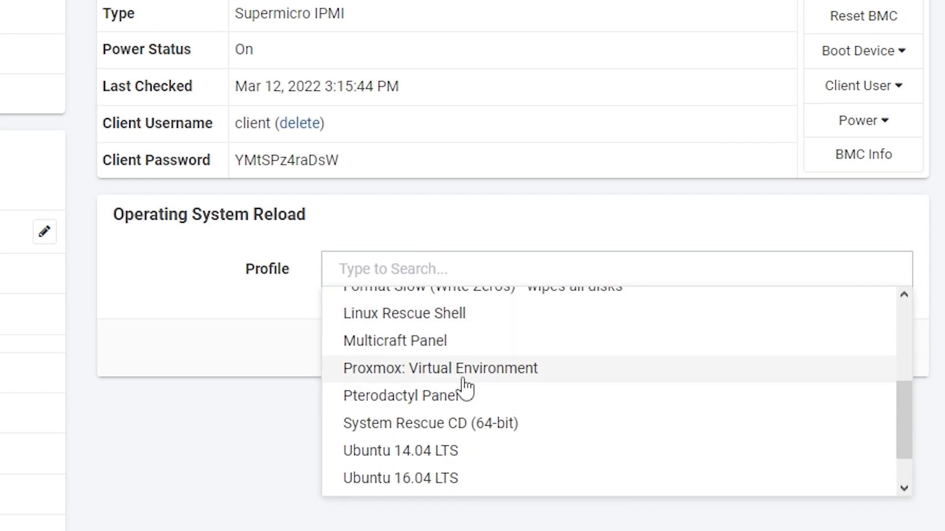
pyautogui.click(439, 368)
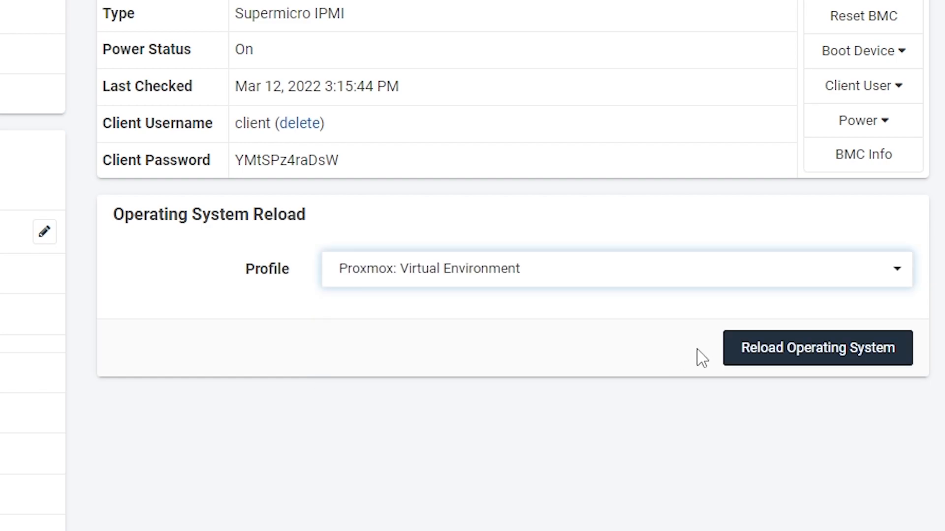
pyautogui.click(817, 347)
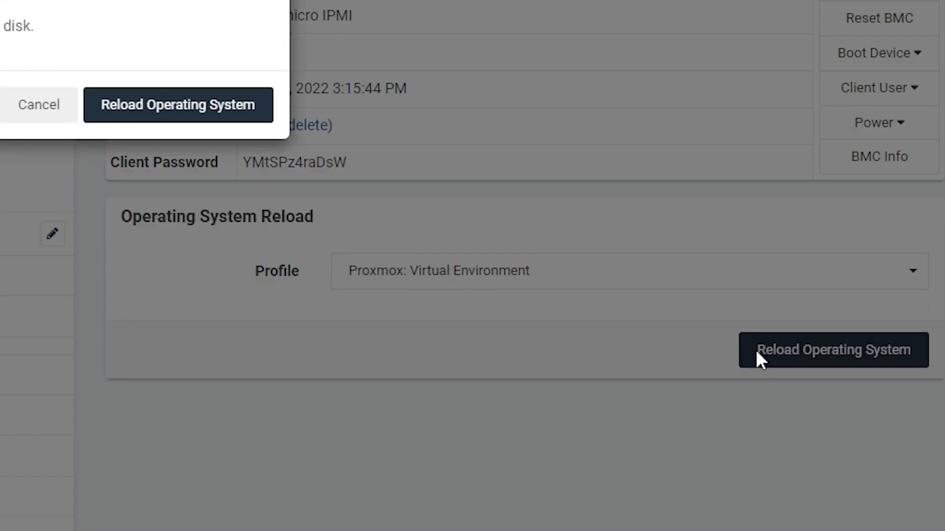
# Copy the generated root password, accept the disk-wipe warning and confirm the reload
pyautogui.click(833, 351)
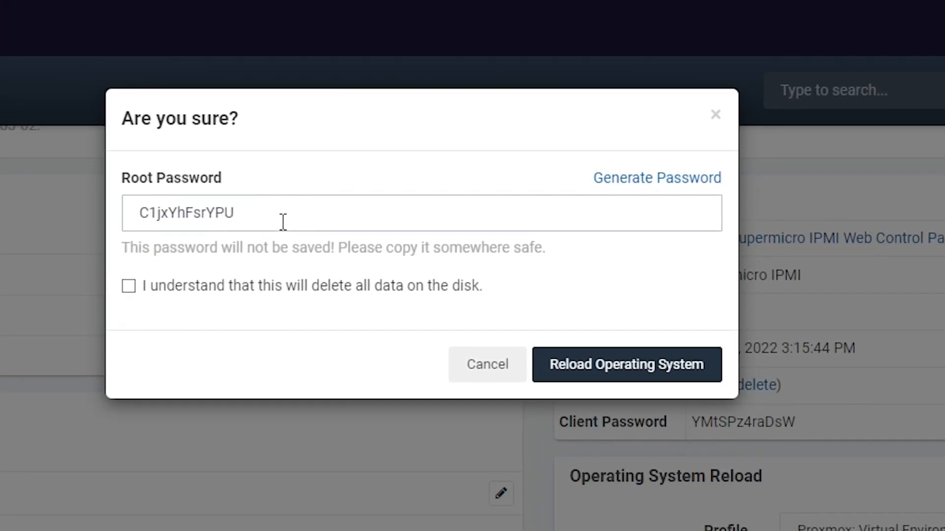
pyautogui.tripleClick(187, 213)
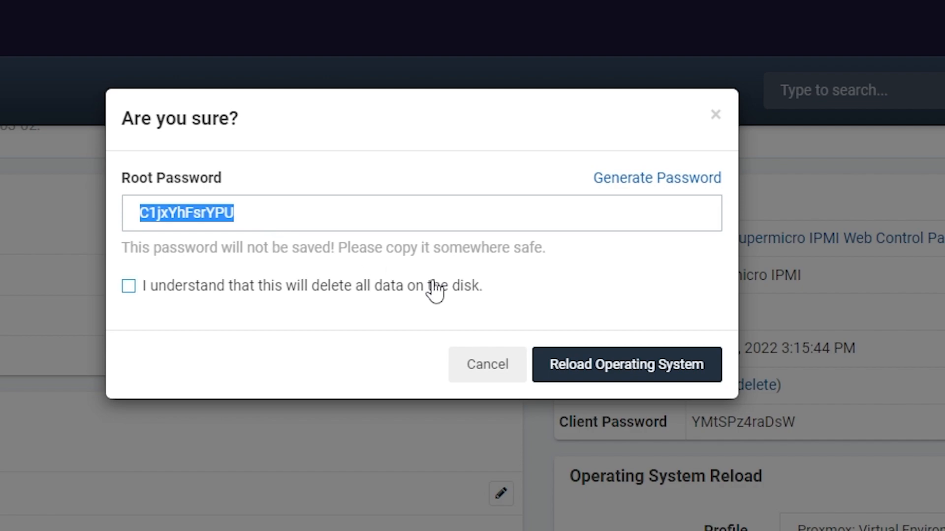
pyautogui.moveTo(144, 301)
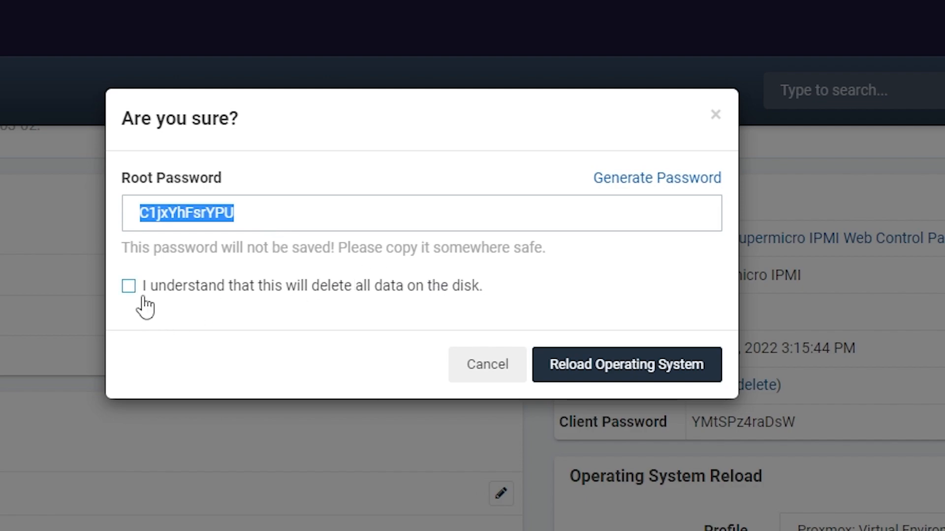
pyautogui.moveTo(355, 310)
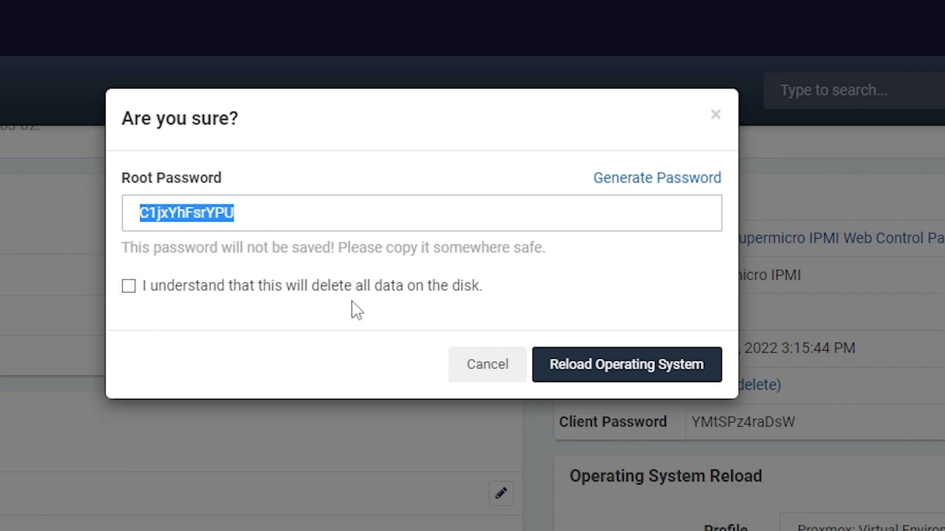
pyautogui.click(128, 285)
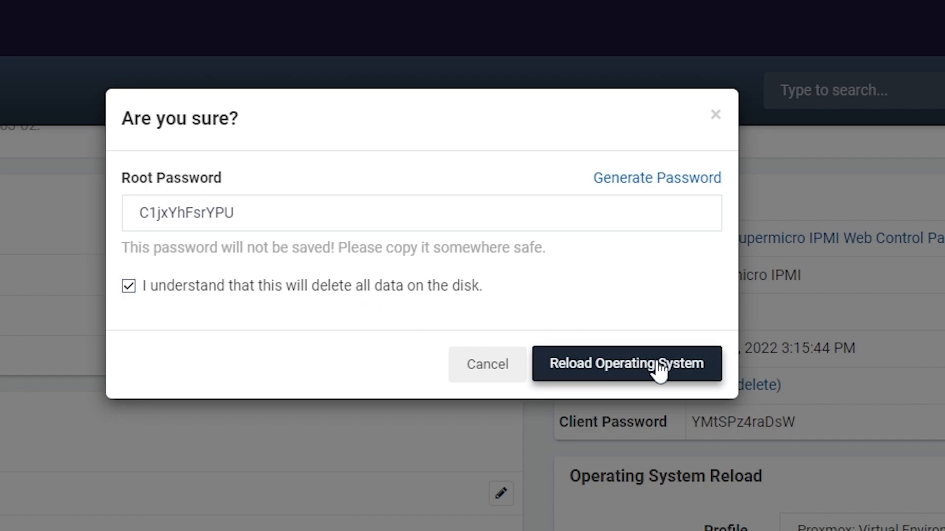
pyautogui.click(626, 363)
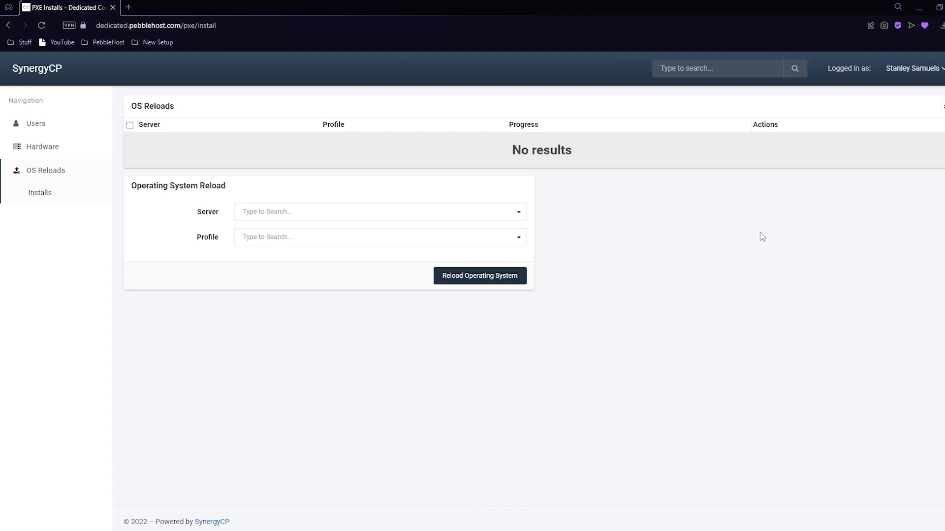
pyautogui.moveTo(189, 19)
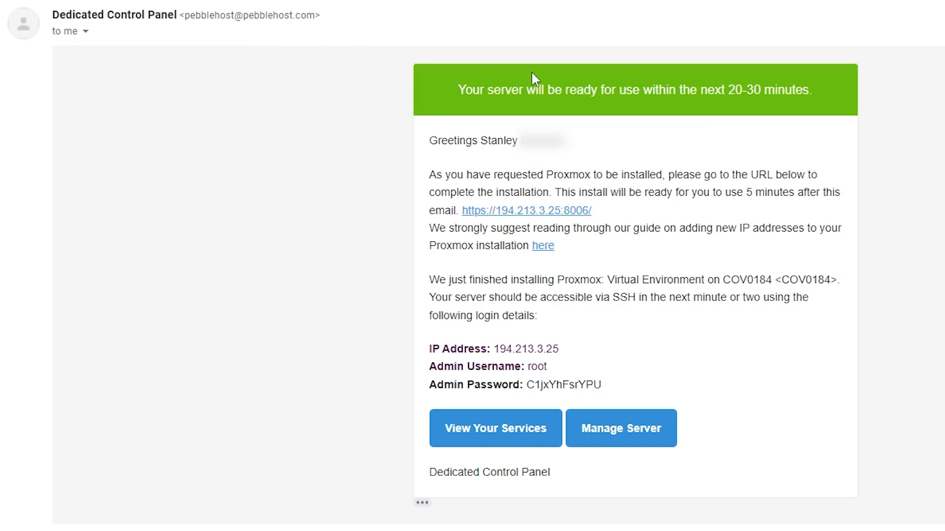
pyautogui.moveTo(738, 116)
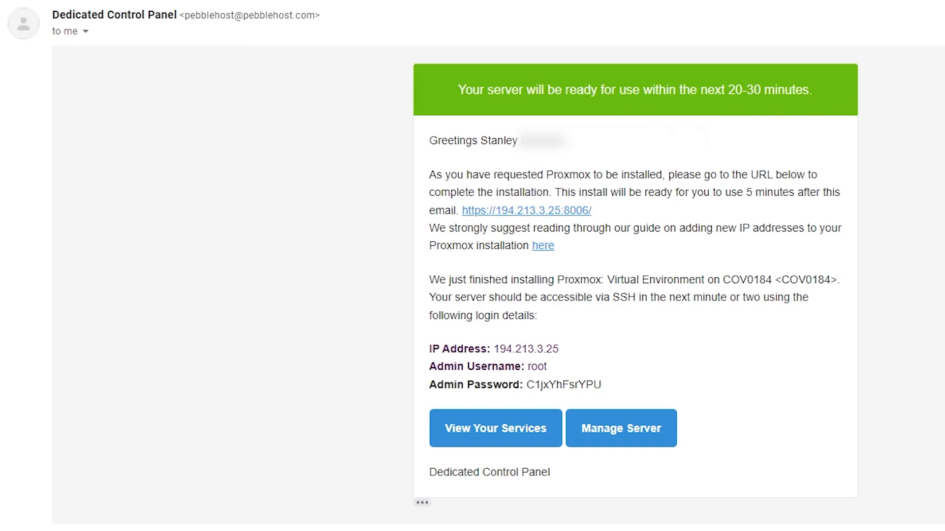
pyautogui.moveTo(800, 305)
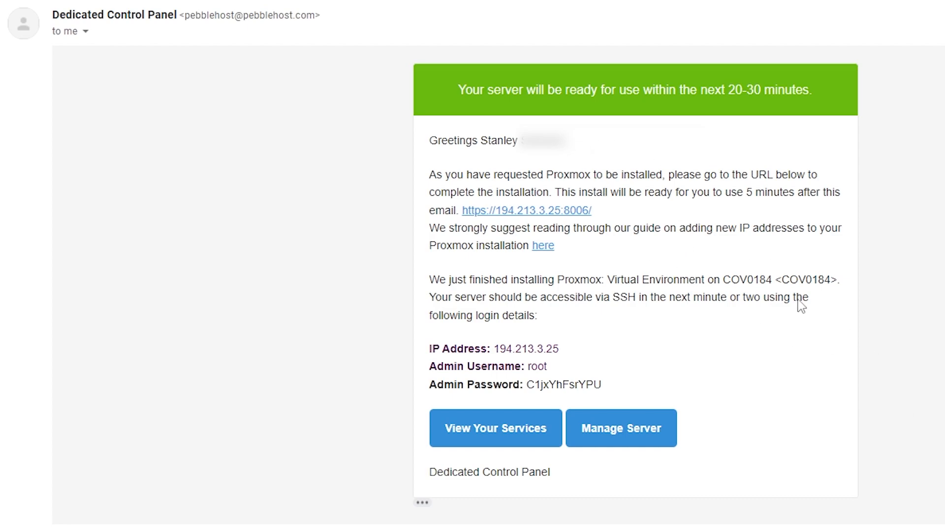
pyautogui.moveTo(579, 216)
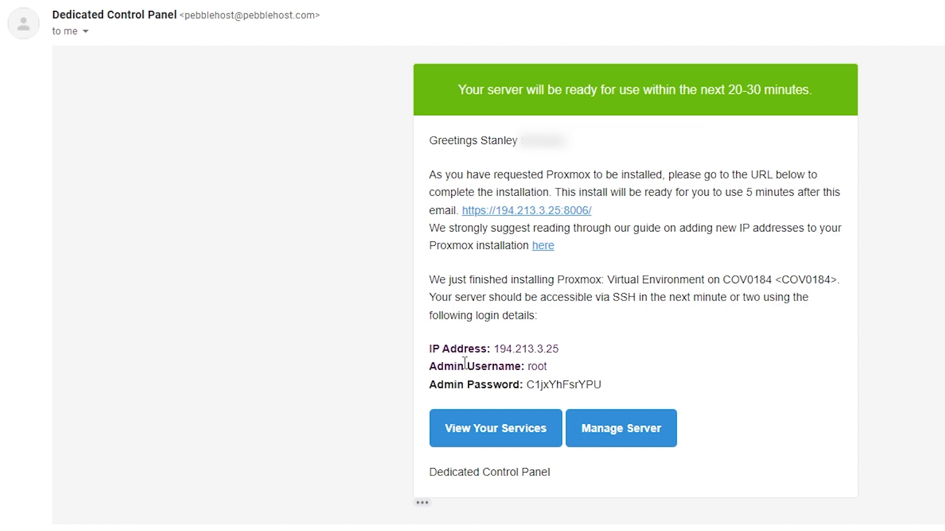
pyautogui.doubleClick(534, 366)
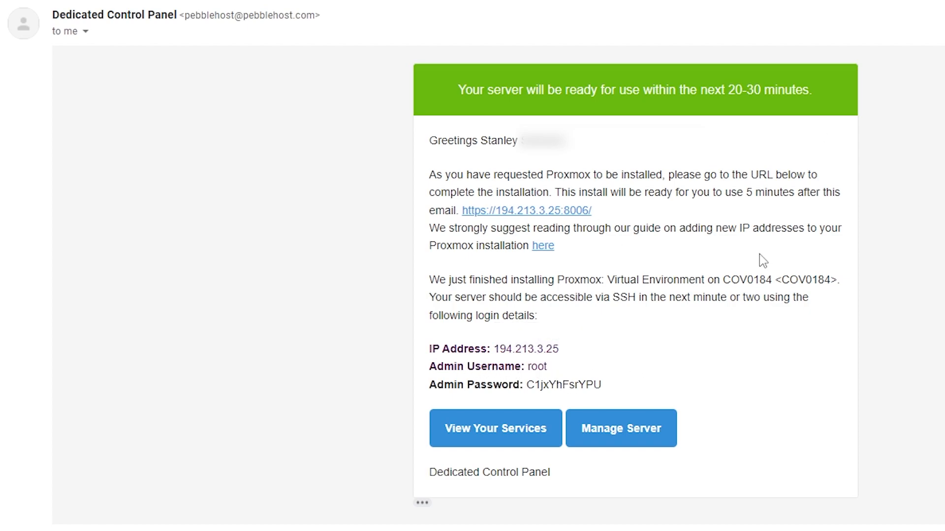
pyautogui.moveTo(533, 221)
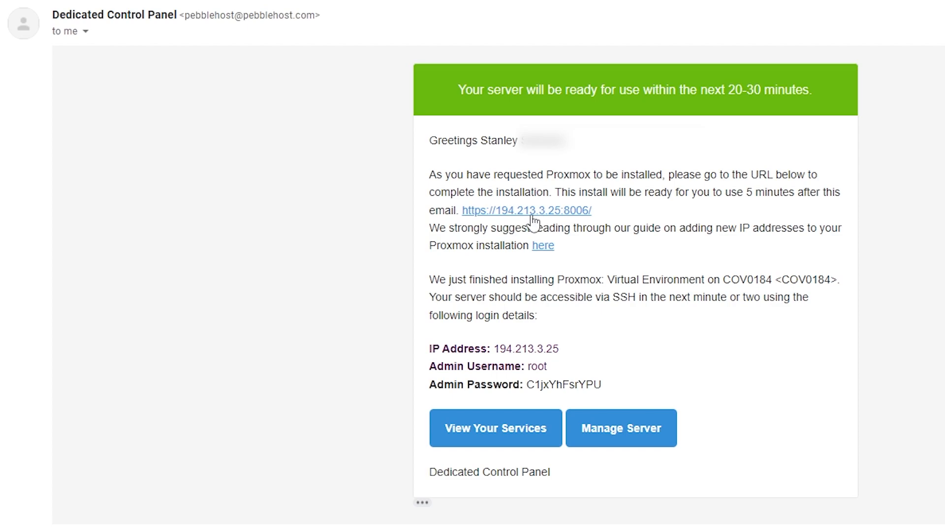
pyautogui.click(526, 210)
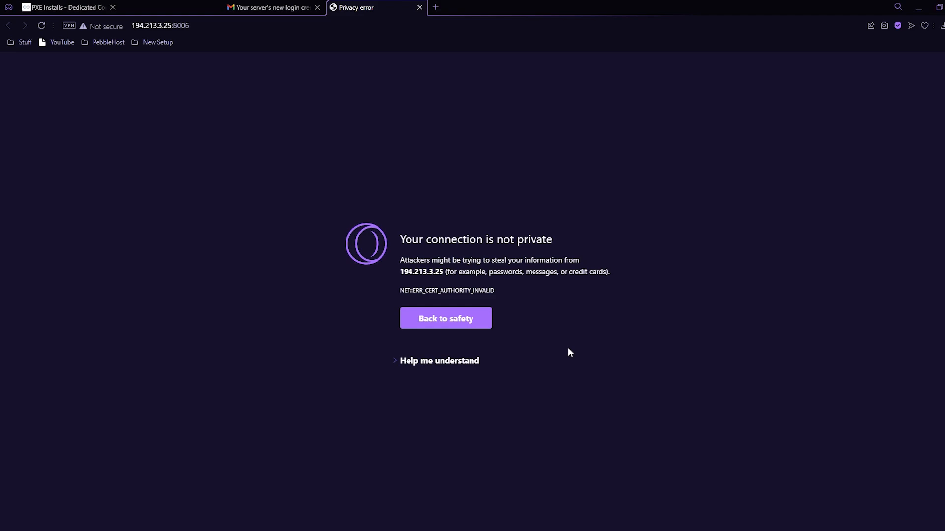
pyautogui.moveTo(430, 367)
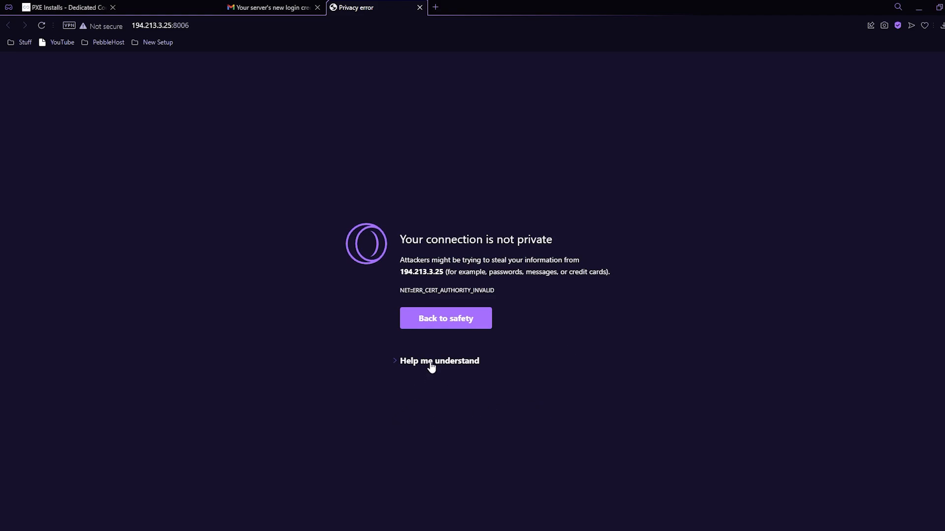
# Bypass the certificate warning and proceed to 194.213.3.25 (unsafe)
pyautogui.click(438, 360)
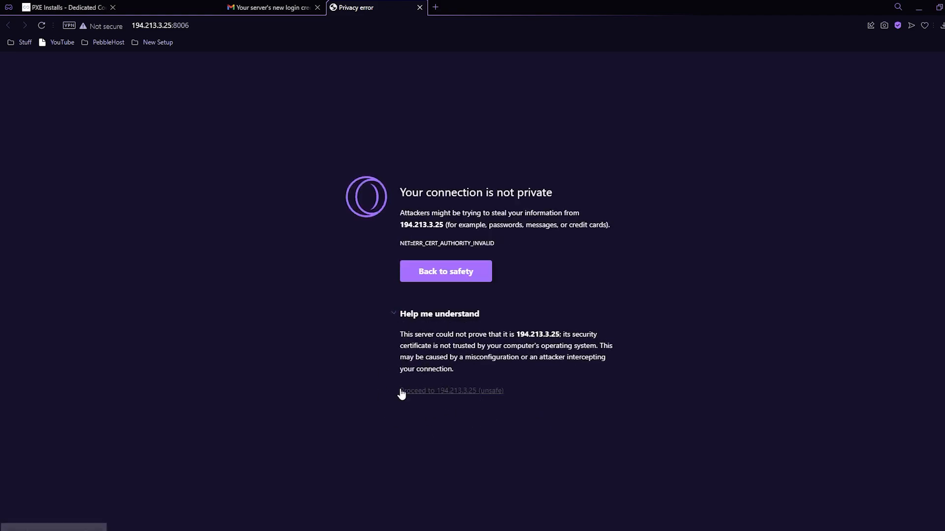
pyautogui.click(450, 391)
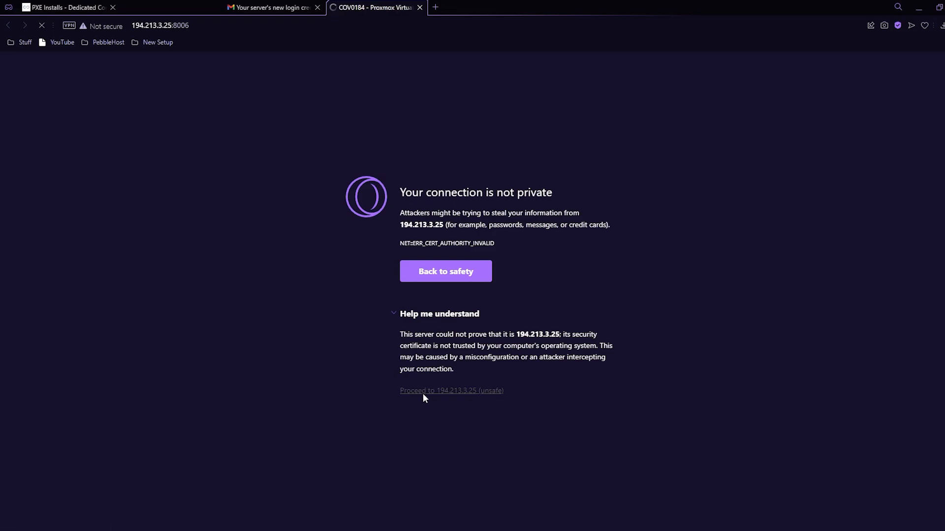
pyautogui.click(451, 390)
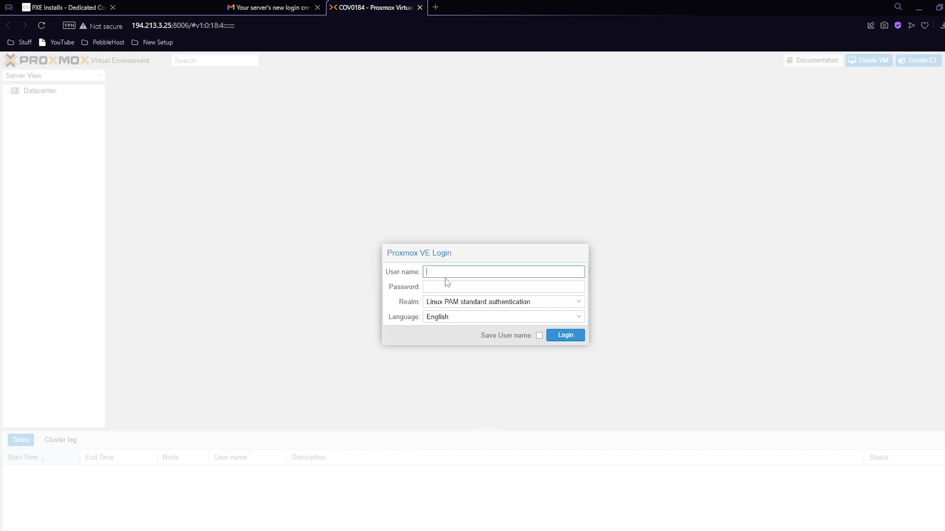
# Log in to Proxmox VE as root and dismiss the No valid subscription notice
pyautogui.click(272, 7)
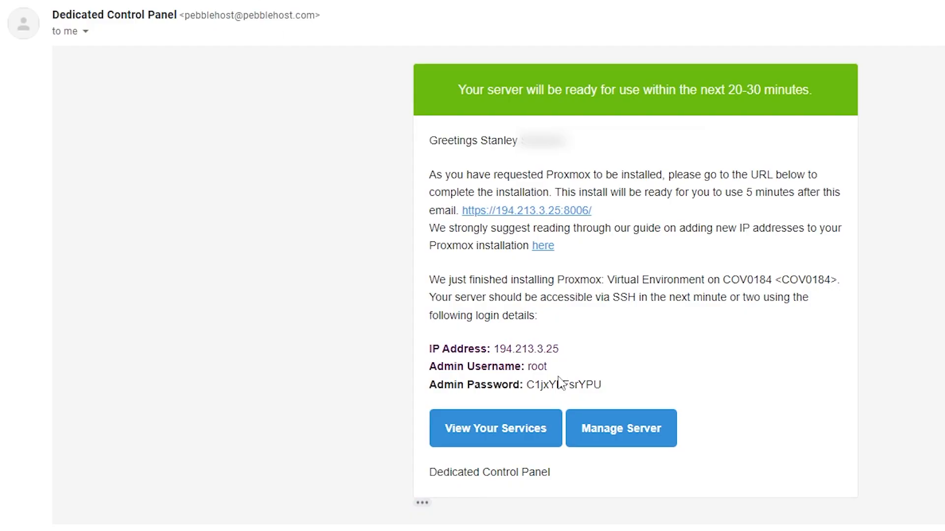
pyautogui.moveTo(531, 378)
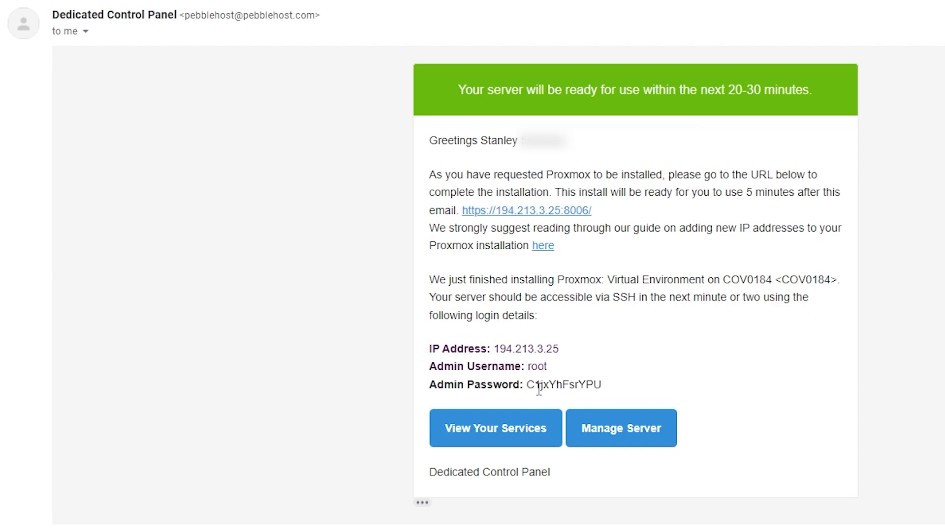
pyautogui.click(526, 210)
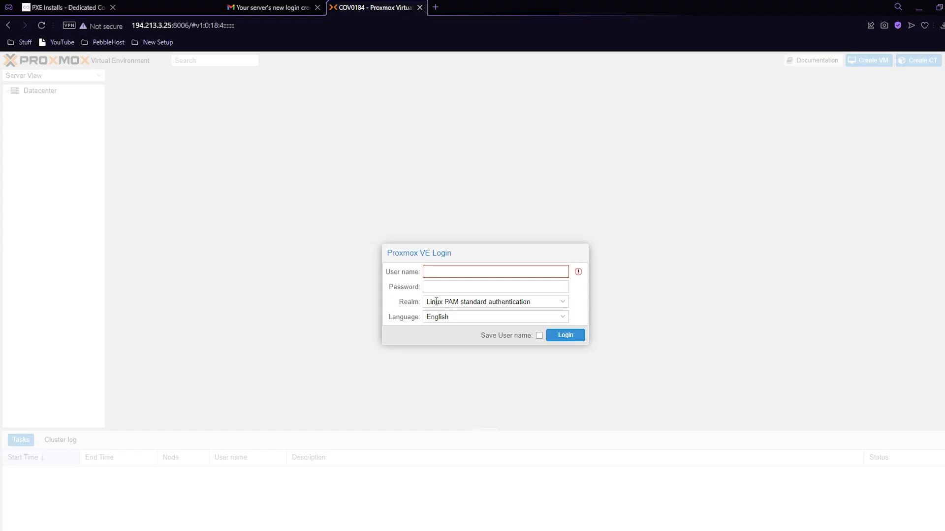
pyautogui.write('root')
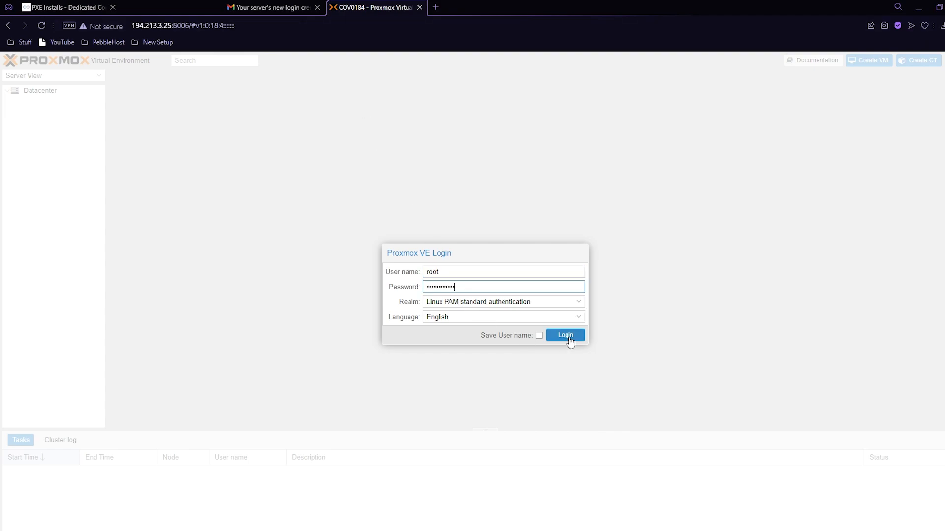
pyautogui.click(563, 335)
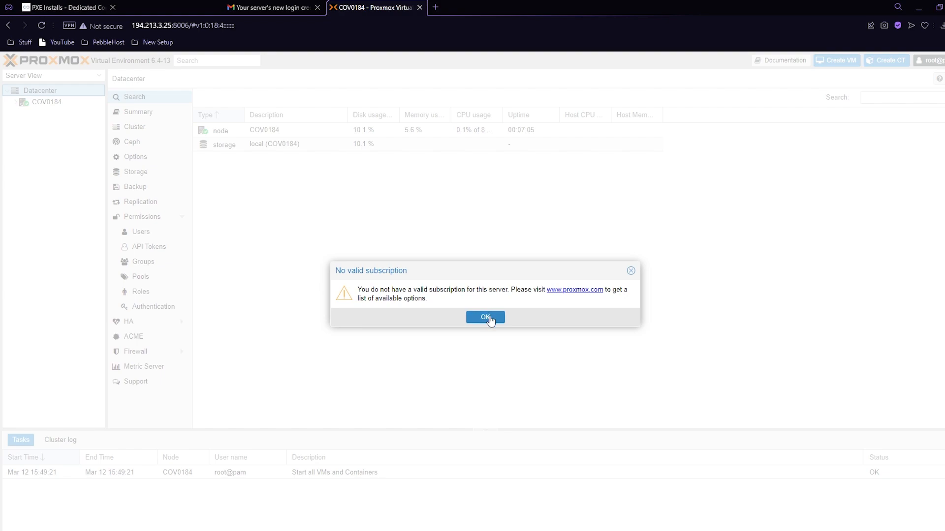
pyautogui.click(485, 318)
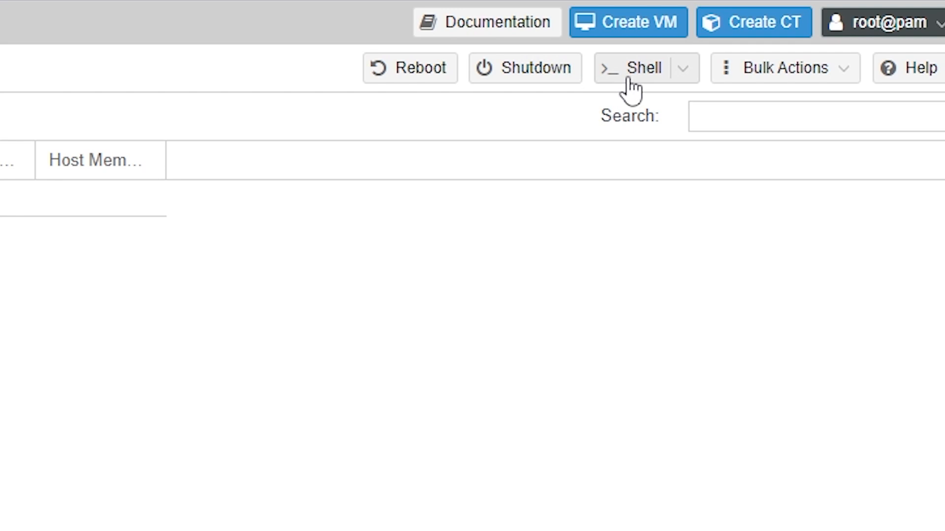
# Run nano /etc/network/interfaces in the host node's shell
pyautogui.click(629, 68)
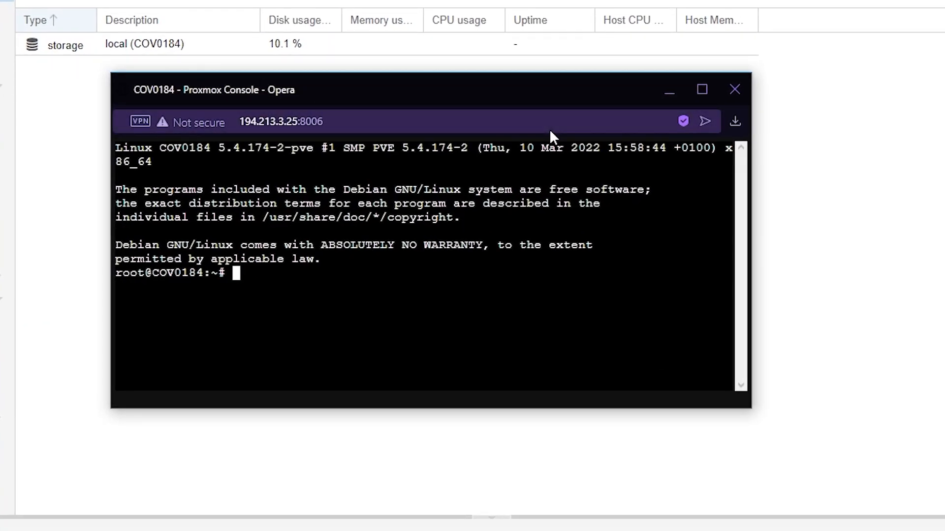
pyautogui.write('nano')
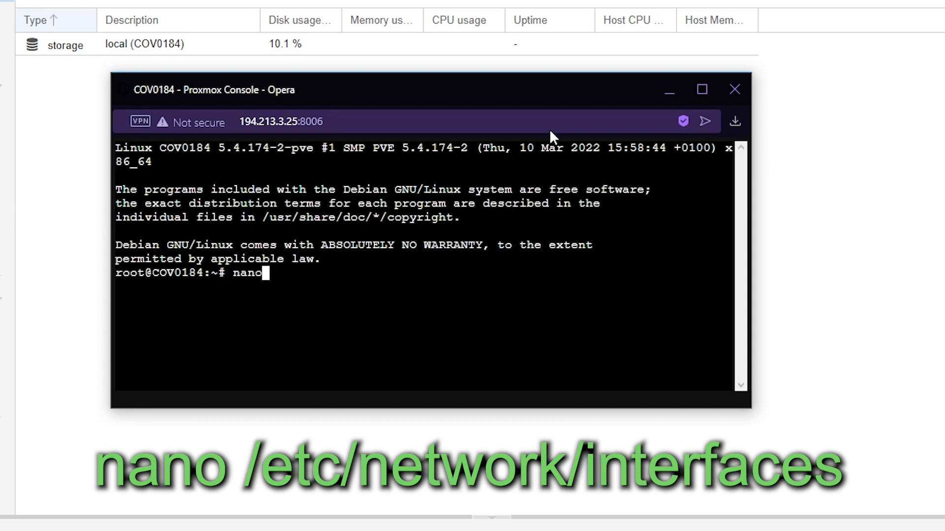
pyautogui.write('/')
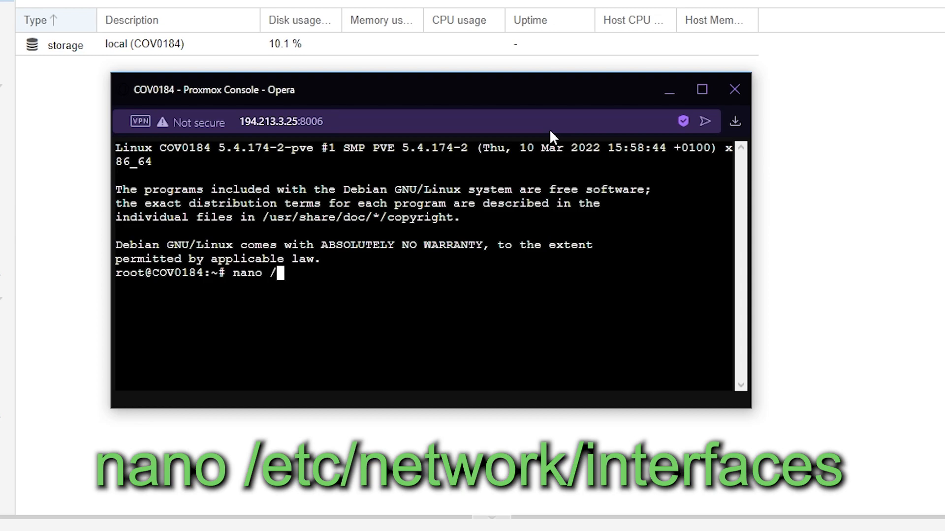
pyautogui.write('etc')
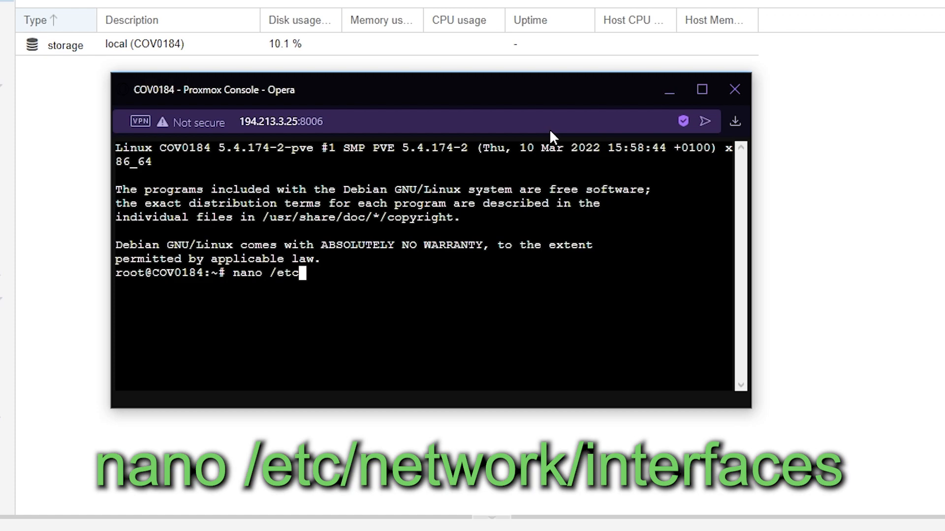
pyautogui.write('/neto')
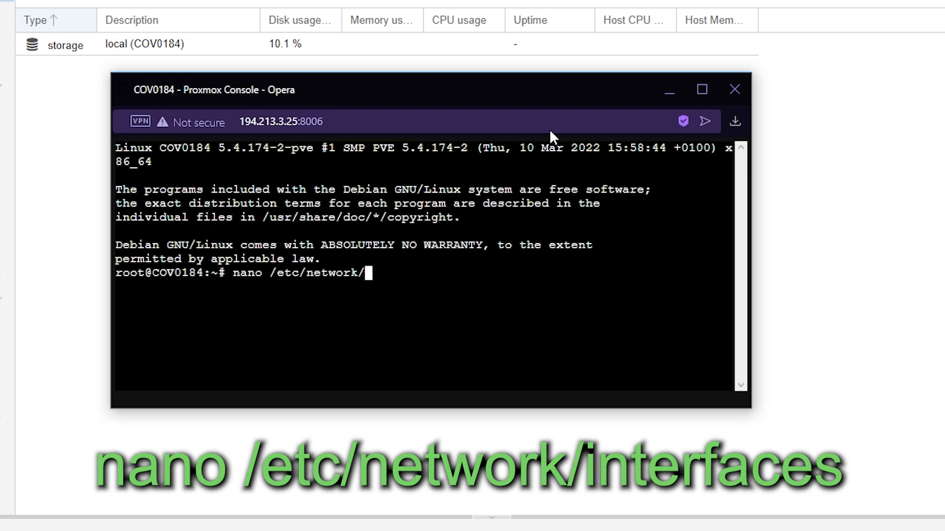
pyautogui.write('interface')
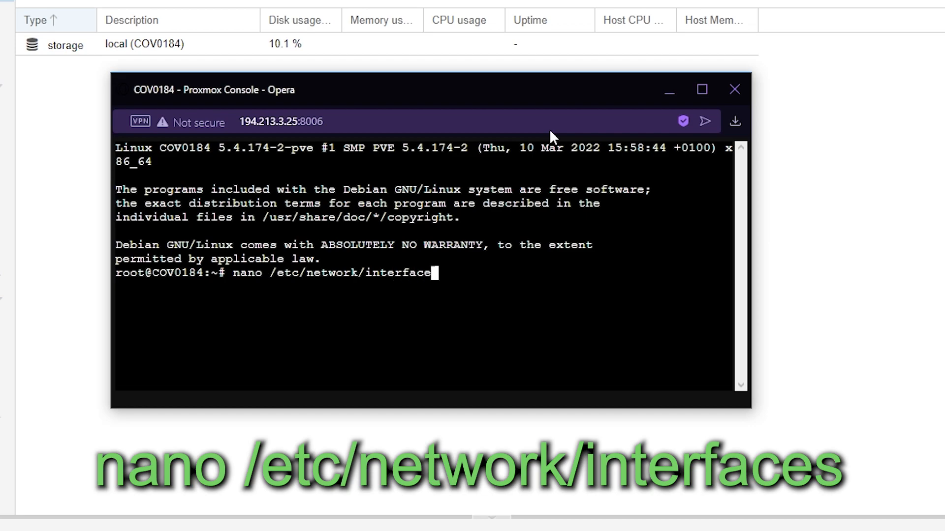
pyautogui.press('Enter')
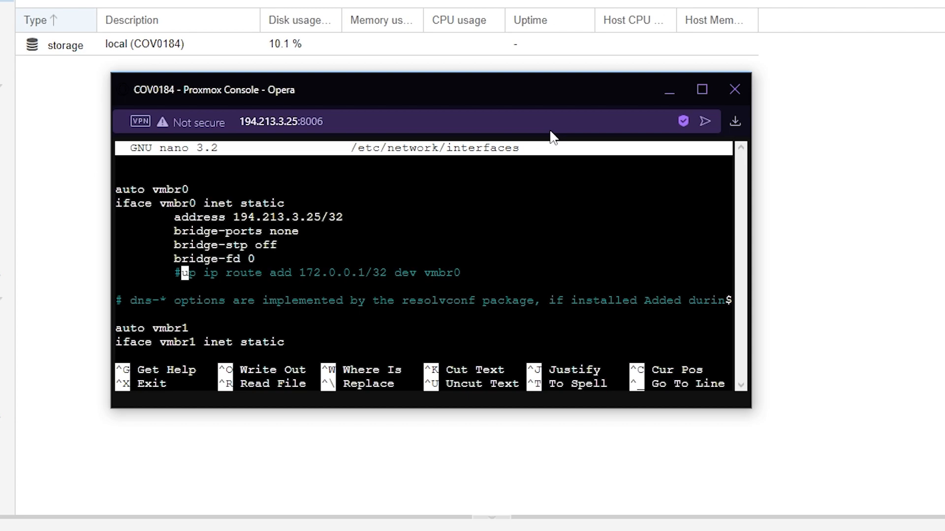
# Uncomment the vmbr0 route line and erase its old 172.0.0.1 address
pyautogui.scroll(-3)
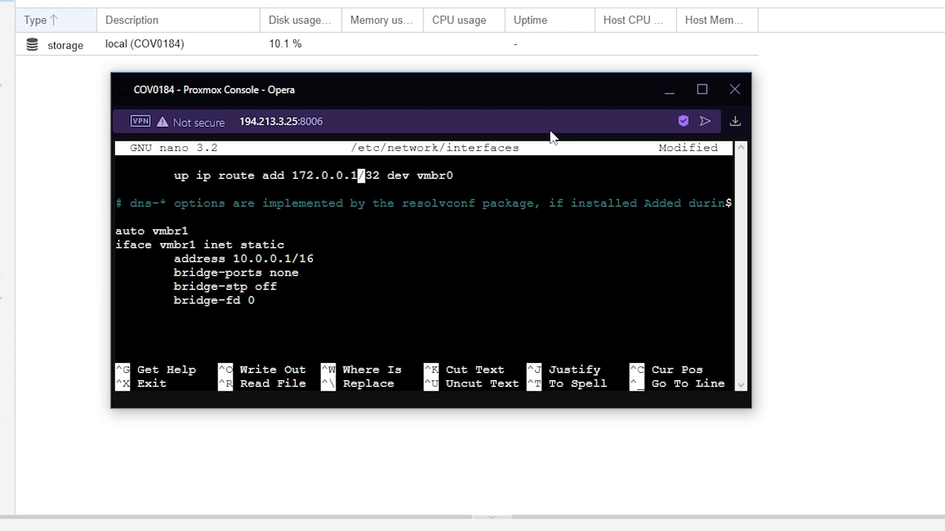
pyautogui.press('Backspace')
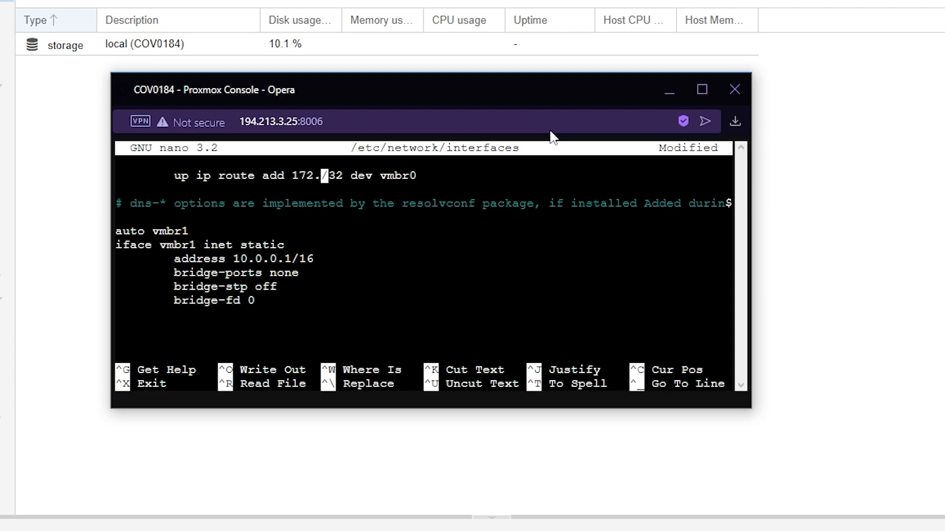
pyautogui.press('BackSpace')
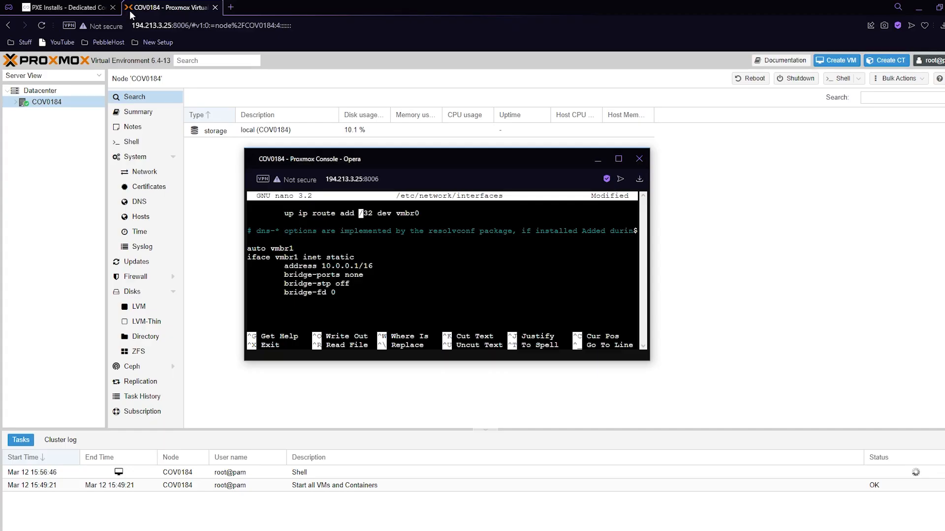
# Check the secondary IP in SynergyCP, set the vmbr0 route to 194.213.3.27 and save the file
pyautogui.click(60, 7)
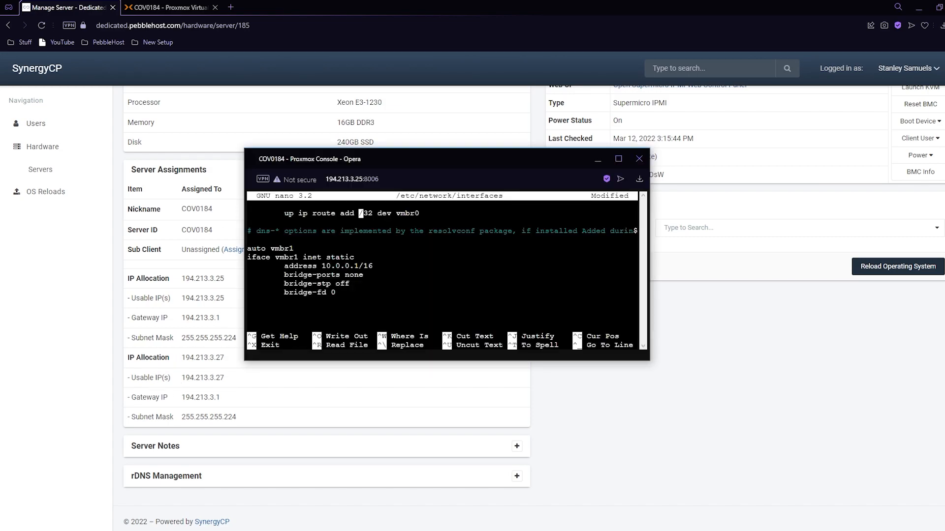
pyautogui.moveTo(309, 159); pyautogui.dragTo(437, 165)
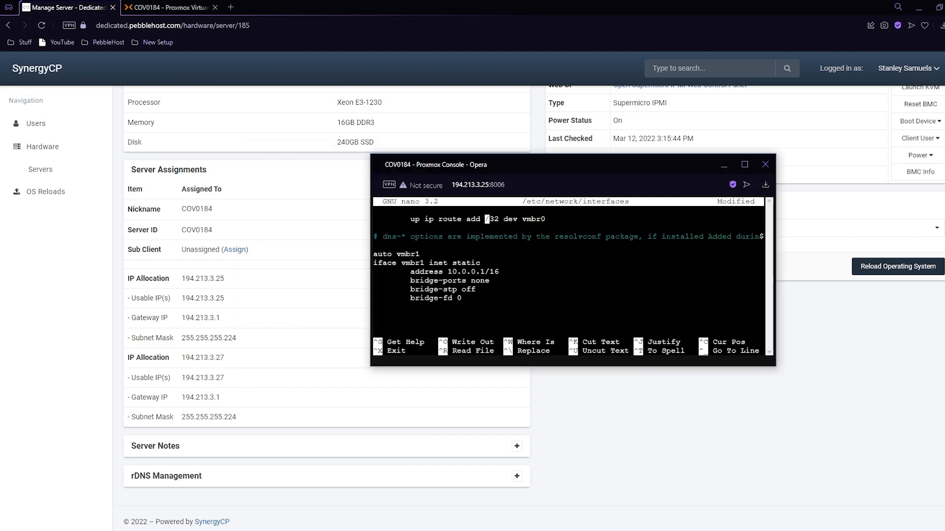
pyautogui.write('1')
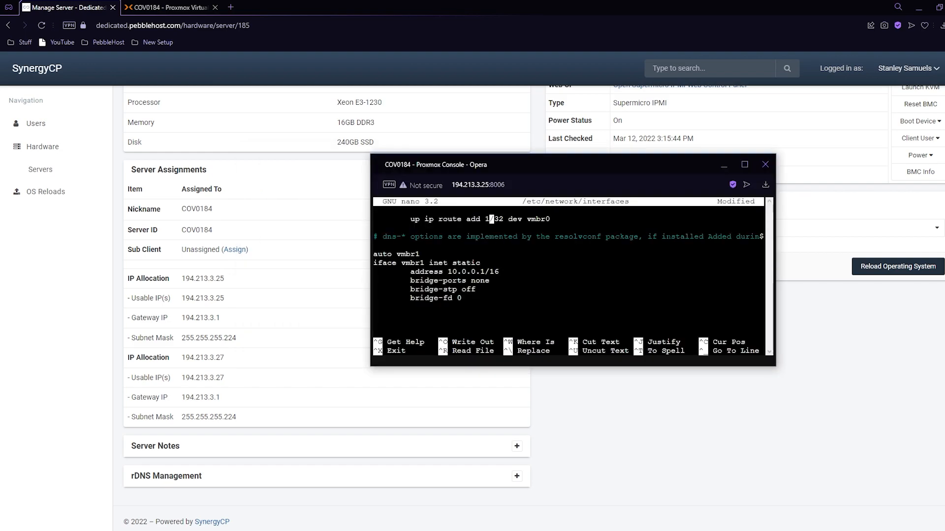
pyautogui.write('94.213.3.27')
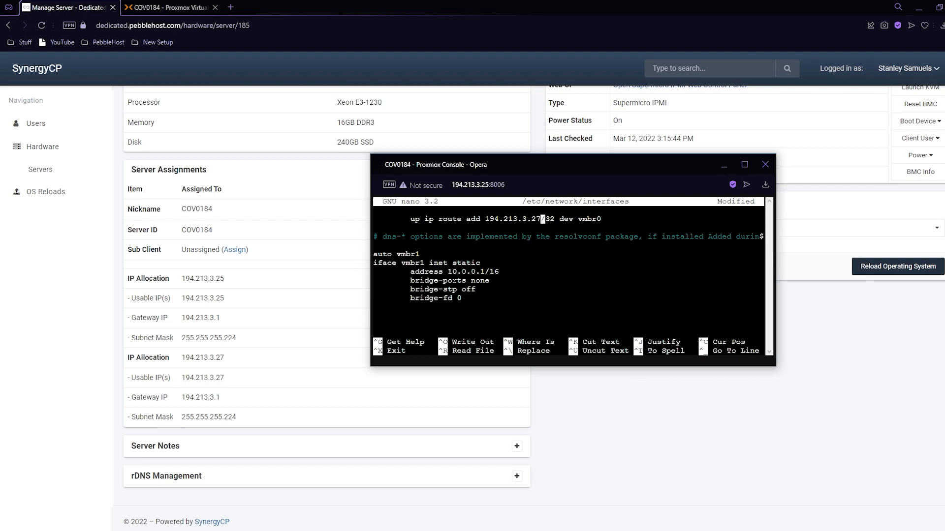
pyautogui.press('ctrl+x')
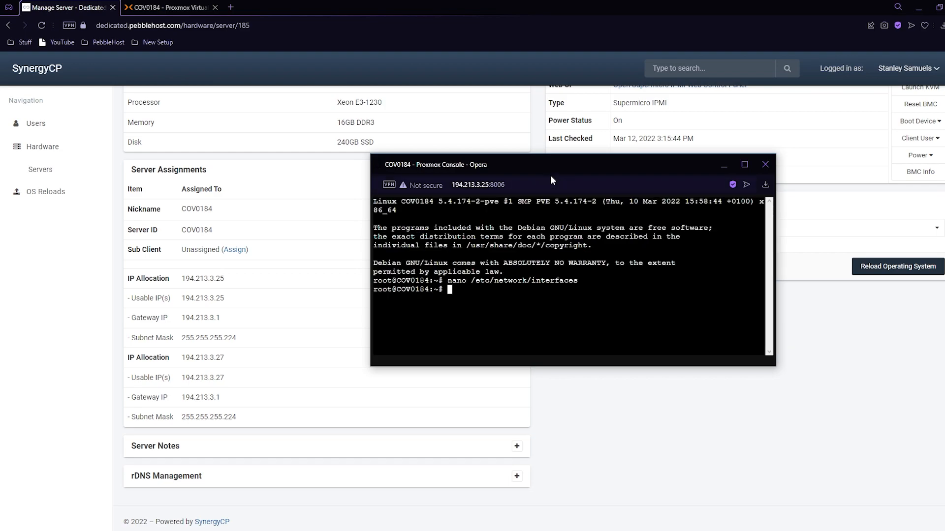
# Close the node console and confirm leaving the page
pyautogui.click(766, 164)
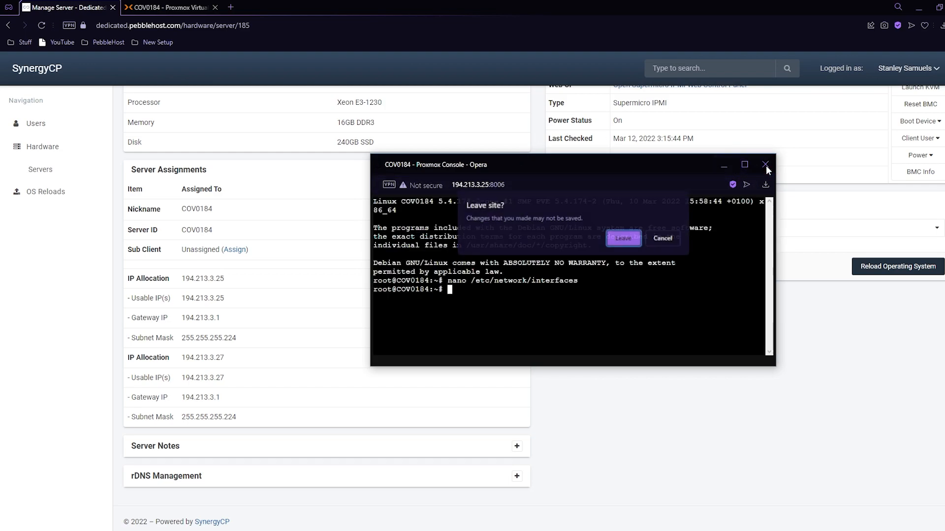
pyautogui.click(623, 238)
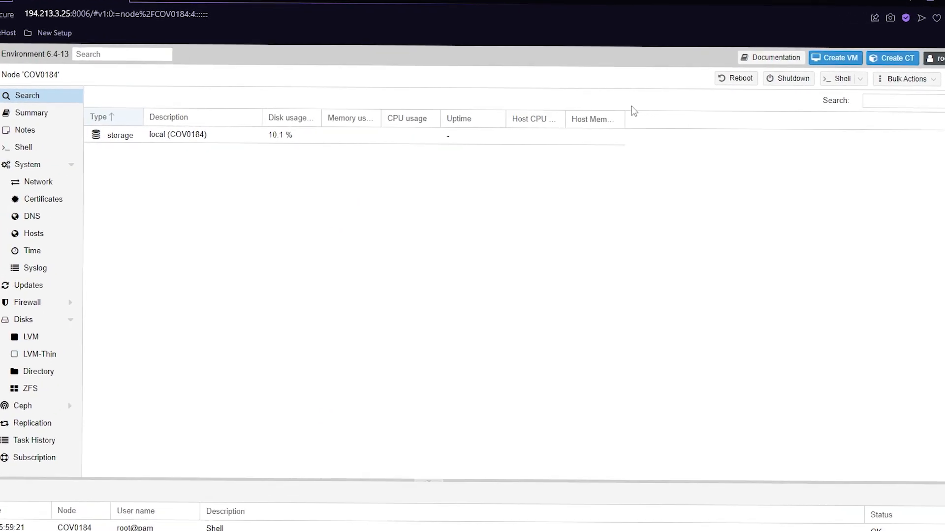
# Begin a new VM named Pebble using the CentOS-Stream-8-dvd.iso installer image
pyautogui.click(735, 78)
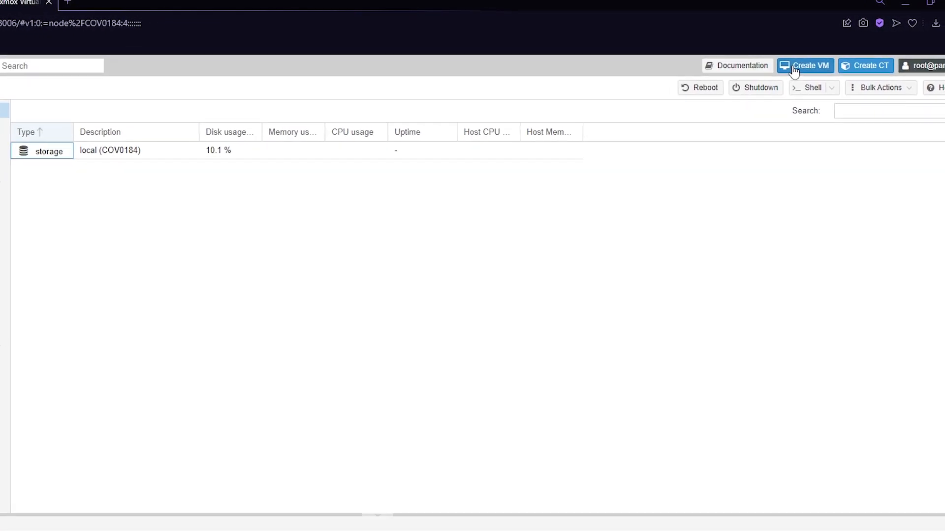
pyautogui.click(805, 66)
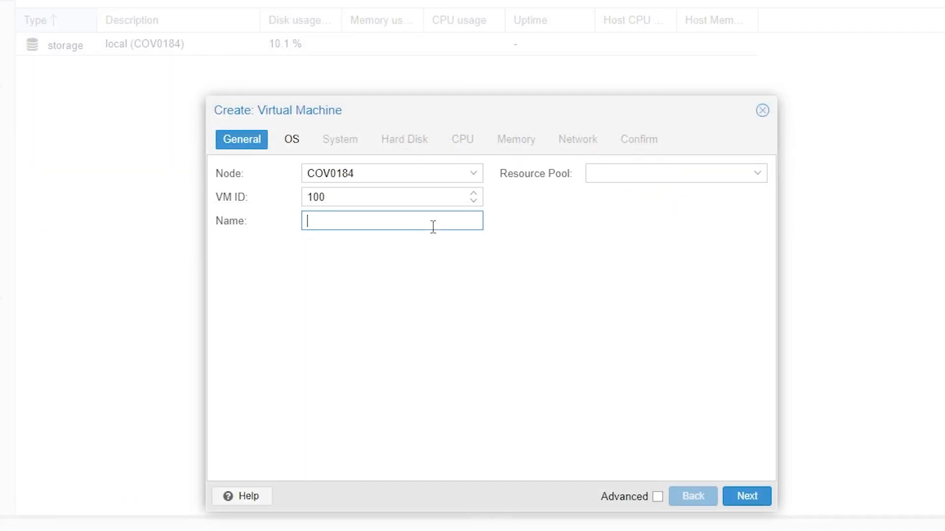
pyautogui.write('Pebbl')
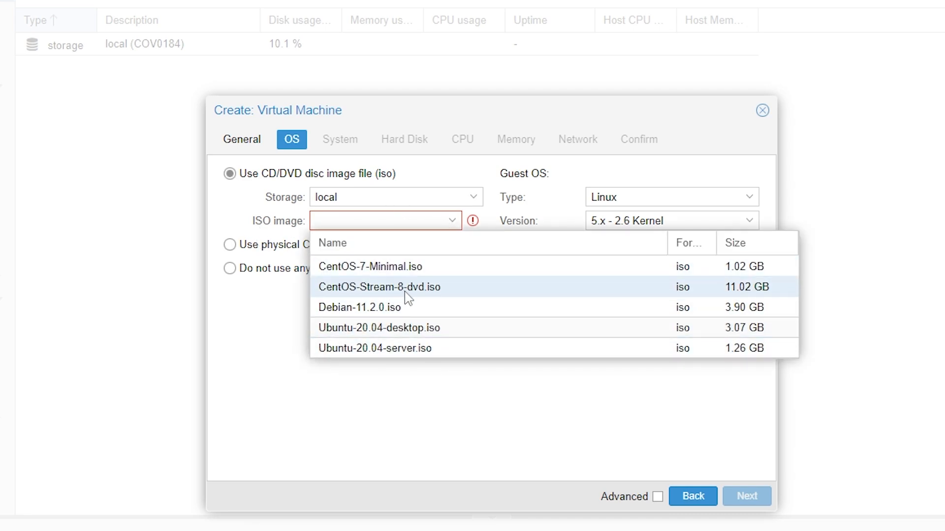
pyautogui.click(378, 286)
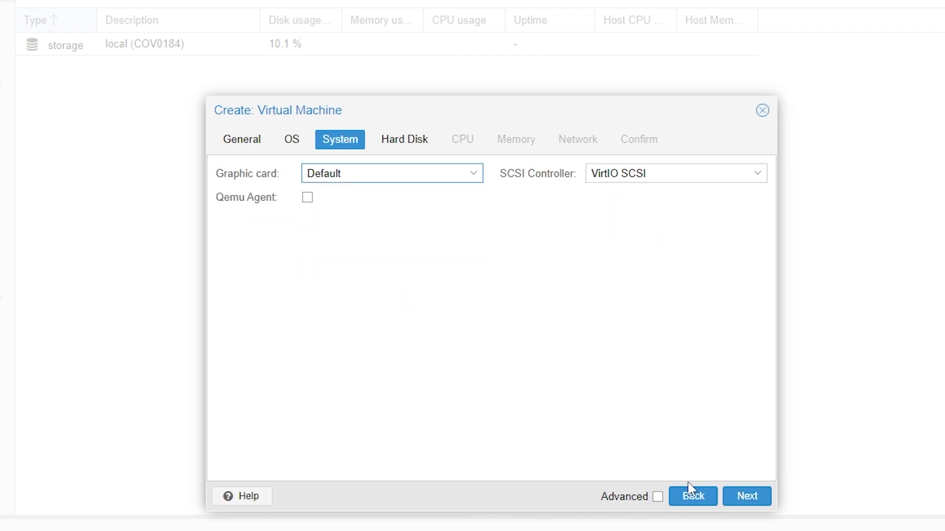
pyautogui.click(746, 496)
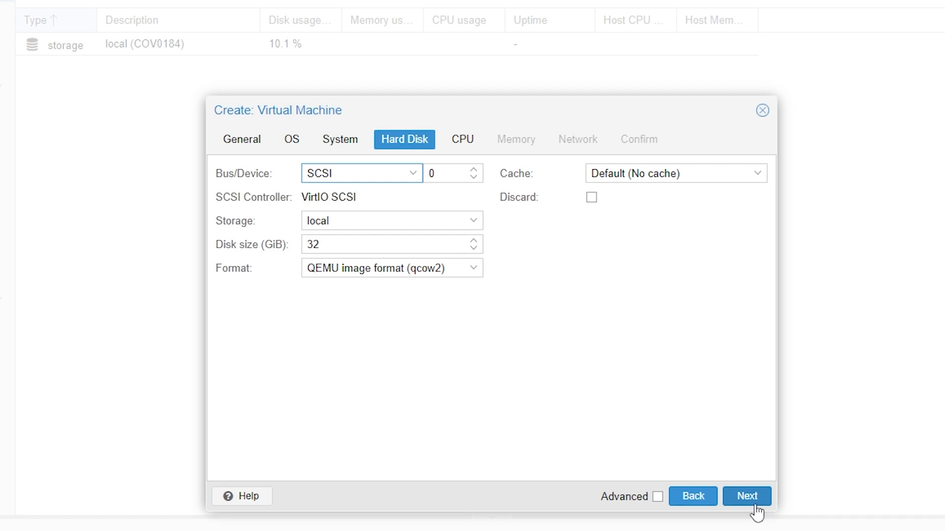
pyautogui.moveTo(469, 303)
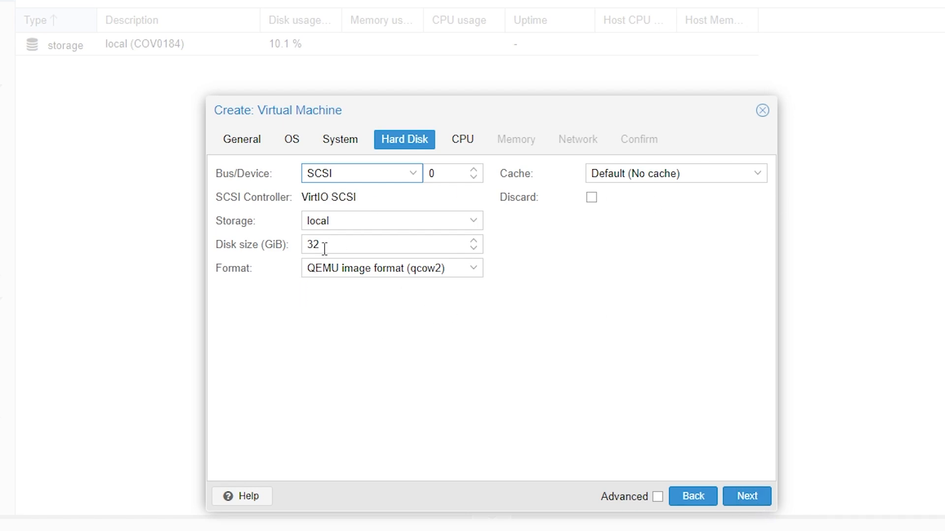
# Change the VM's disk size from 32 to 64 GiB
pyautogui.tripleClick(386, 244)
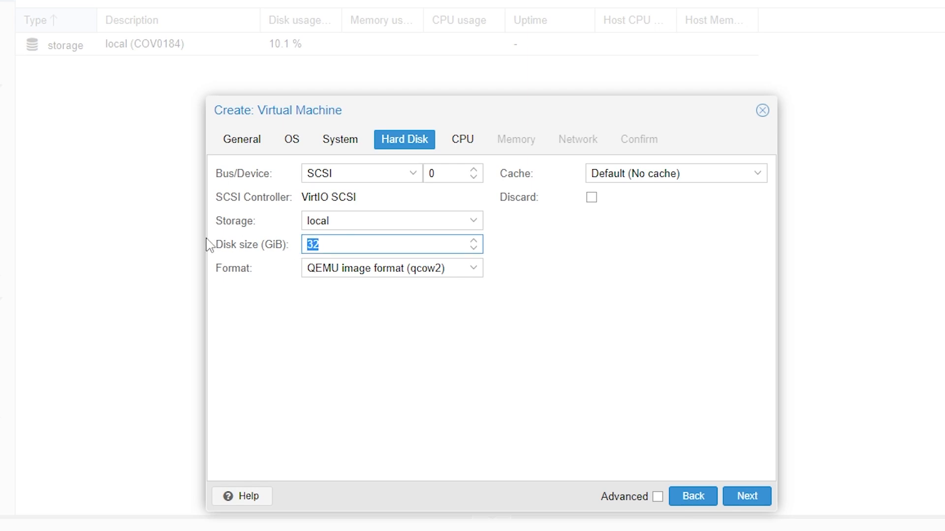
pyautogui.write('64')
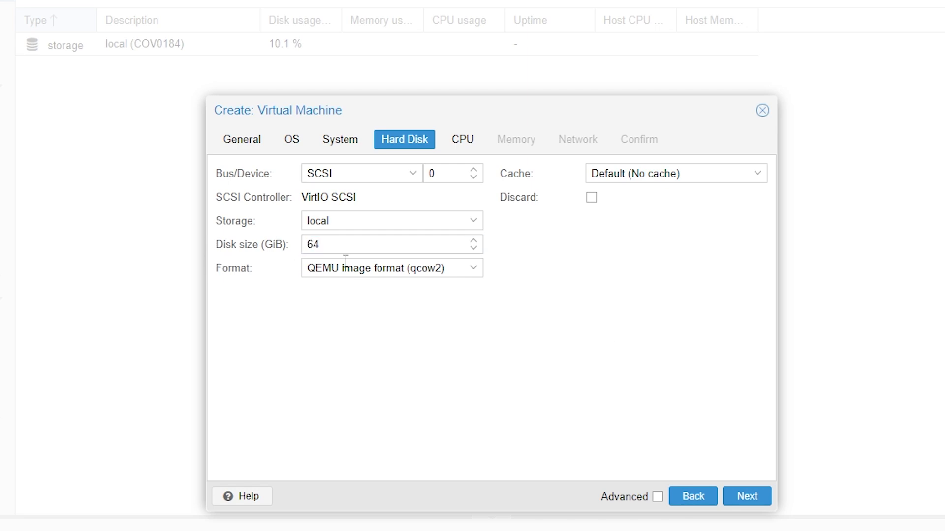
pyautogui.moveTo(455, 319)
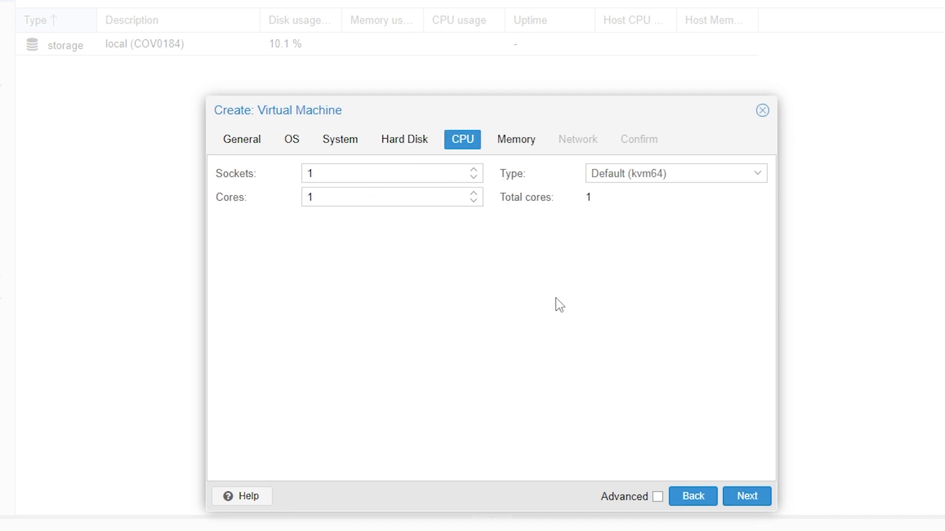
pyautogui.moveTo(567, 267)
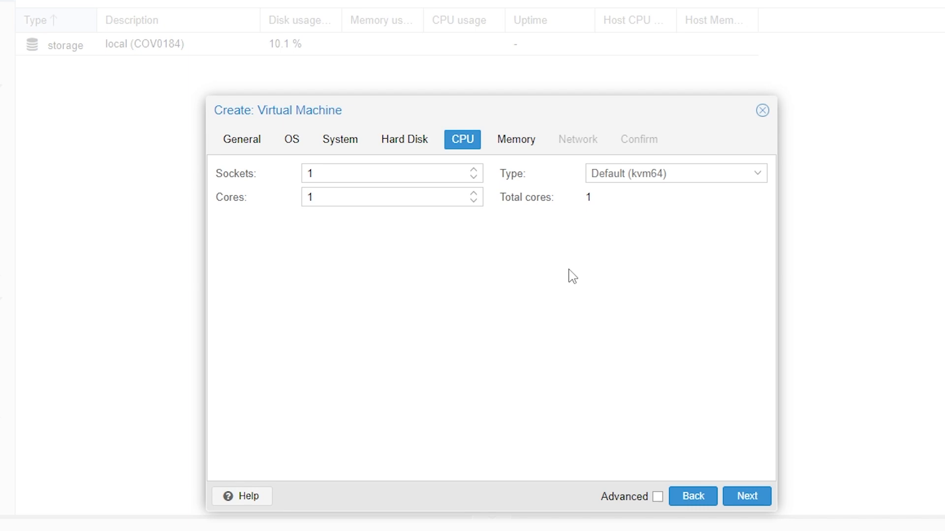
pyautogui.moveTo(526, 217)
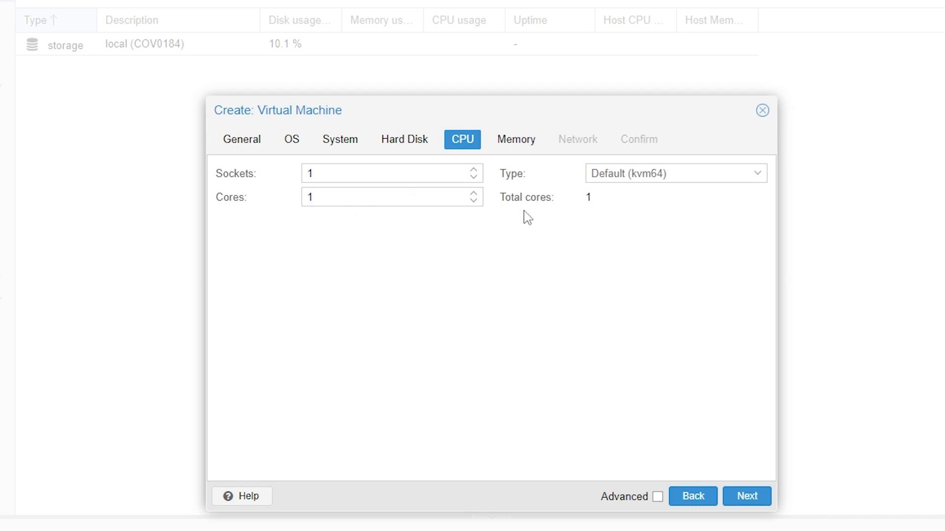
pyautogui.moveTo(512, 217)
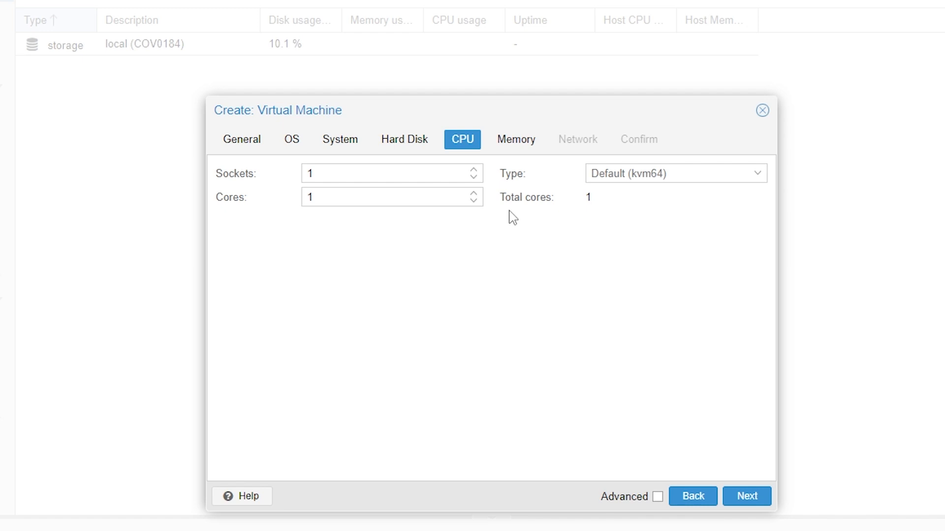
pyautogui.moveTo(375, 256)
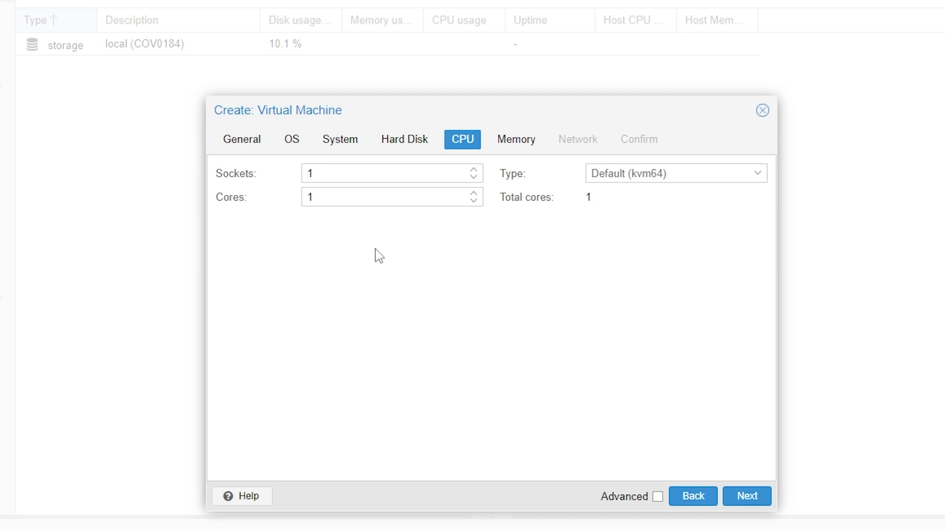
pyautogui.moveTo(465, 213)
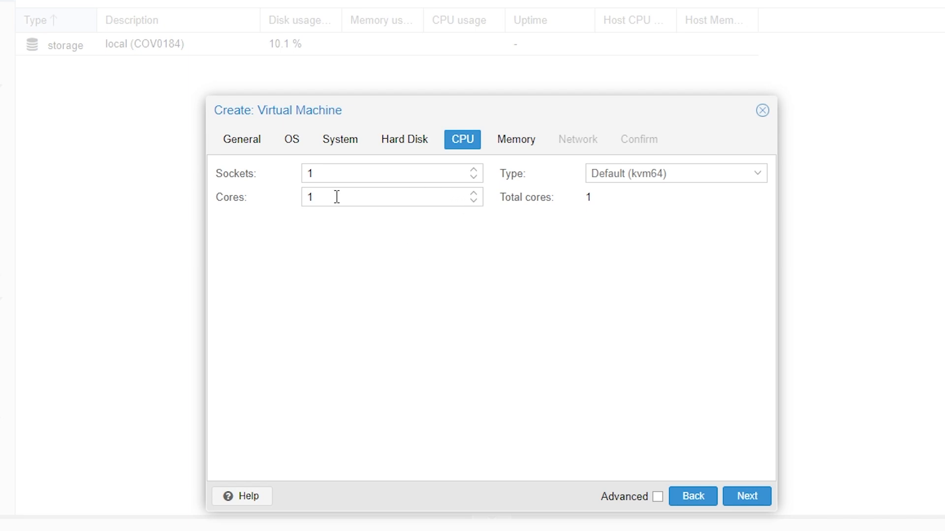
# Give the VM 6 cores and 6144 MiB memory, keep vmbr0 defaults and finish creating it
pyautogui.write('6')
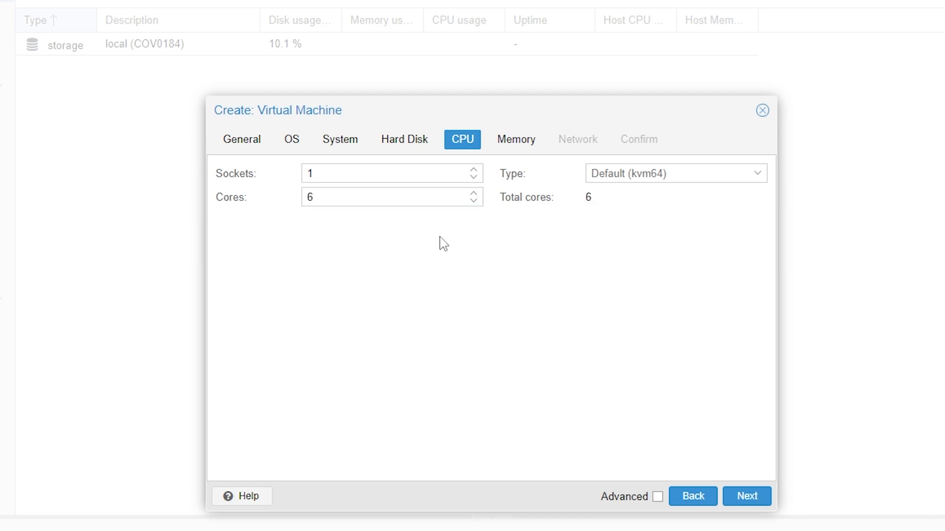
pyautogui.click(747, 496)
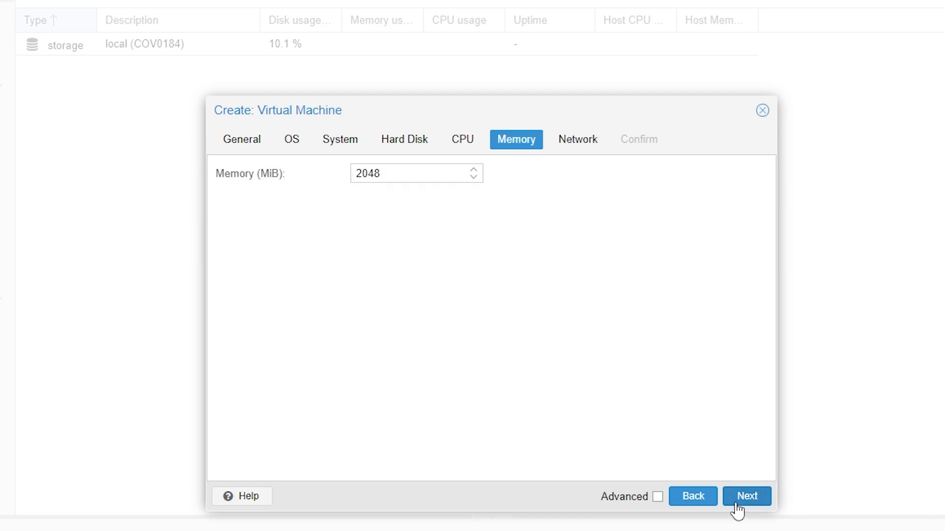
pyautogui.moveTo(485, 293)
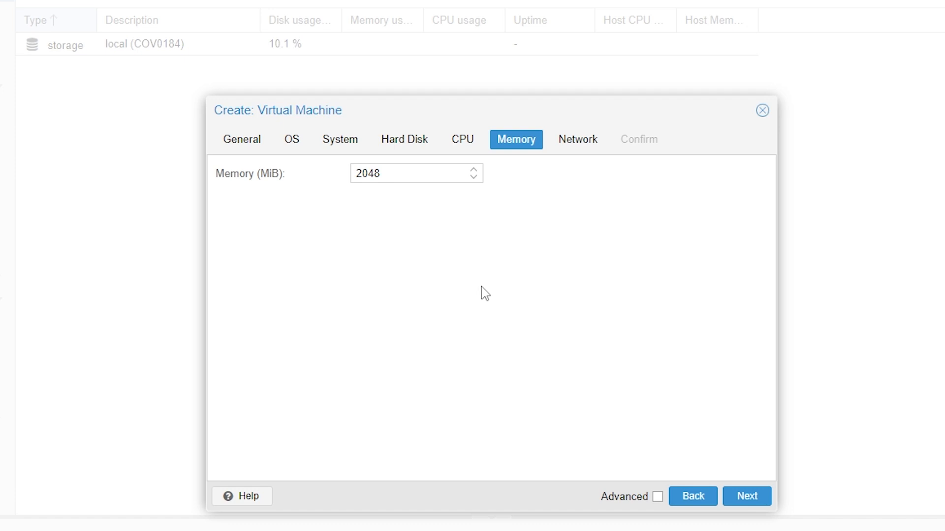
pyautogui.write('6')
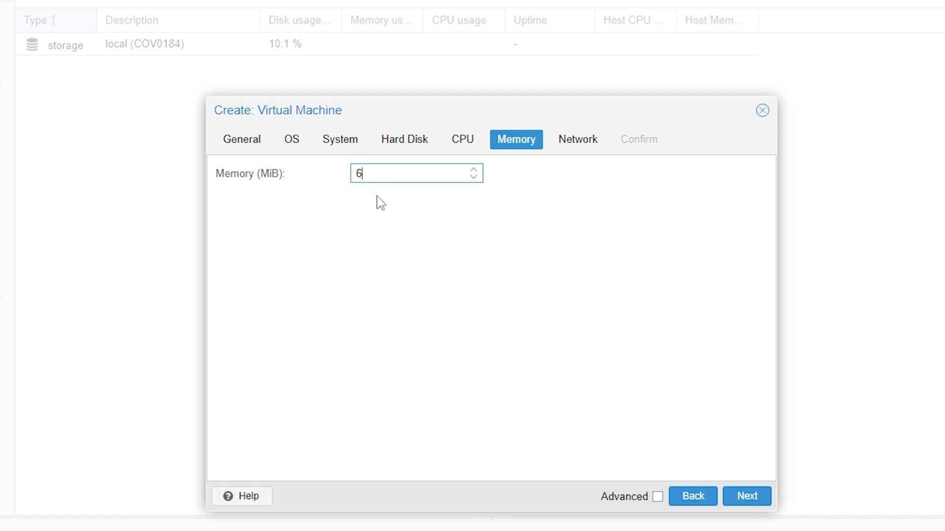
pyautogui.write('144')
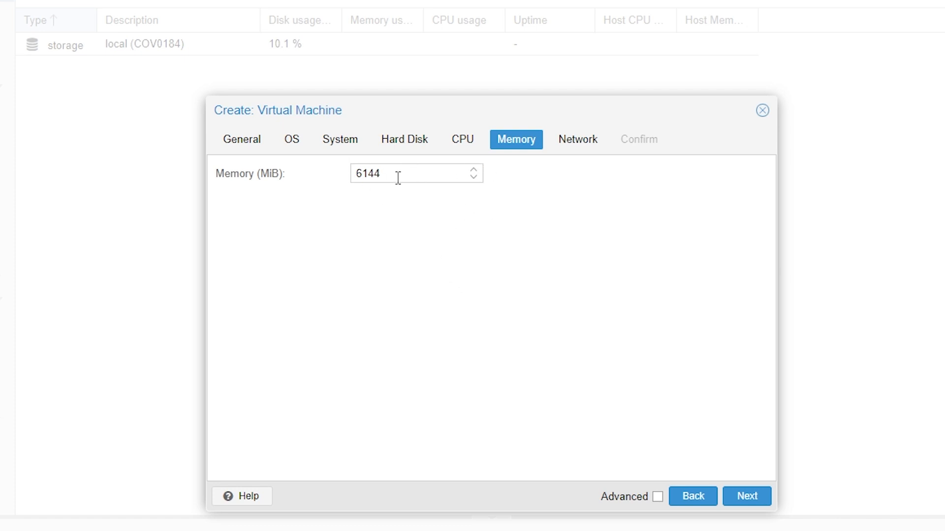
pyautogui.click(746, 496)
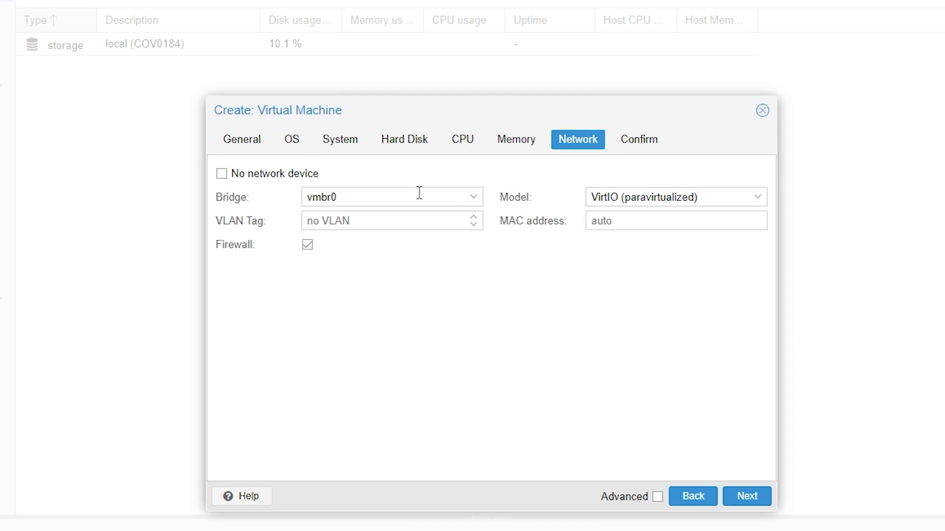
pyautogui.moveTo(348, 202)
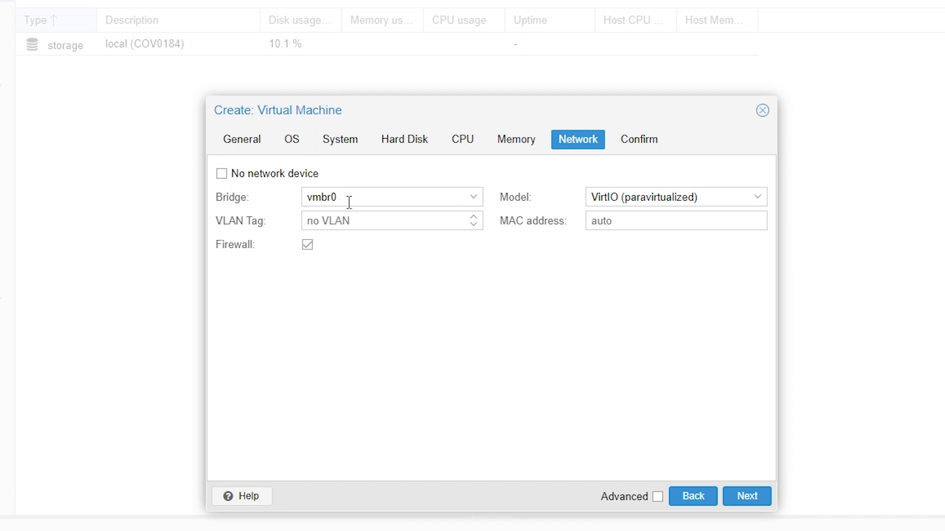
pyautogui.moveTo(742, 396)
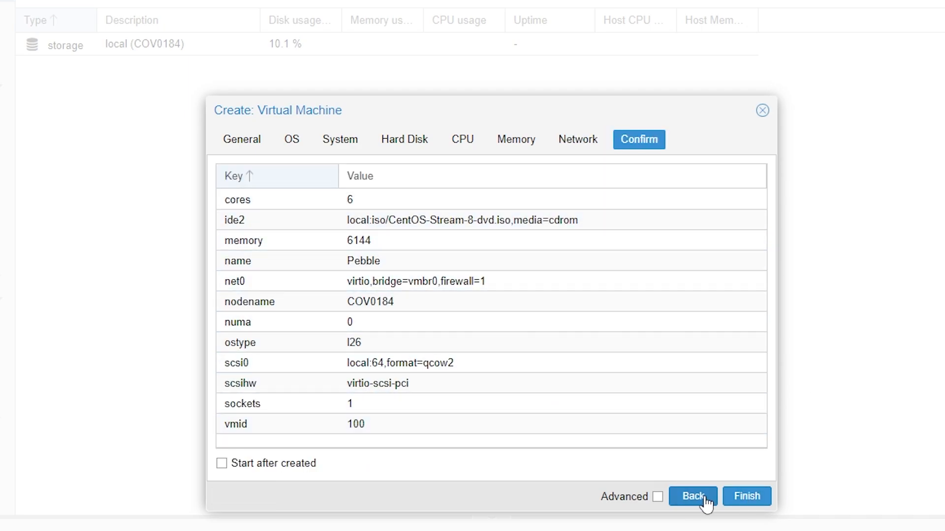
pyautogui.click(746, 496)
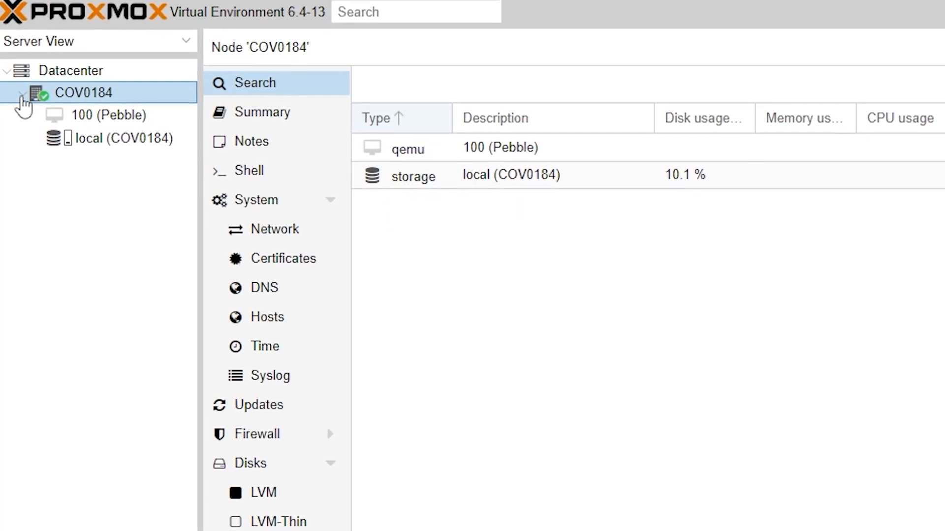
# Start VM 100 (Pebble) from its console view
pyautogui.click(108, 115)
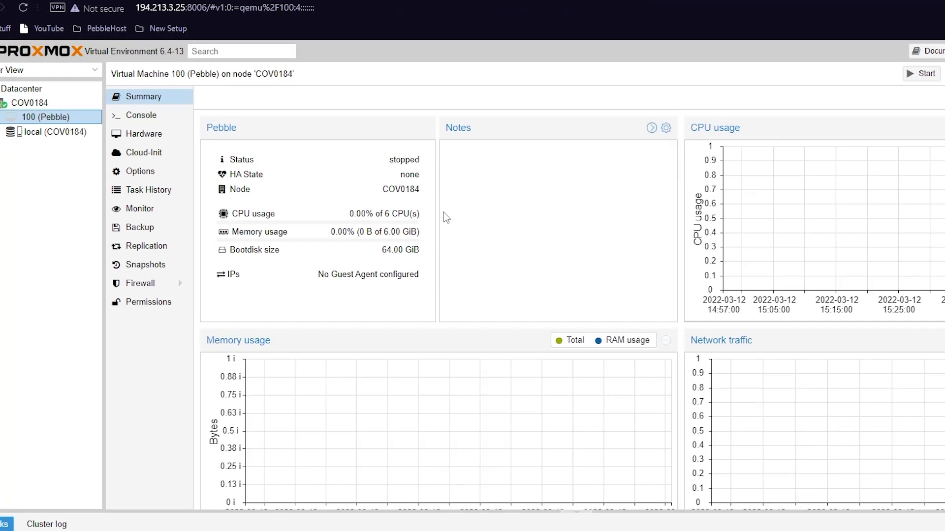
pyautogui.click(143, 115)
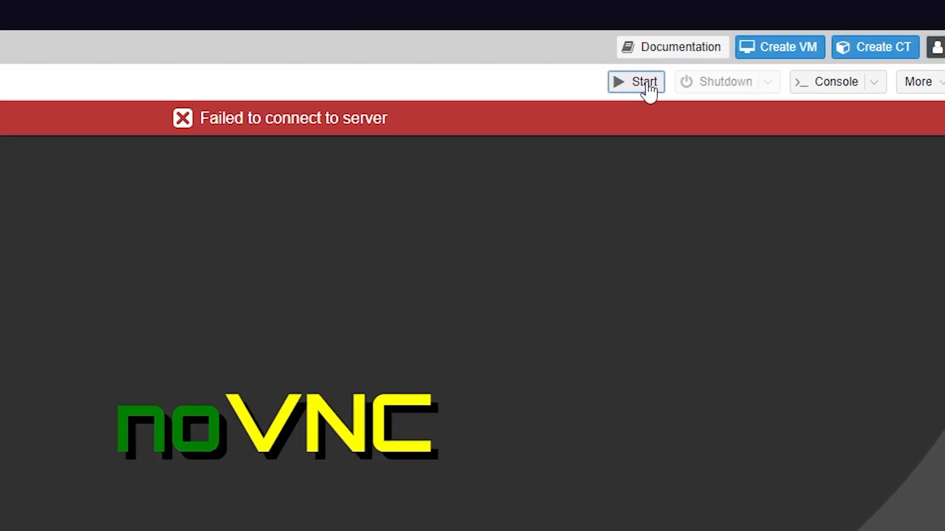
pyautogui.click(634, 82)
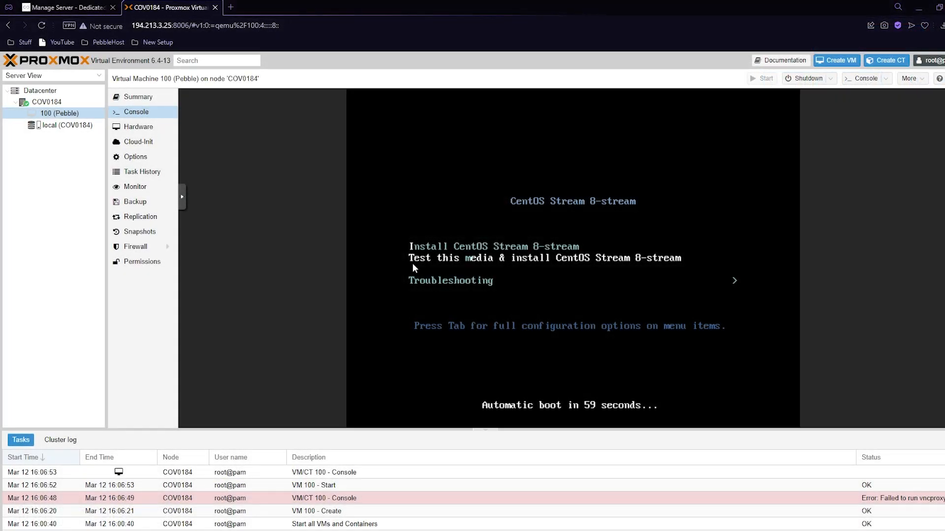
pyautogui.moveTo(907, 268)
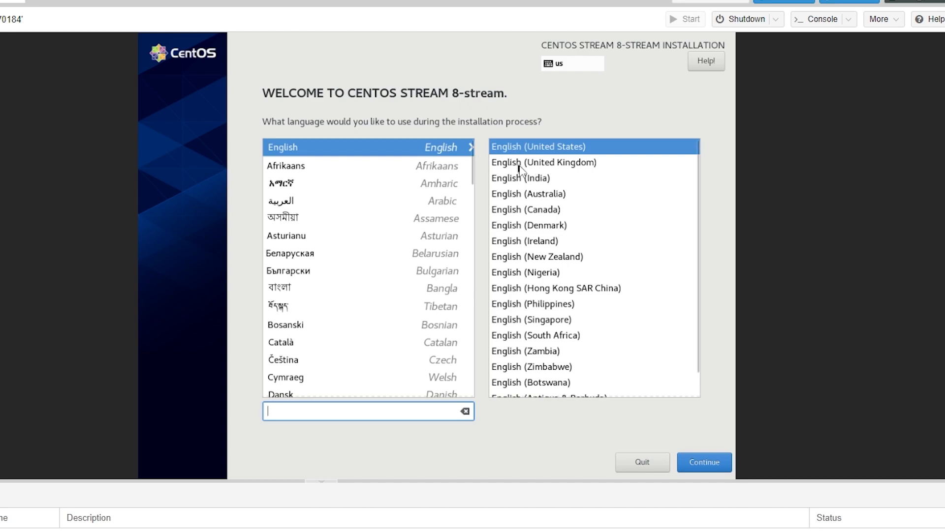
# Choose English (United Kingdom), continue, and configure Ethernet (ens18) under Network & Host Name
pyautogui.click(542, 162)
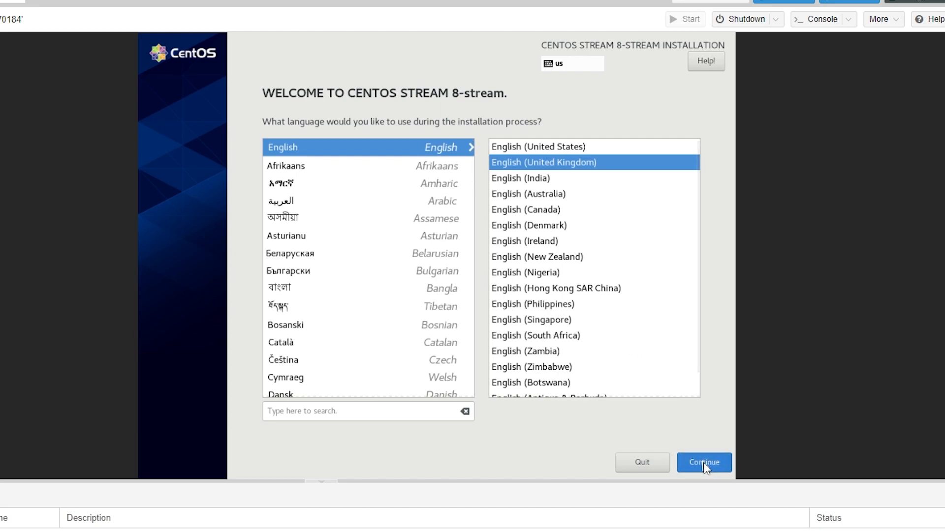
pyautogui.click(702, 462)
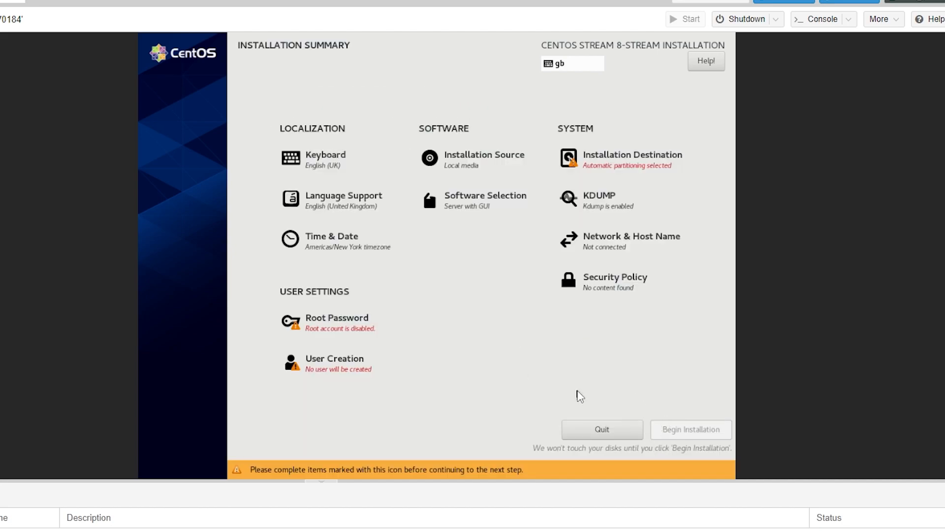
pyautogui.moveTo(544, 329)
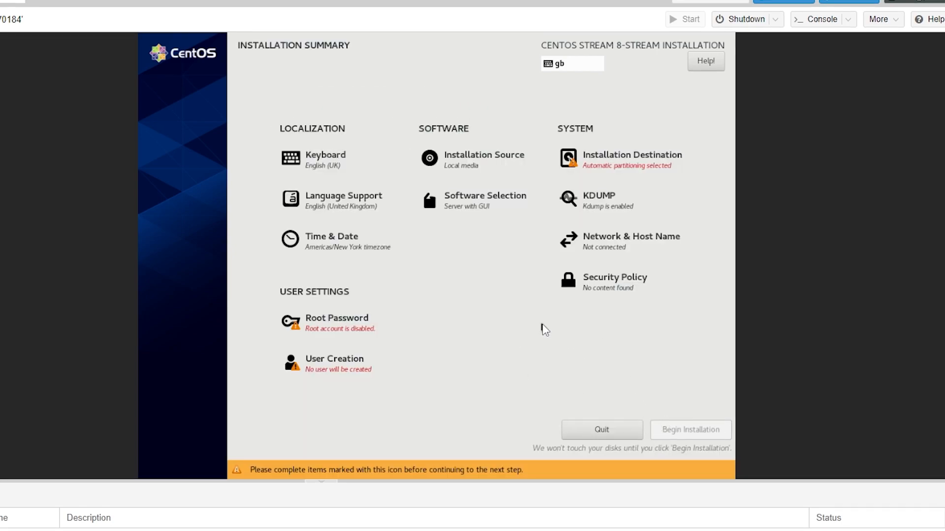
pyautogui.moveTo(594, 249)
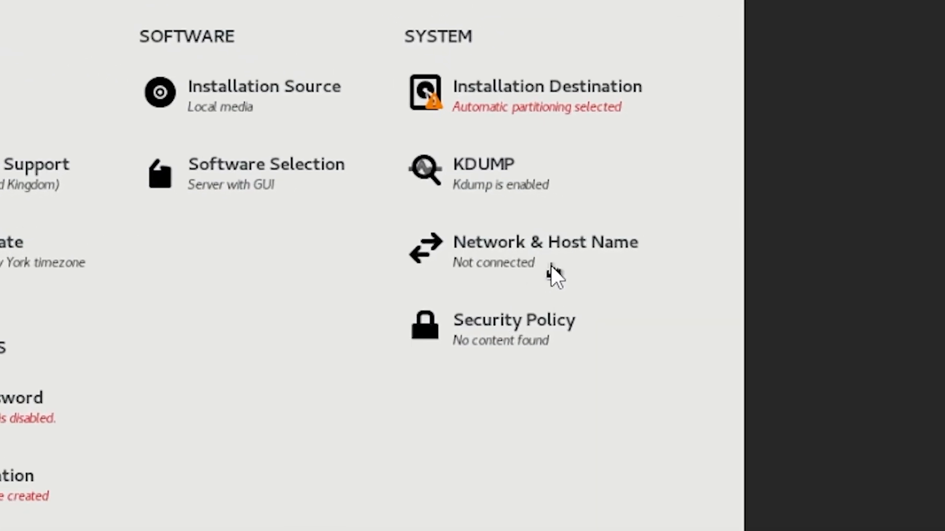
pyautogui.click(544, 250)
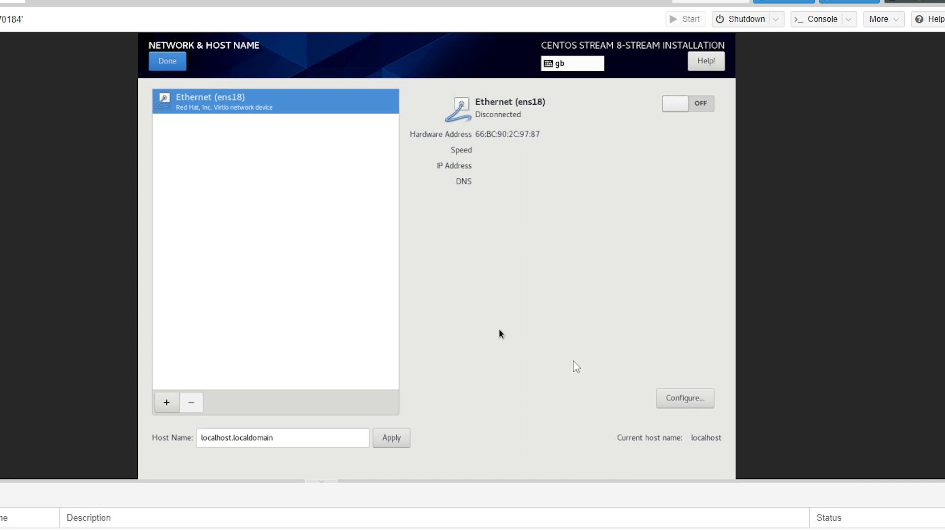
pyautogui.click(685, 399)
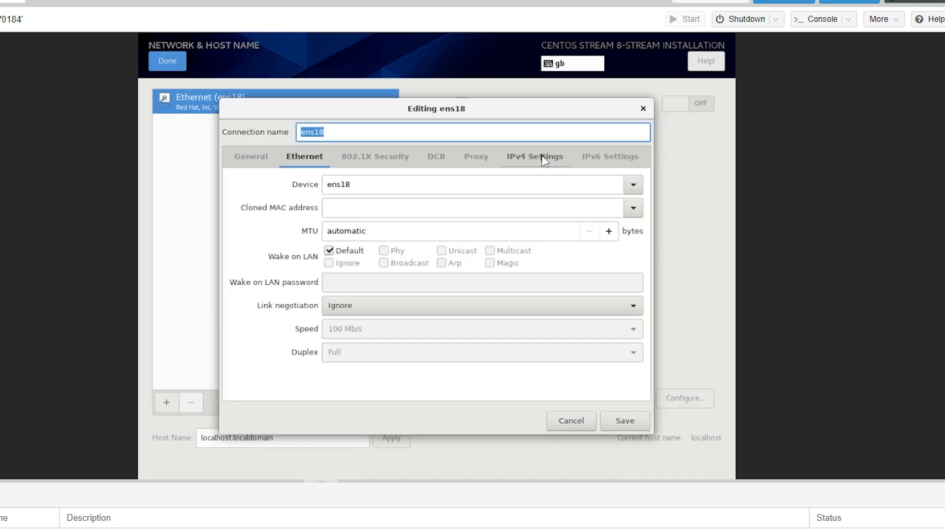
# Set ens18 IPv4 to Manual with address 194.213.3.27 and netmask 32, leaving the gateway to fill
pyautogui.click(533, 156)
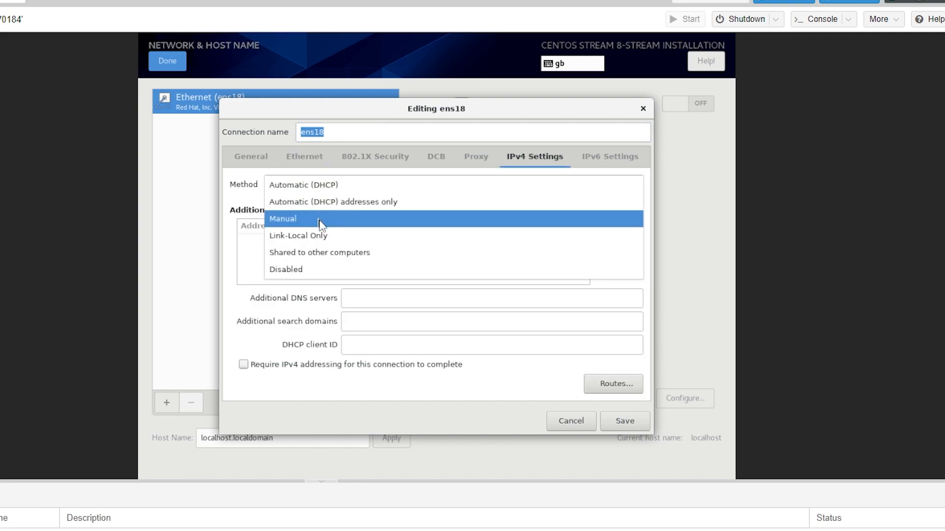
pyautogui.click(284, 219)
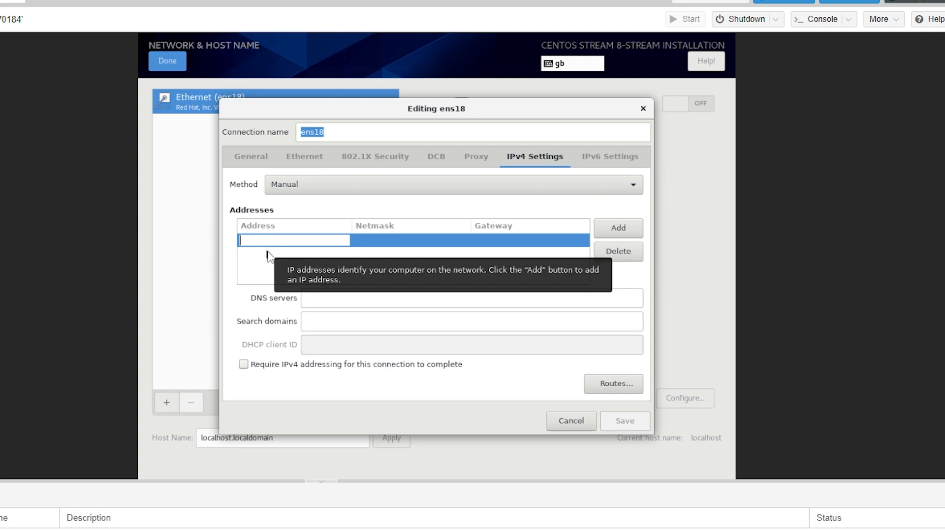
pyautogui.write('194.213.3.27')
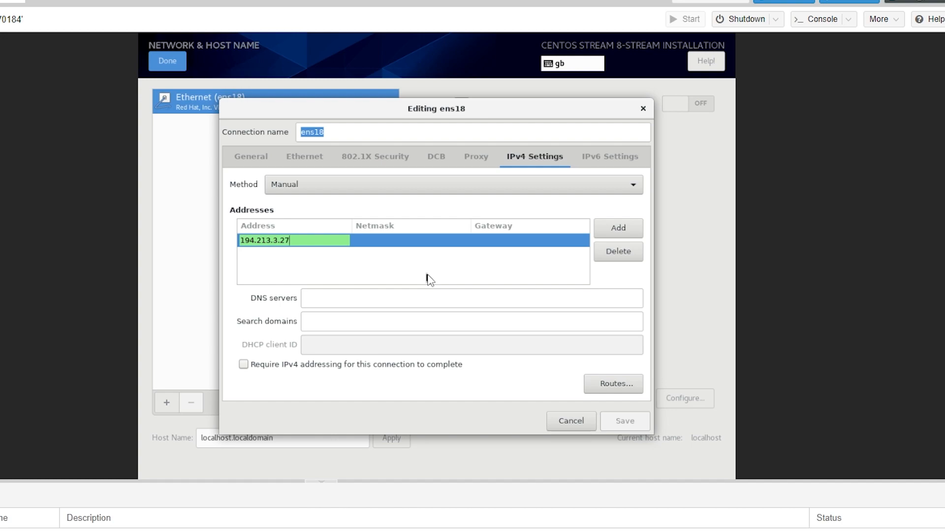
pyautogui.click(415, 240)
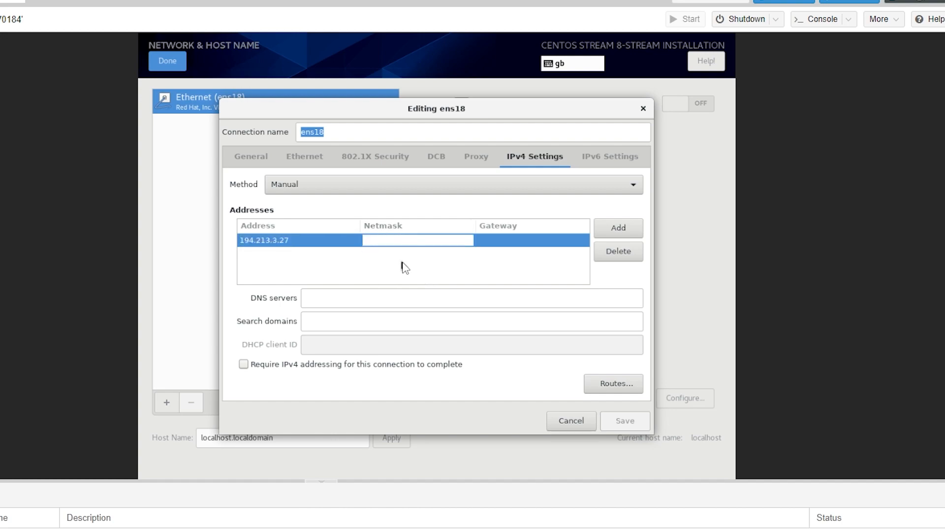
pyautogui.write('32')
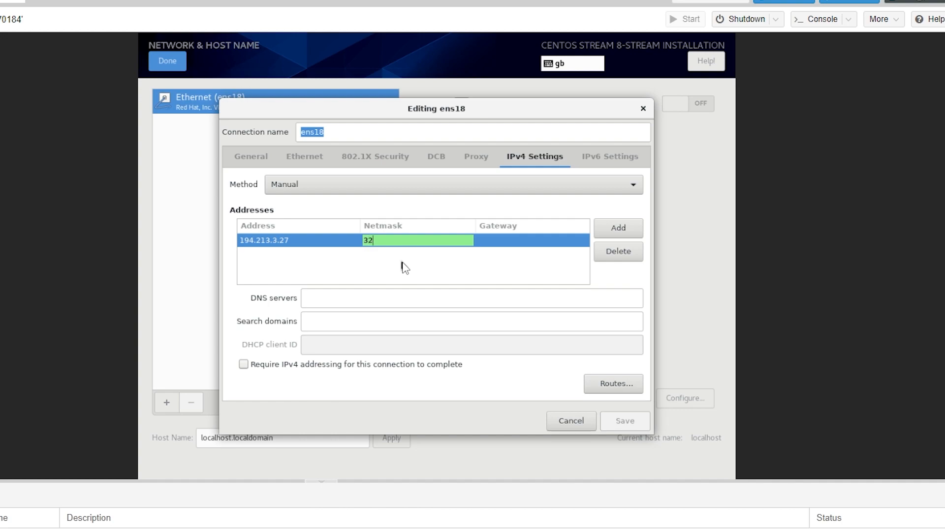
pyautogui.click(532, 240)
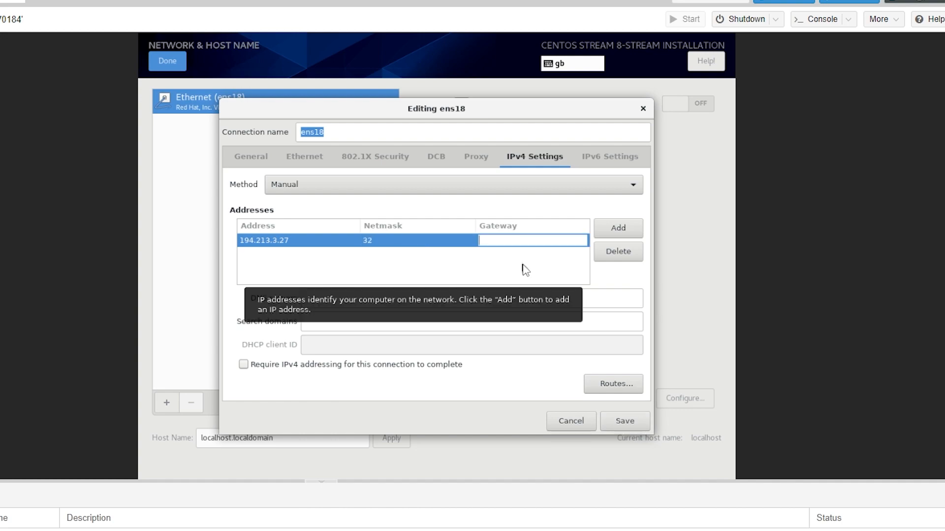
pyautogui.click(532, 240)
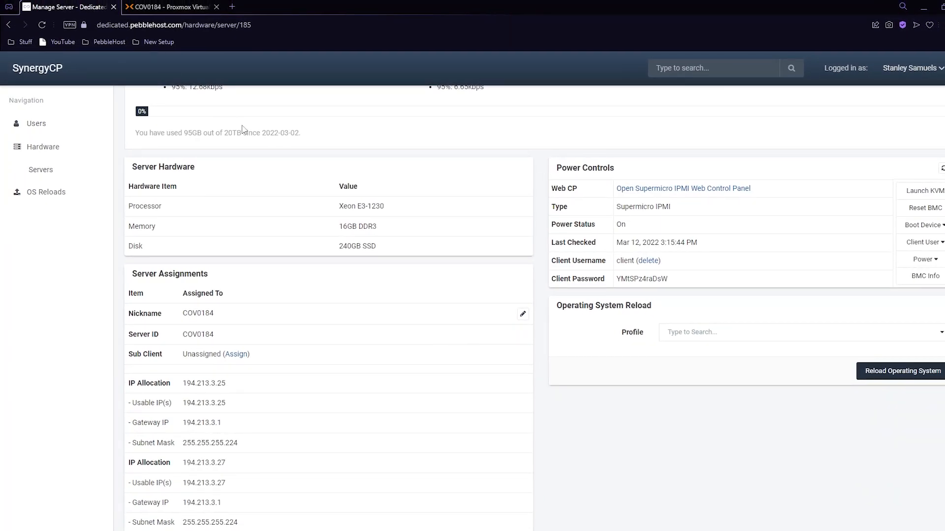
# Scroll to Server Assignments in SynergyCP and pick out the allocated IP 194.213.3.25
pyautogui.scroll(-3)
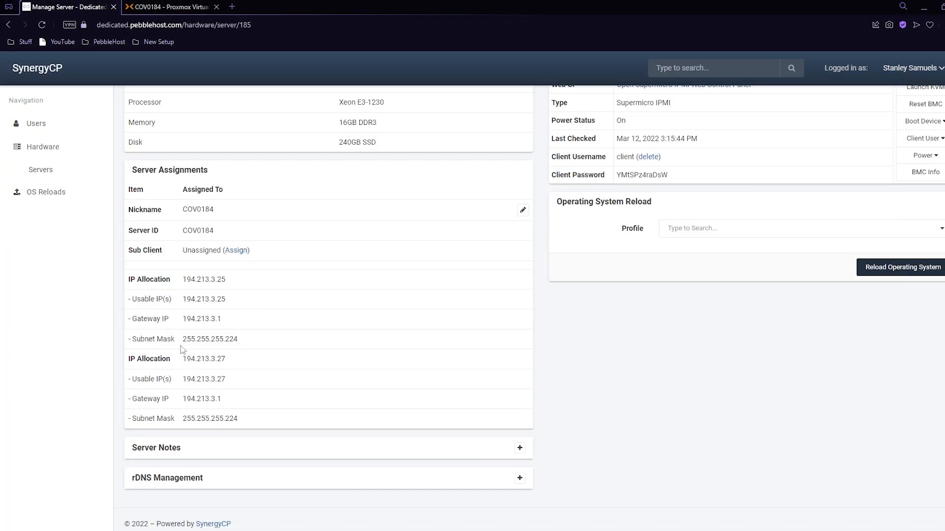
pyautogui.moveTo(235, 283)
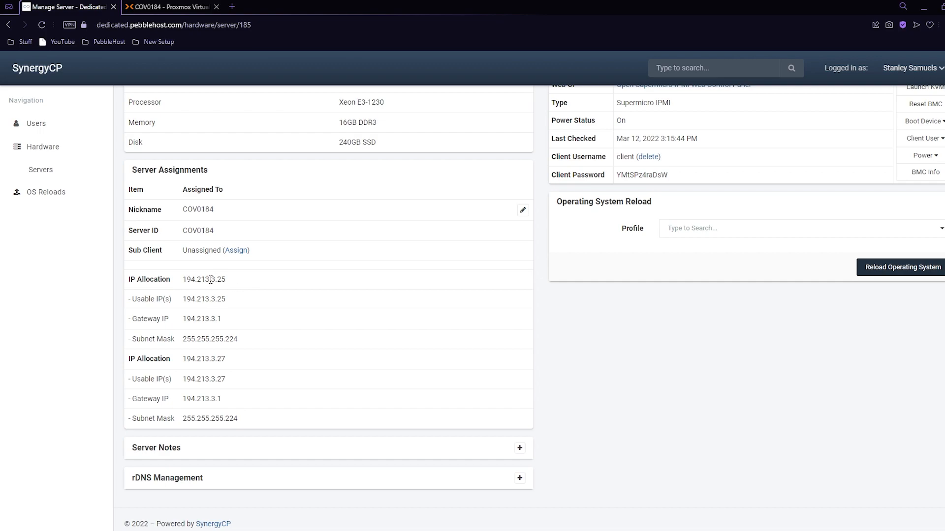
pyautogui.doubleClick(222, 279)
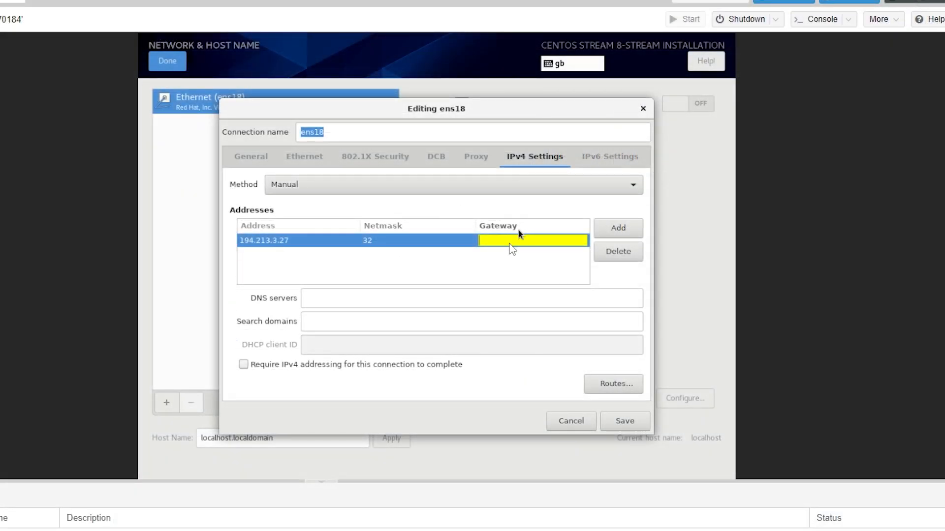
# Save ens18 with gateway 194.213.3.25 and DNS 1.1.1.1, switch it on, then go to Installation Destination
pyautogui.write('194.213.3.25')
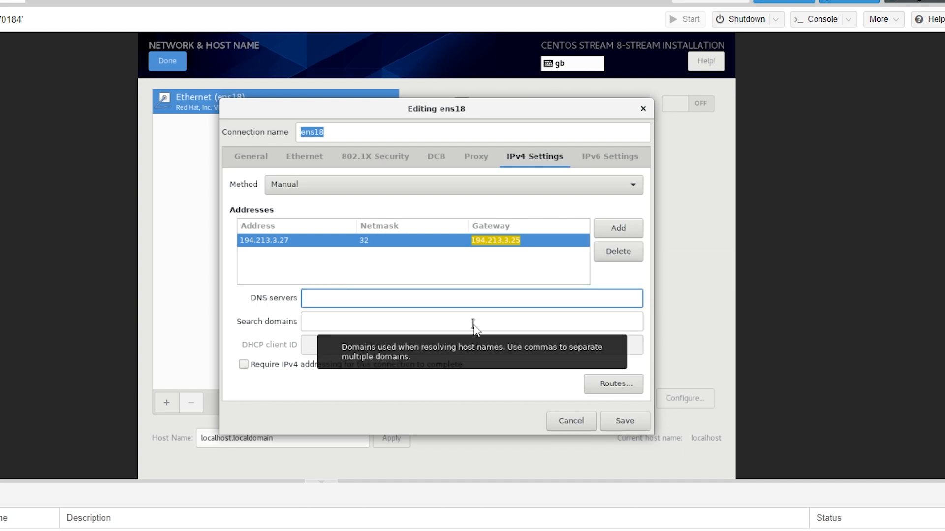
pyautogui.write('1.1.1.1')
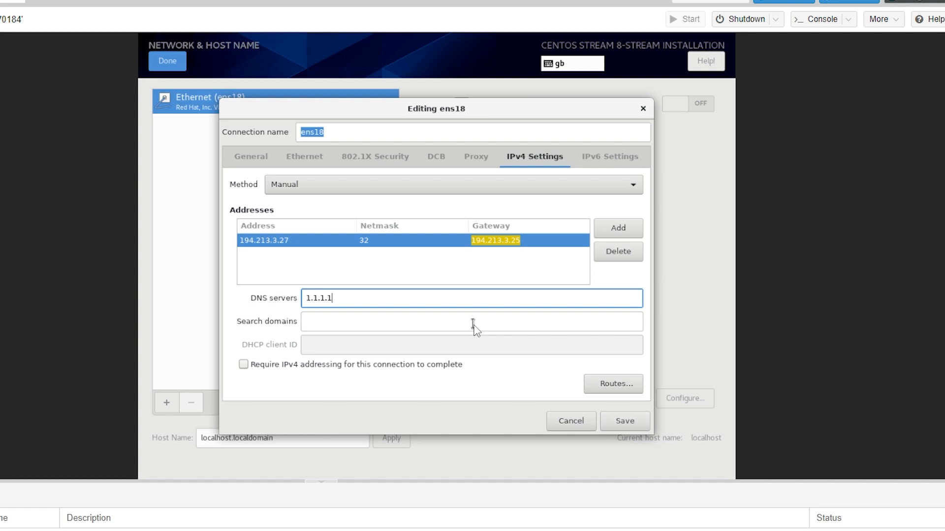
pyautogui.click(623, 421)
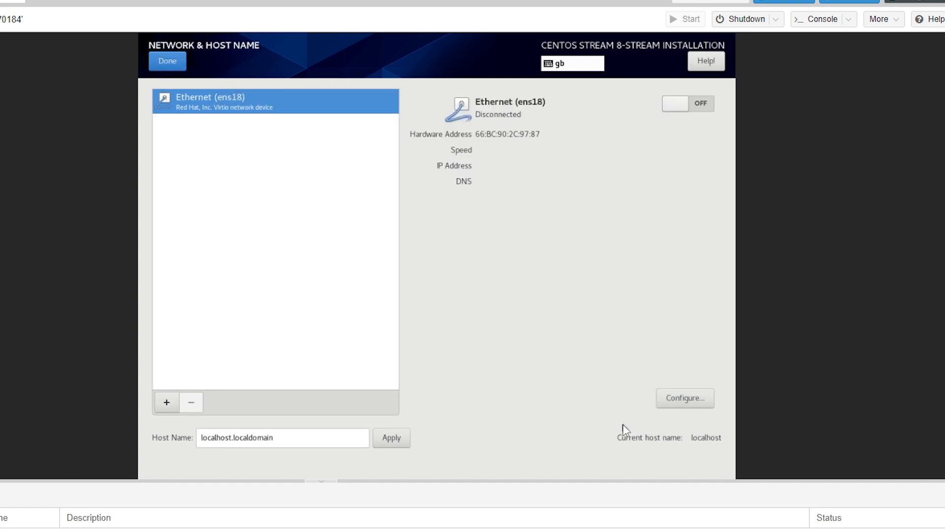
pyautogui.moveTo(675, 109)
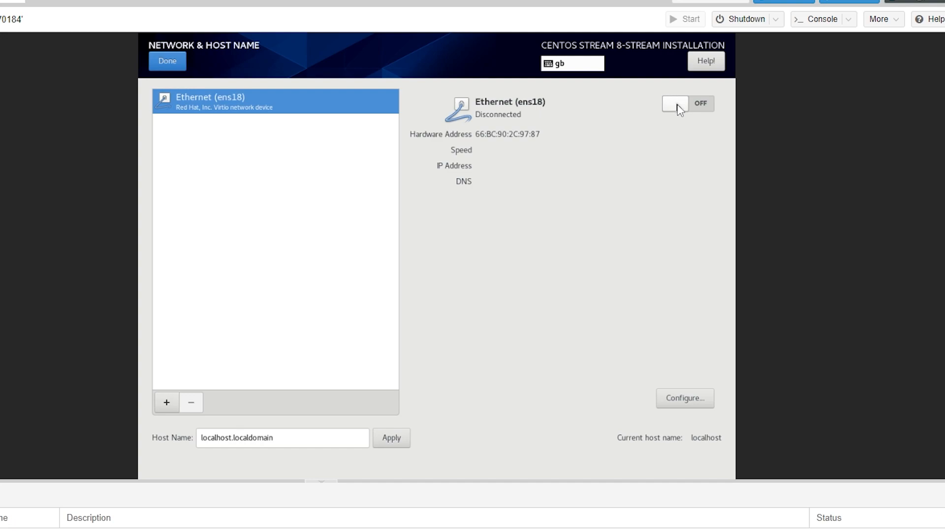
pyautogui.click(687, 103)
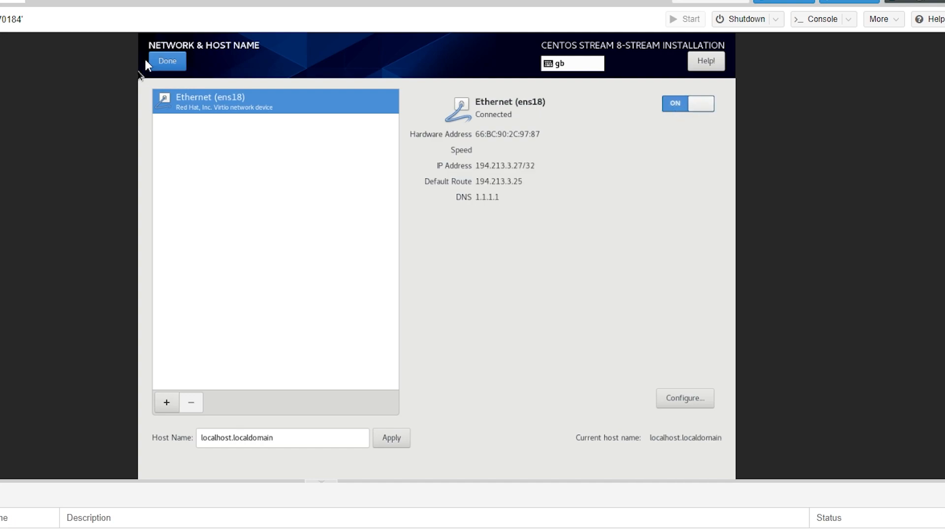
pyautogui.click(167, 61)
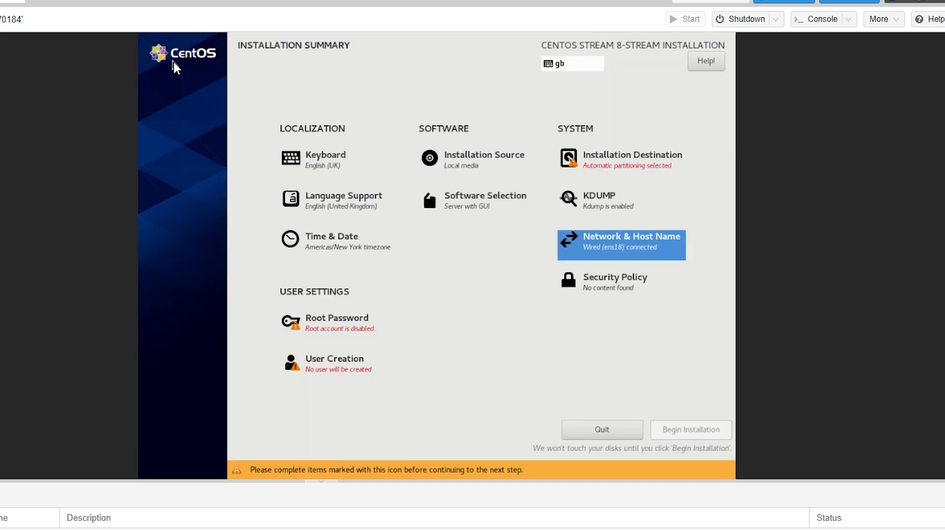
pyautogui.moveTo(621, 170)
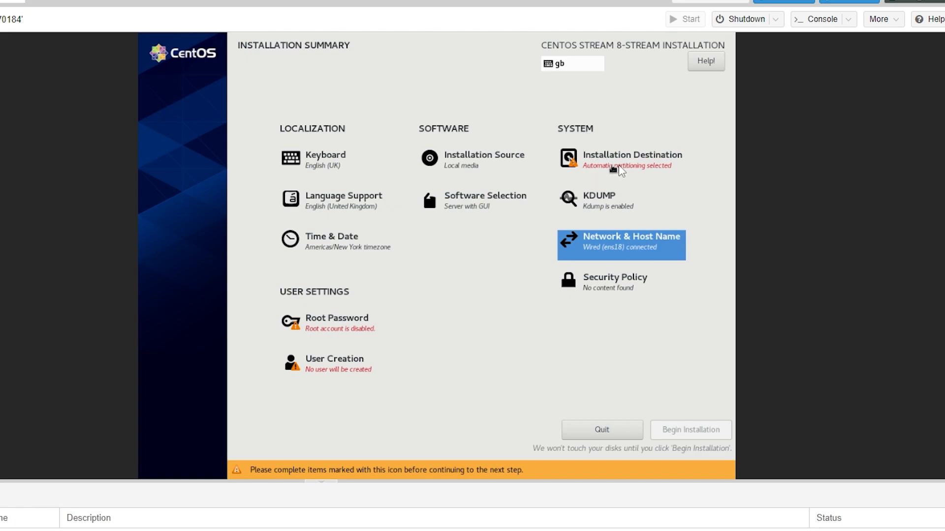
pyautogui.click(632, 159)
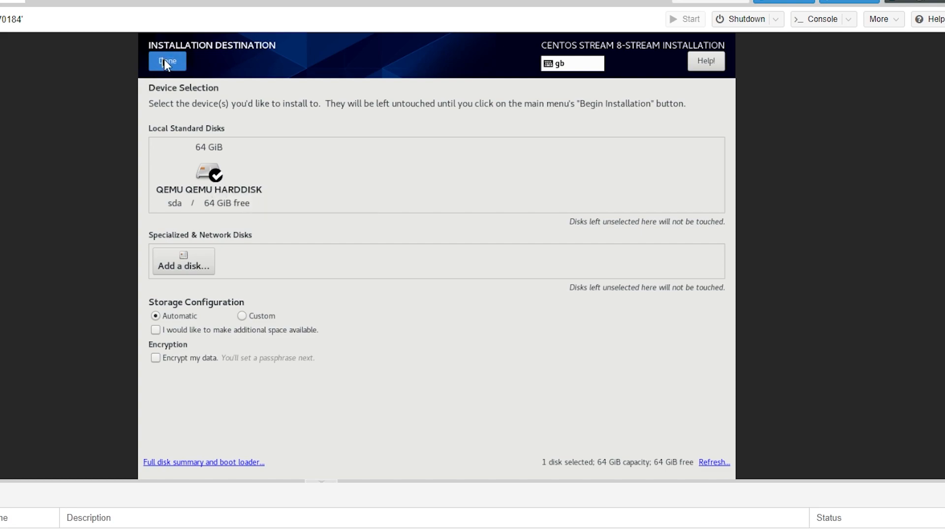
# Confirm the automatic 64 GiB disk selection and set and confirm a strong root password
pyautogui.click(167, 61)
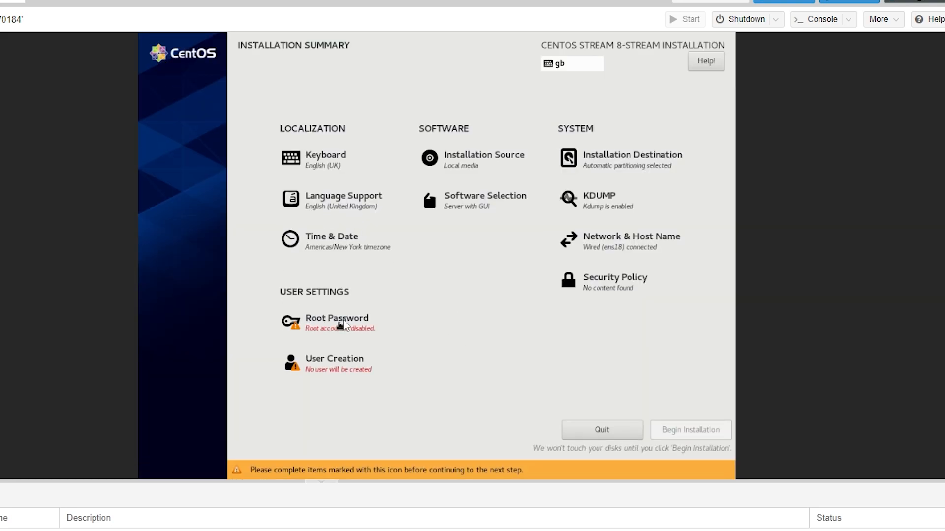
pyautogui.click(336, 323)
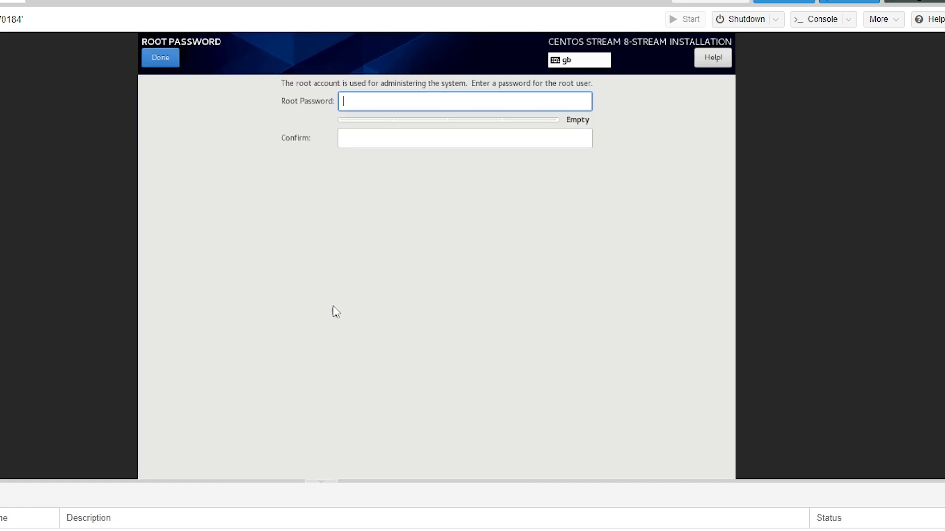
pyautogui.moveTo(331, 290)
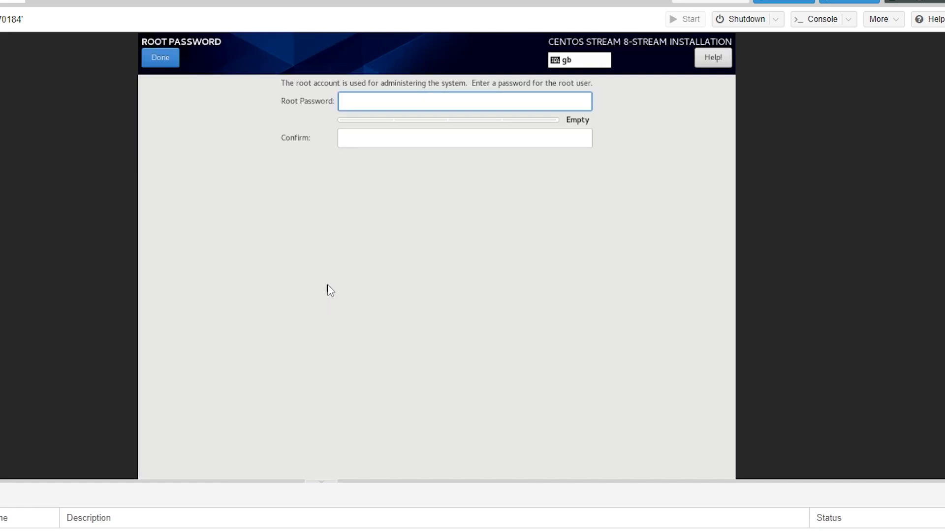
pyautogui.click(463, 102)
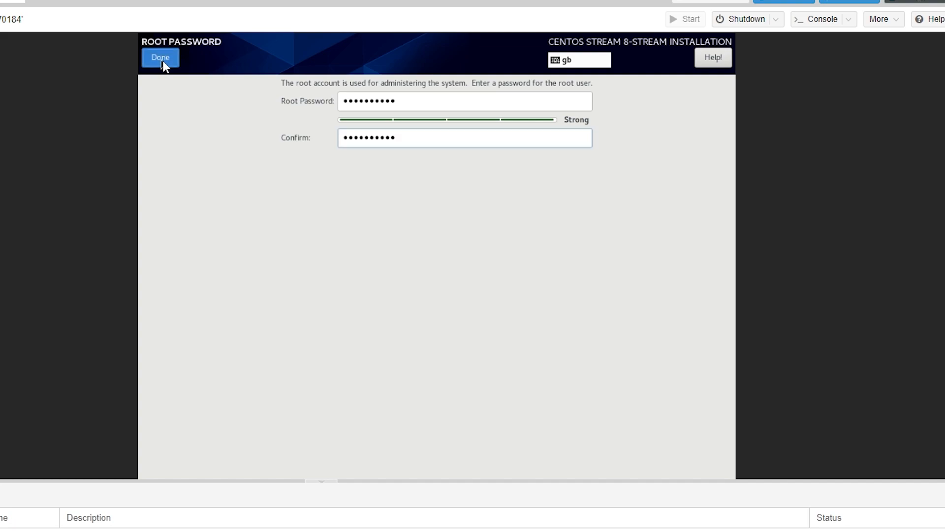
pyautogui.click(159, 57)
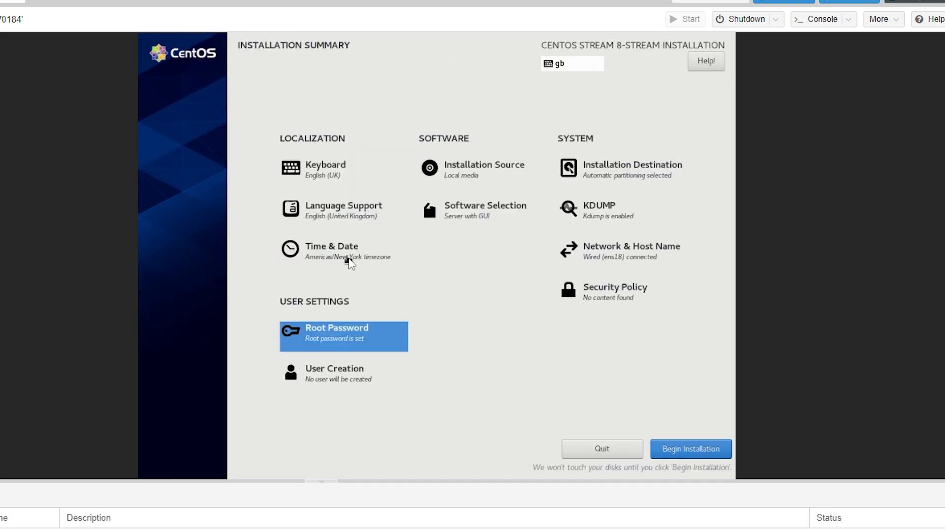
# Pick London on the Time & Date map, return to the summary and begin the installation
pyautogui.click(331, 246)
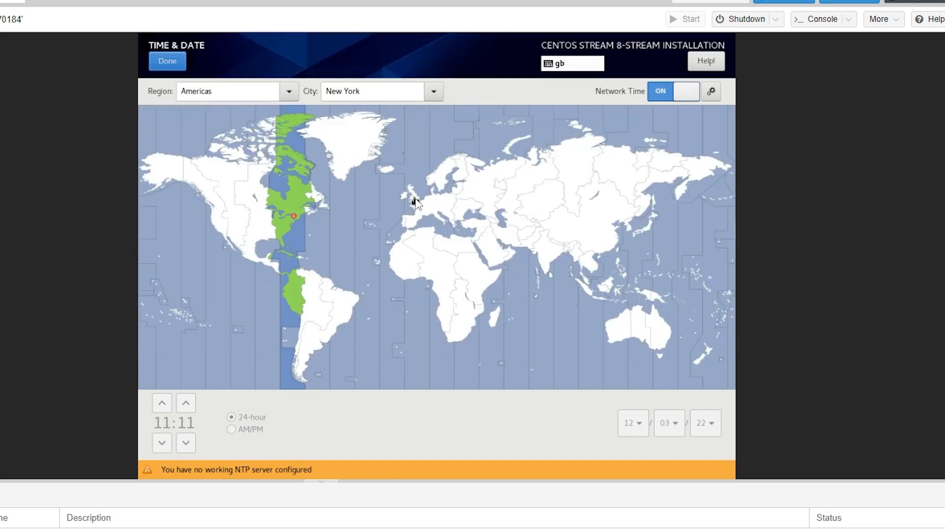
pyautogui.click(414, 193)
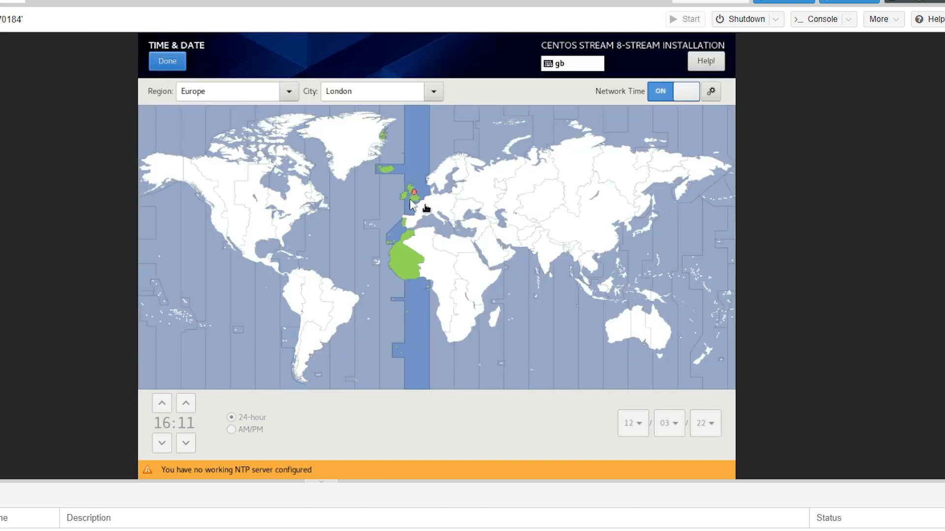
pyautogui.click(168, 61)
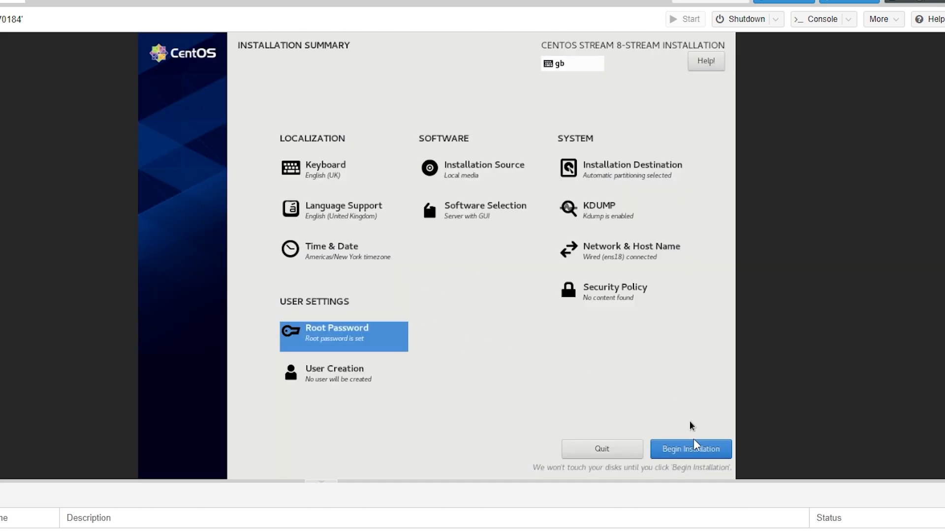
pyautogui.moveTo(699, 459)
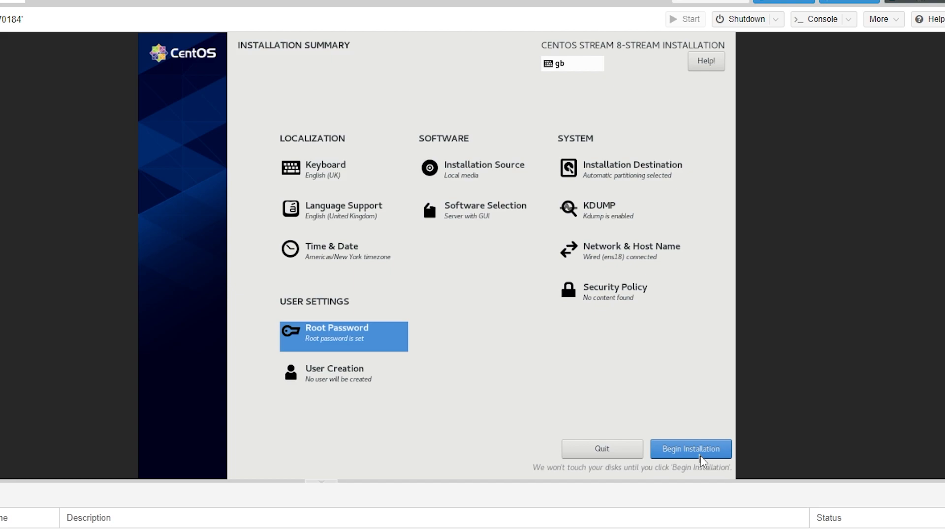
pyautogui.click(691, 449)
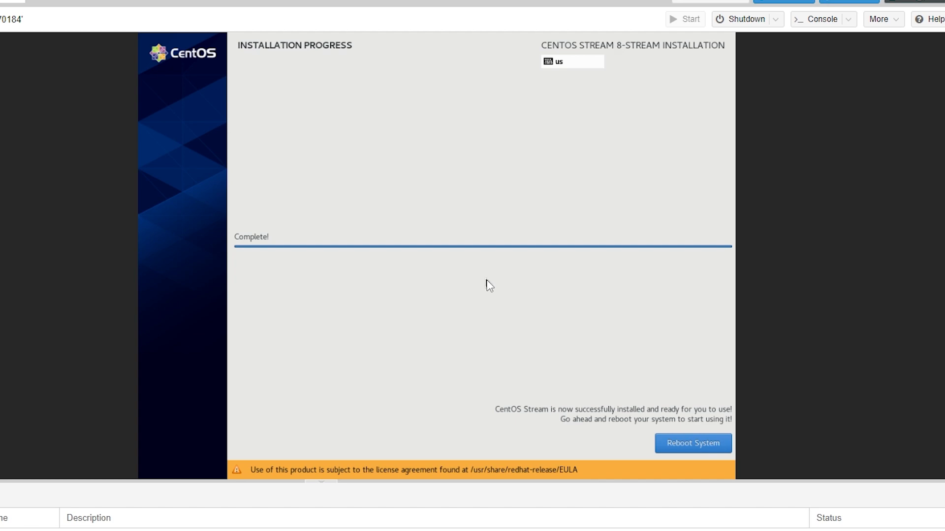
pyautogui.moveTo(478, 294)
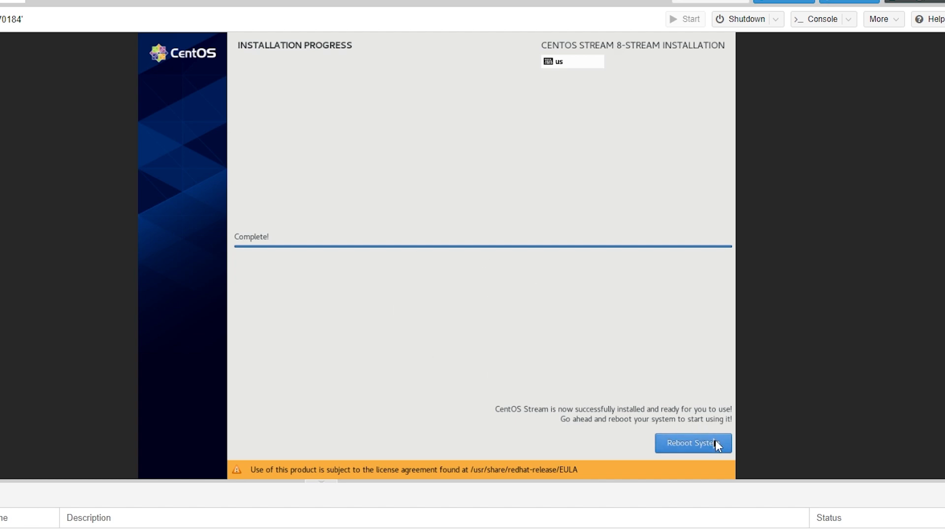
# Reboot the installed system, accept the license agreement in initial setup and continue past Welcome
pyautogui.click(691, 444)
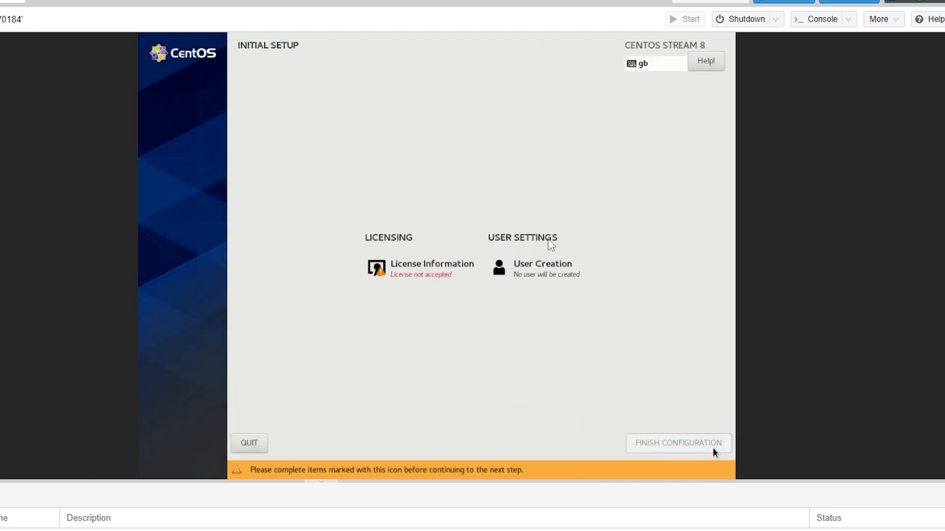
pyautogui.moveTo(445, 142)
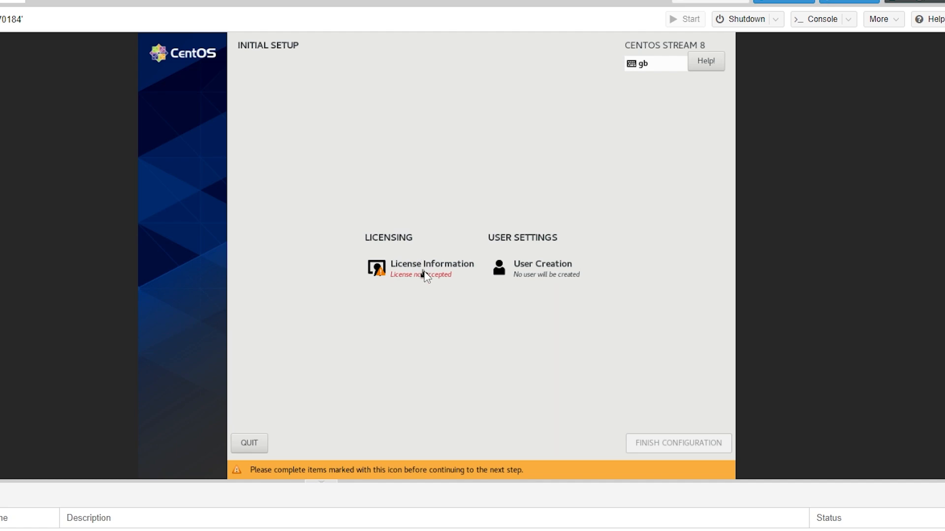
pyautogui.click(431, 268)
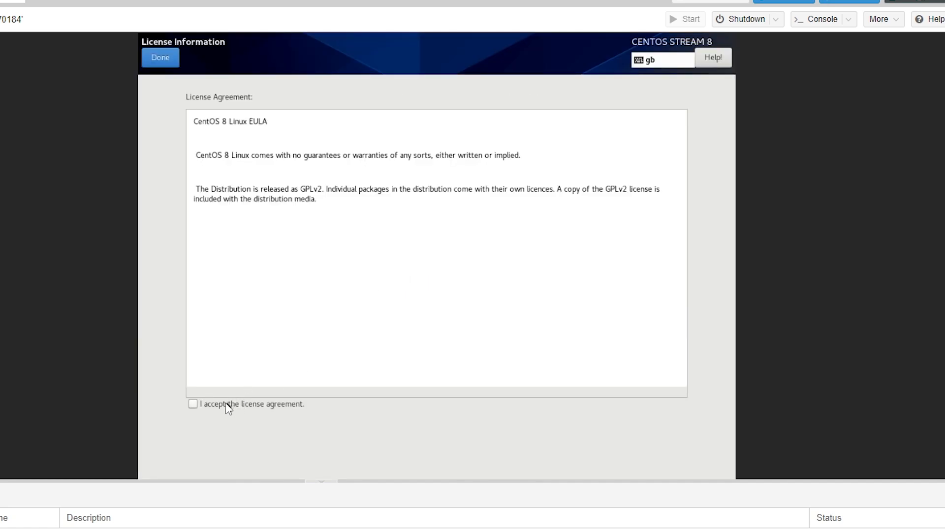
pyautogui.click(193, 407)
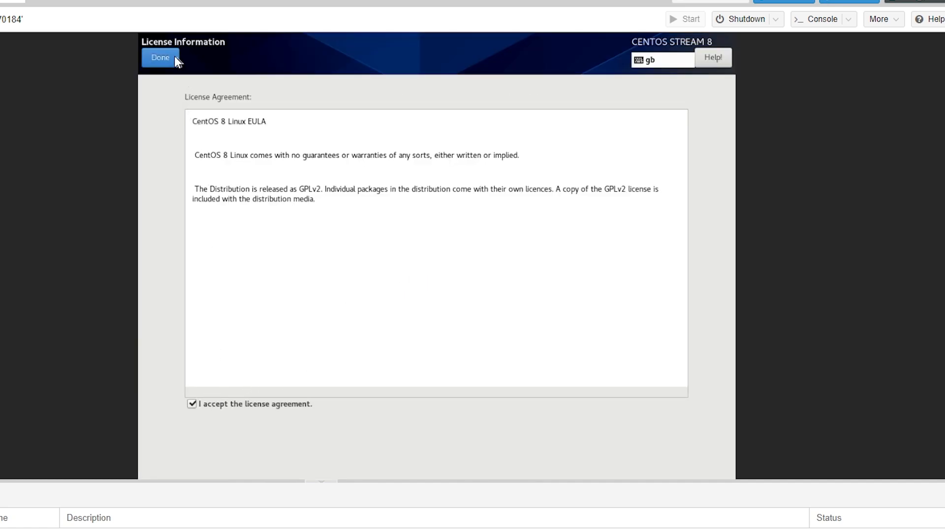
pyautogui.click(160, 58)
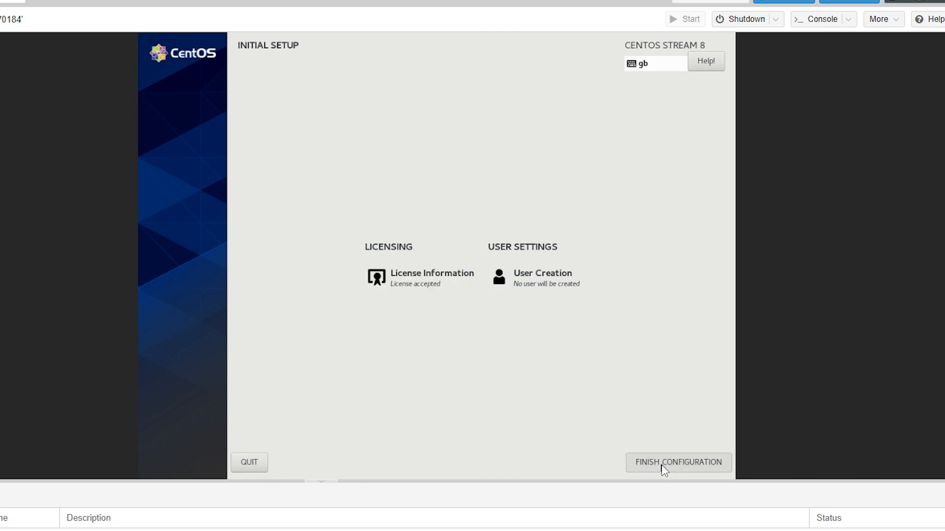
pyautogui.click(677, 463)
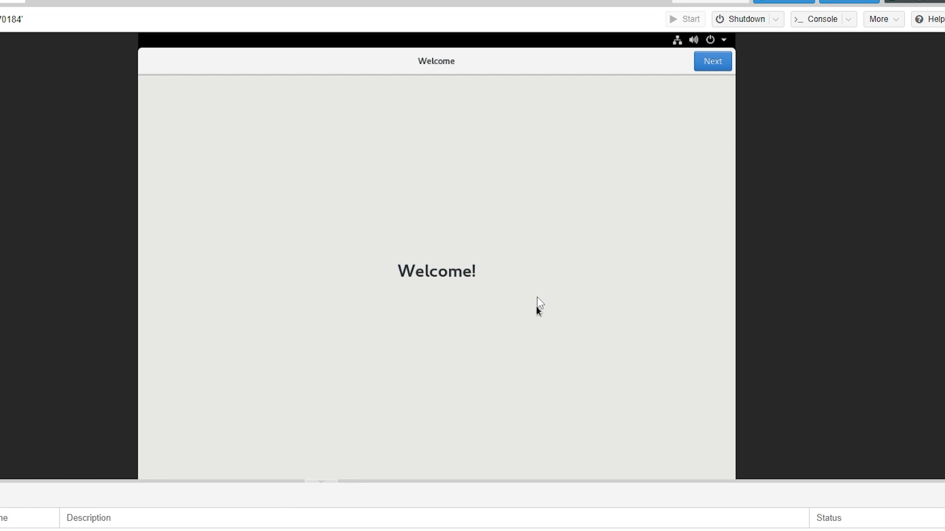
# Keep privacy defaults, skip online accounts, create user Pebble with a password and land on the GNOME desktop
pyautogui.click(712, 61)
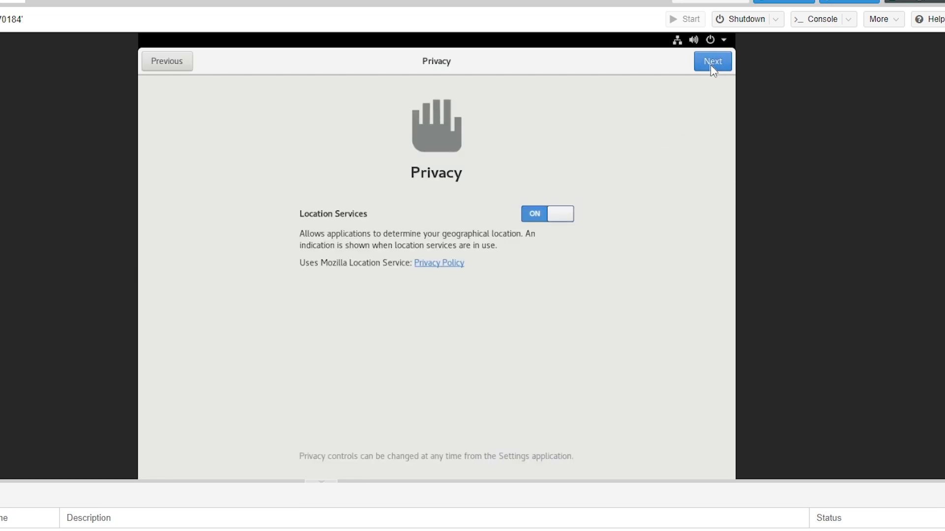
pyautogui.click(712, 61)
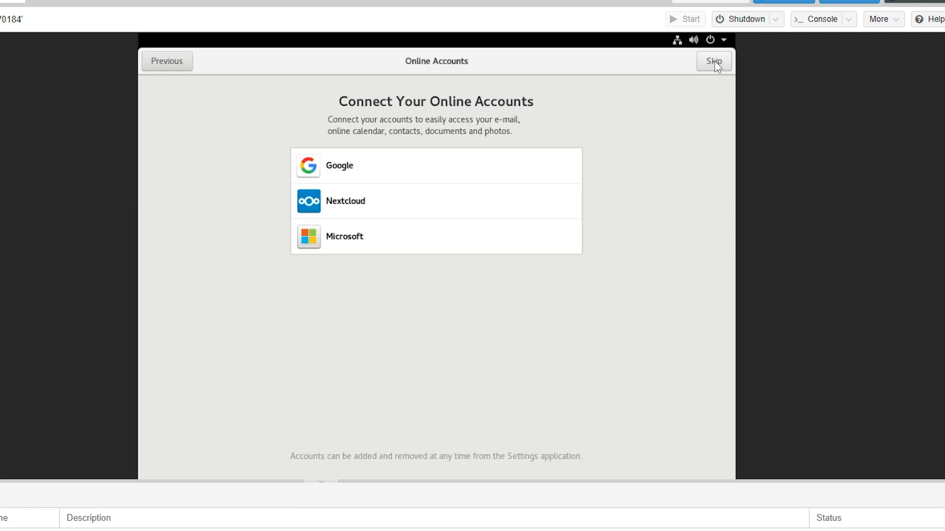
pyautogui.click(713, 61)
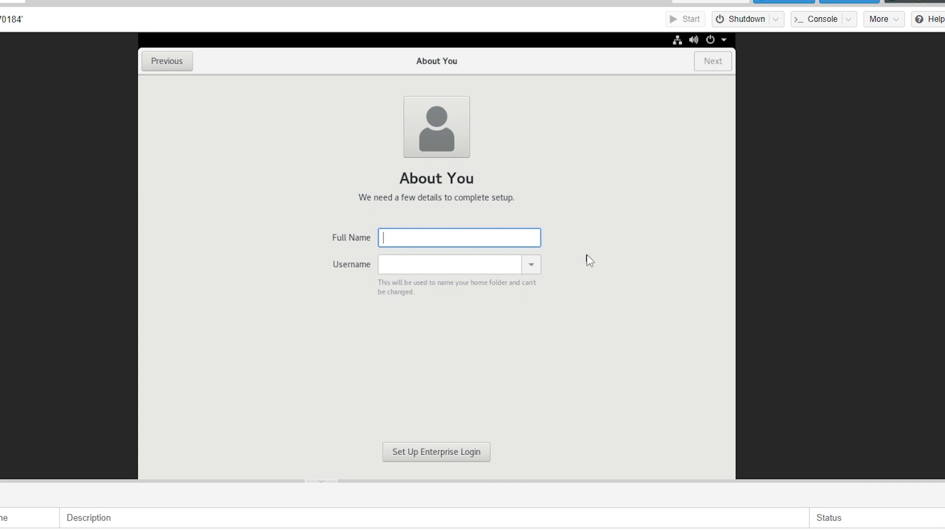
pyautogui.write('Pebb')
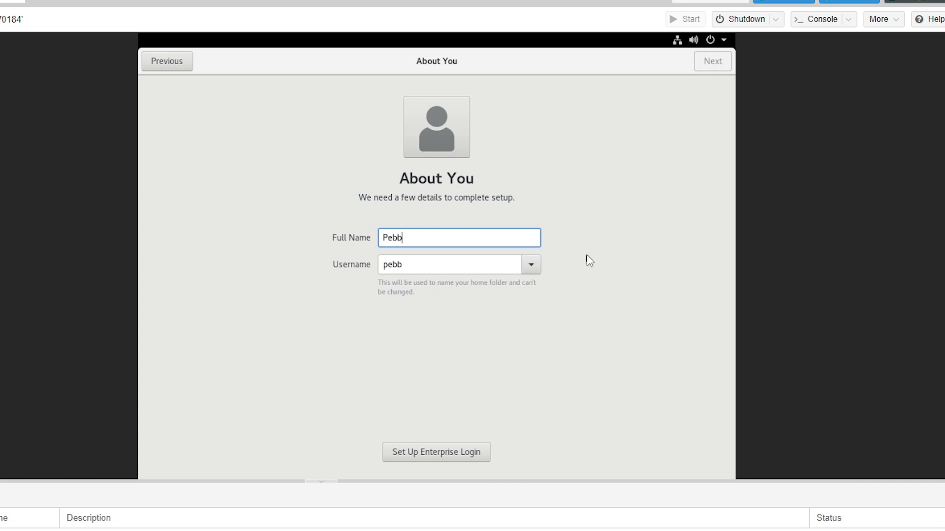
pyautogui.write('le')
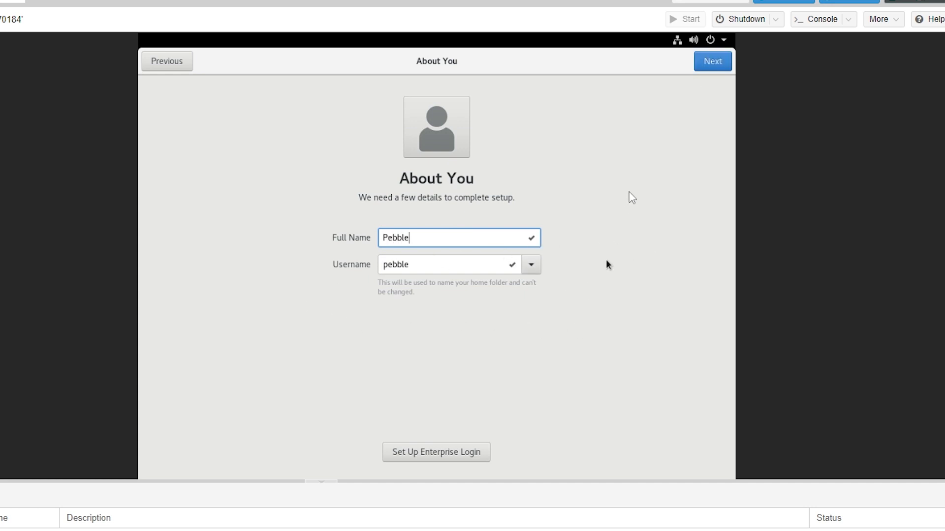
pyautogui.click(713, 61)
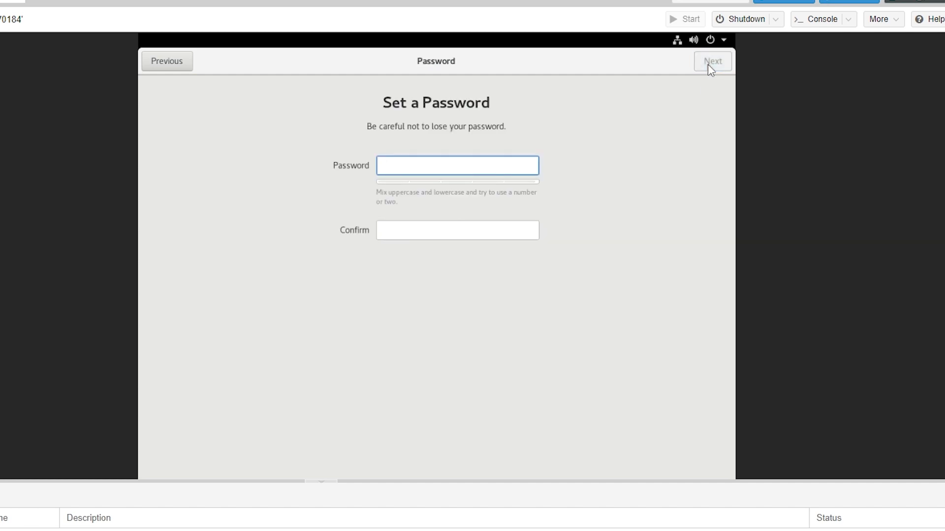
pyautogui.moveTo(780, 103)
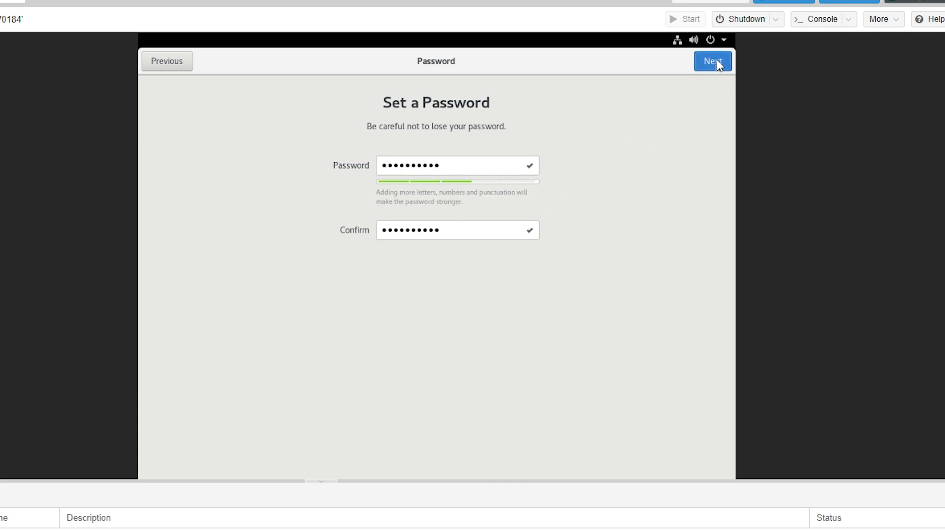
pyautogui.click(711, 61)
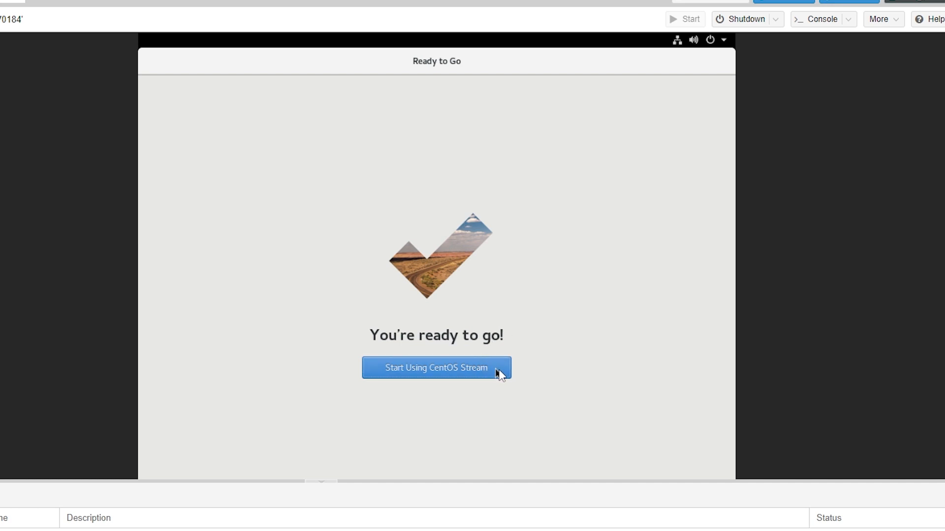
pyautogui.click(436, 367)
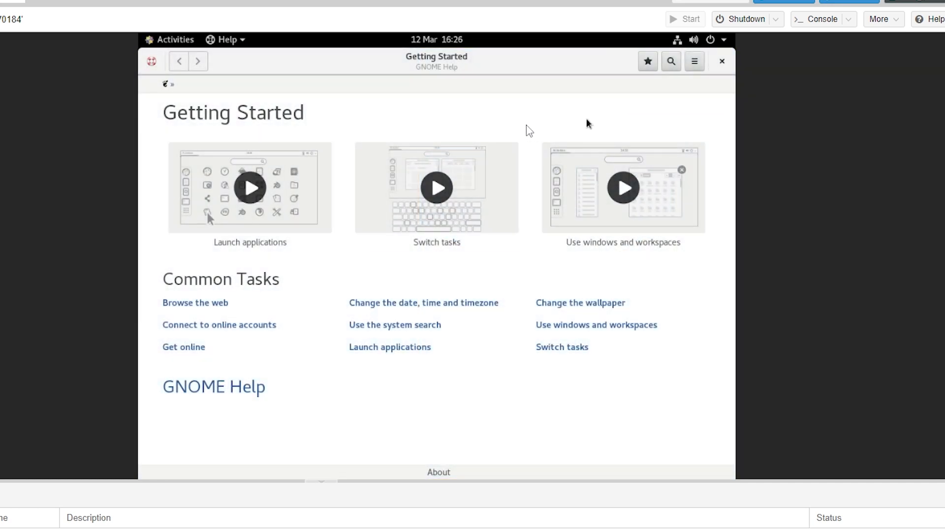
pyautogui.click(721, 61)
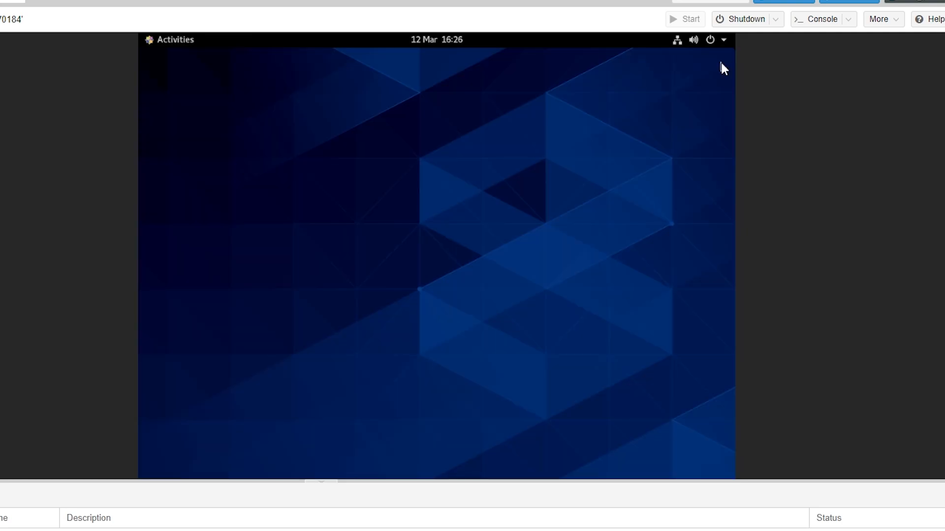
pyautogui.moveTo(355, 175)
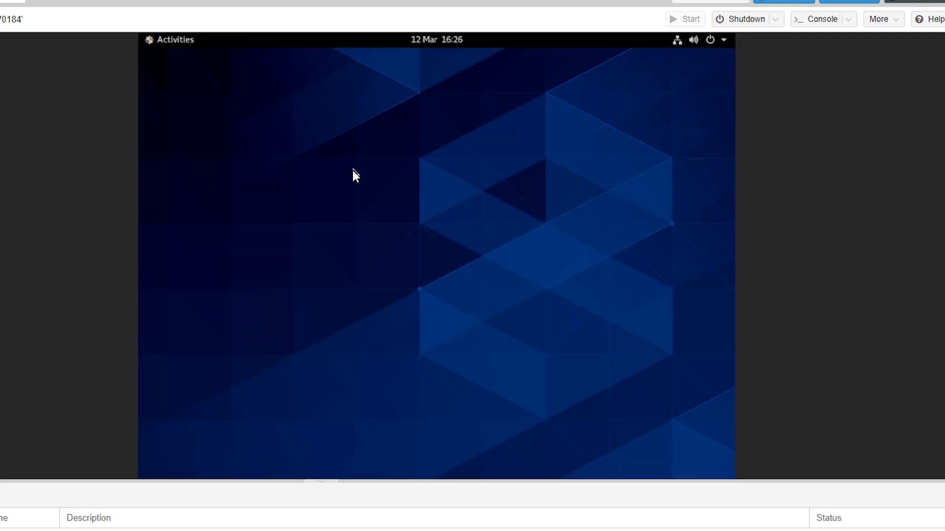
pyautogui.moveTo(493, 178)
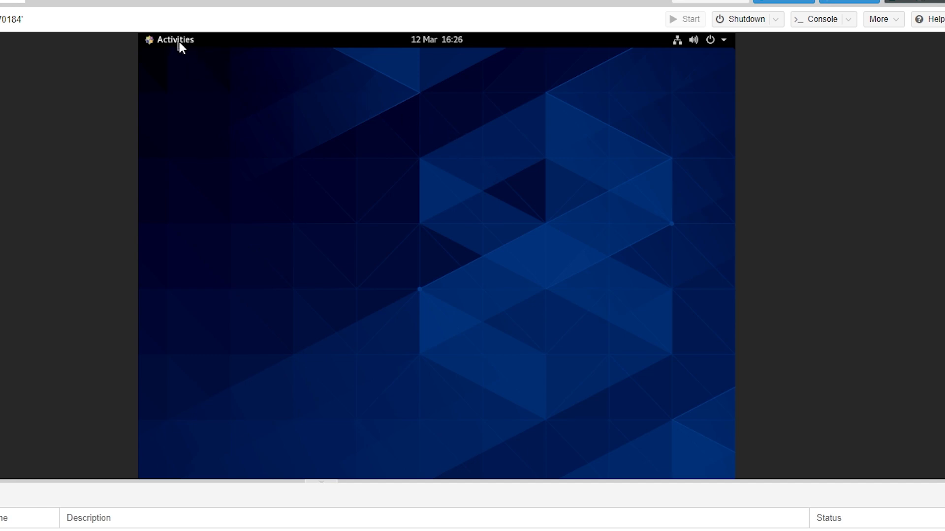
# Launch Firefox from Activities, load the Google search for youtube, then quit closing both tabs
pyautogui.click(176, 39)
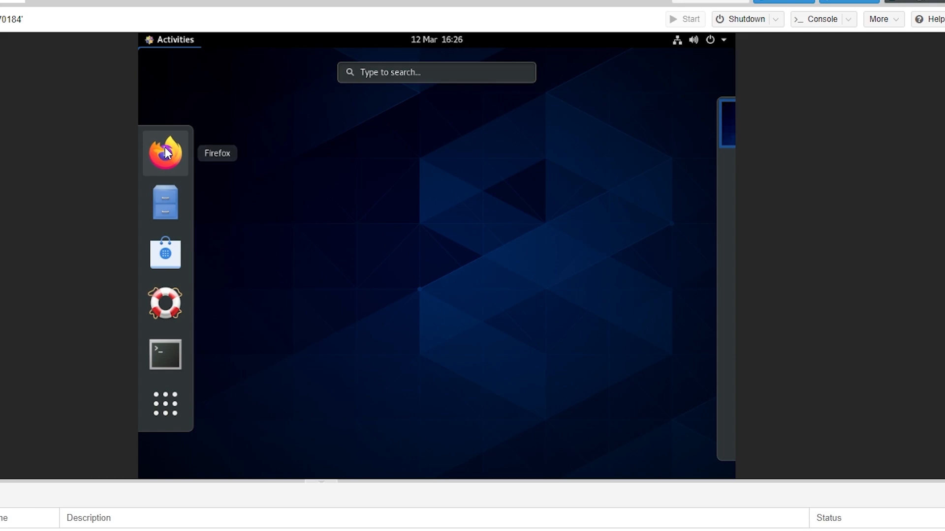
pyautogui.click(165, 151)
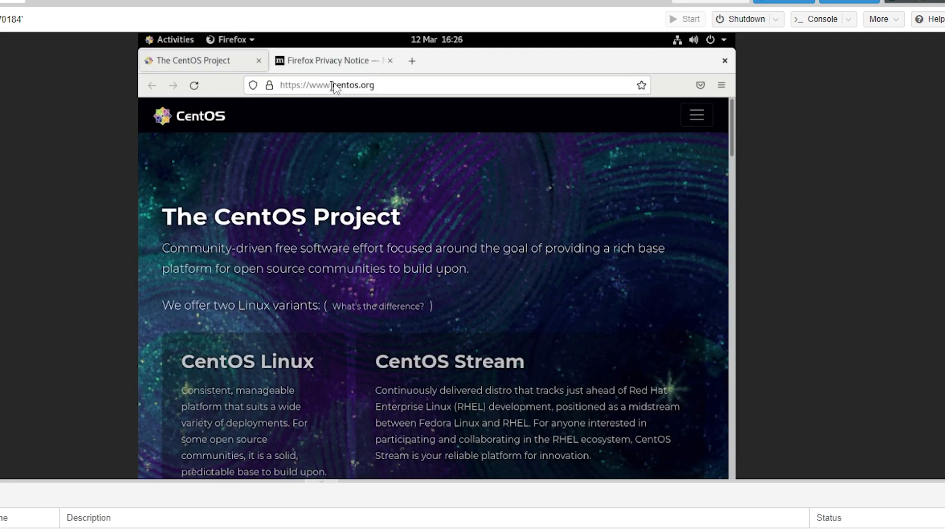
pyautogui.write('yo')
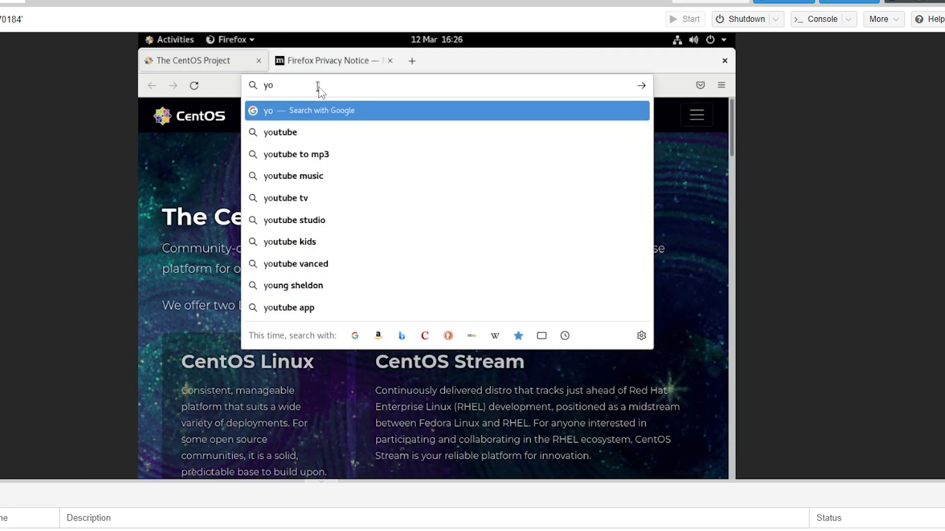
pyautogui.click(279, 132)
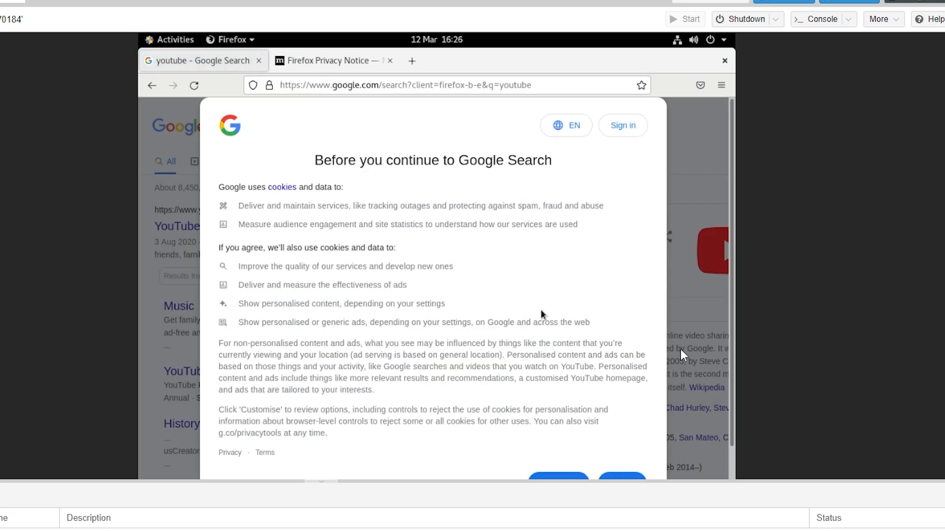
pyautogui.moveTo(594, 313)
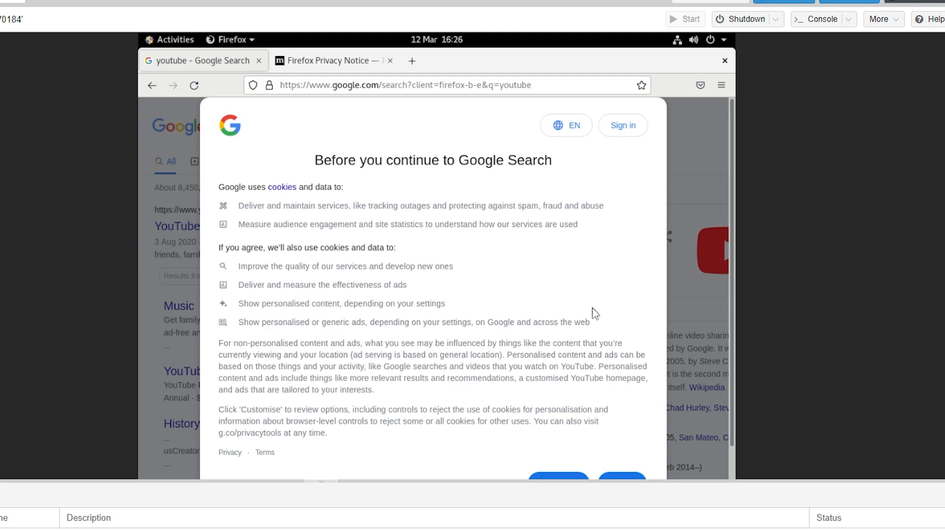
pyautogui.click(724, 60)
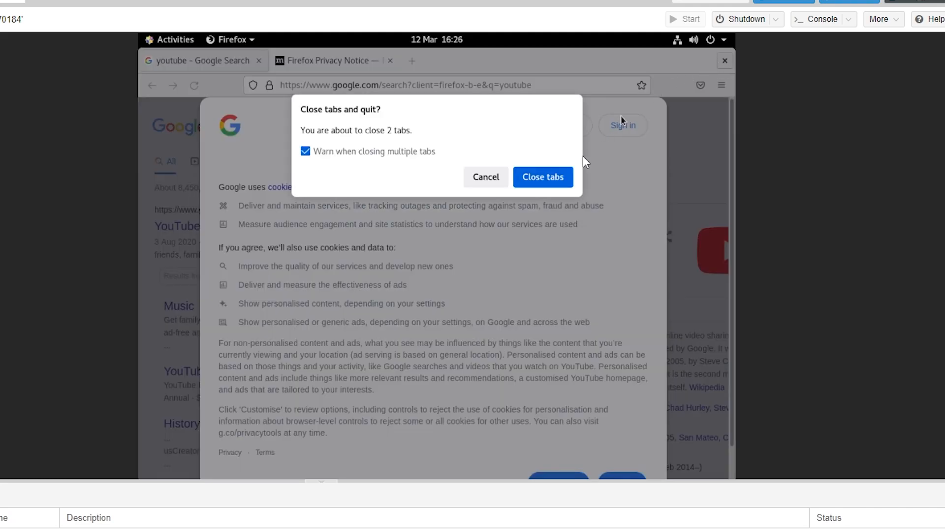
pyautogui.click(541, 177)
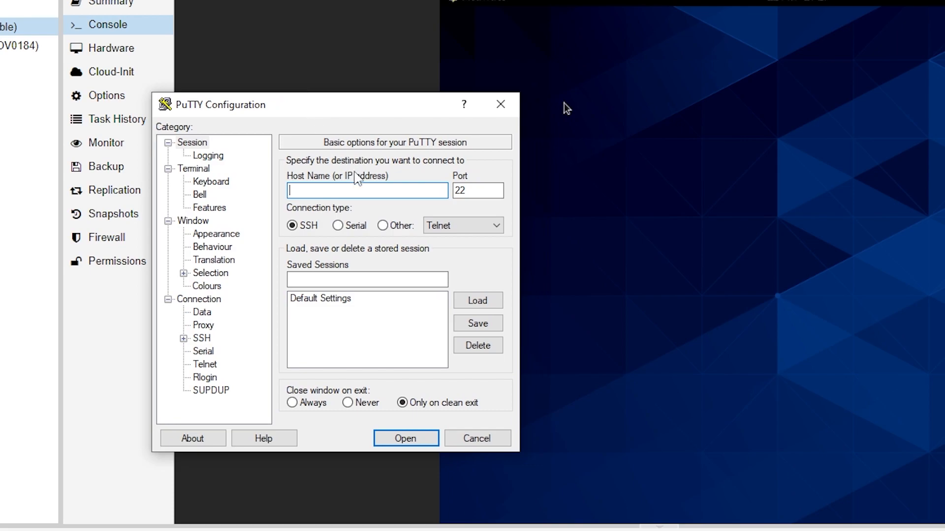
pyautogui.moveTo(328, 187)
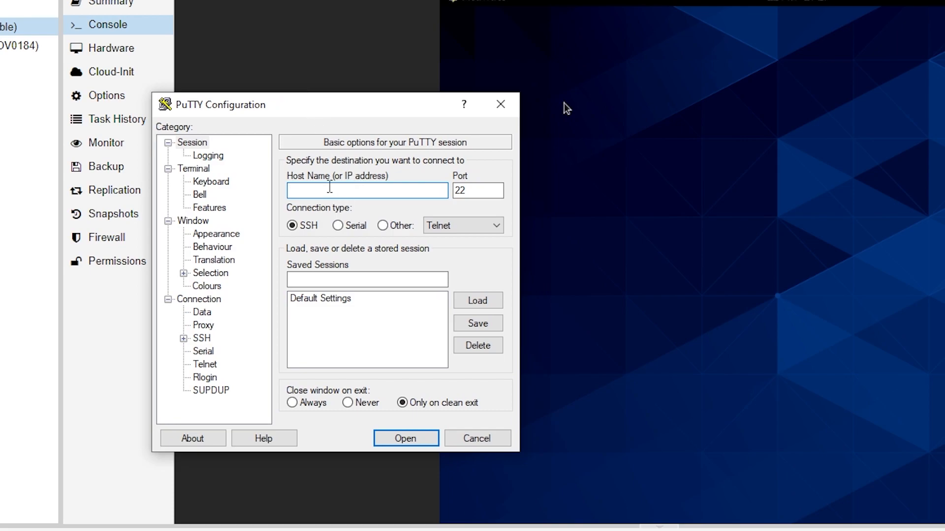
# Connect over SSH to 194.213.3.27 on port 22, reaching the login prompt
pyautogui.write('194.213.3.27')
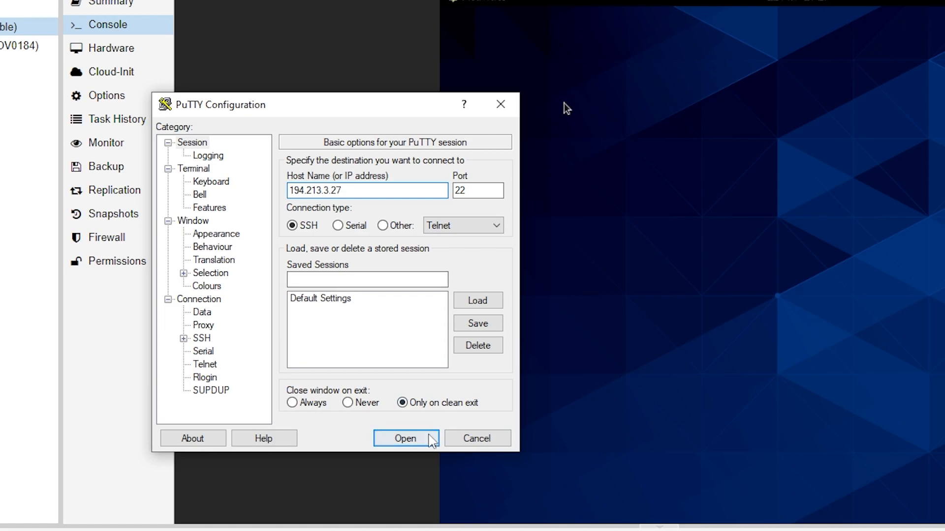
pyautogui.click(406, 438)
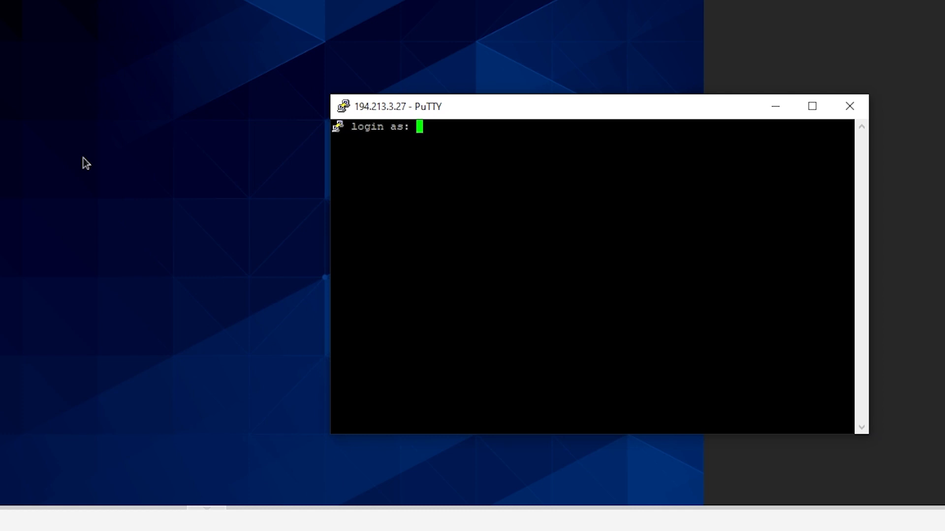
# Log in over SSH as root with the root password, reaching the [root@localhost ~]# prompt
pyautogui.write('root')
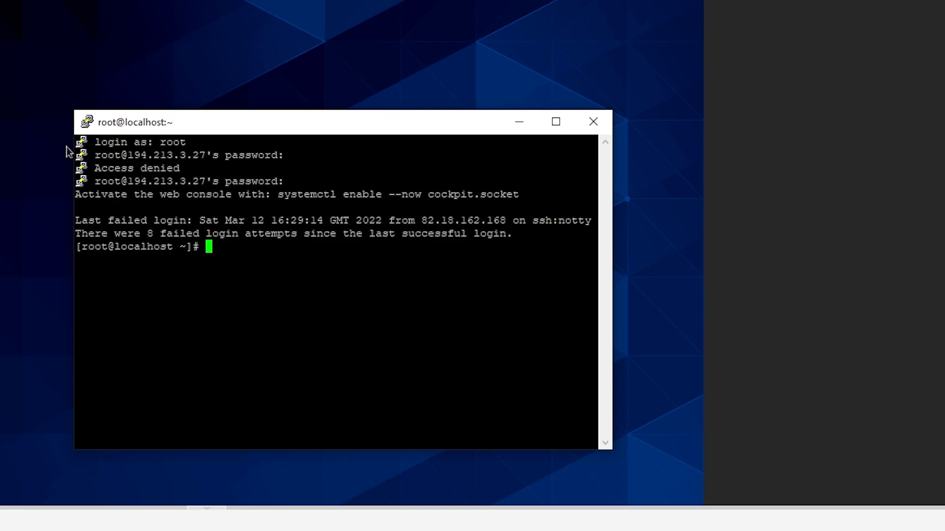
pyautogui.moveTo(262, 131)
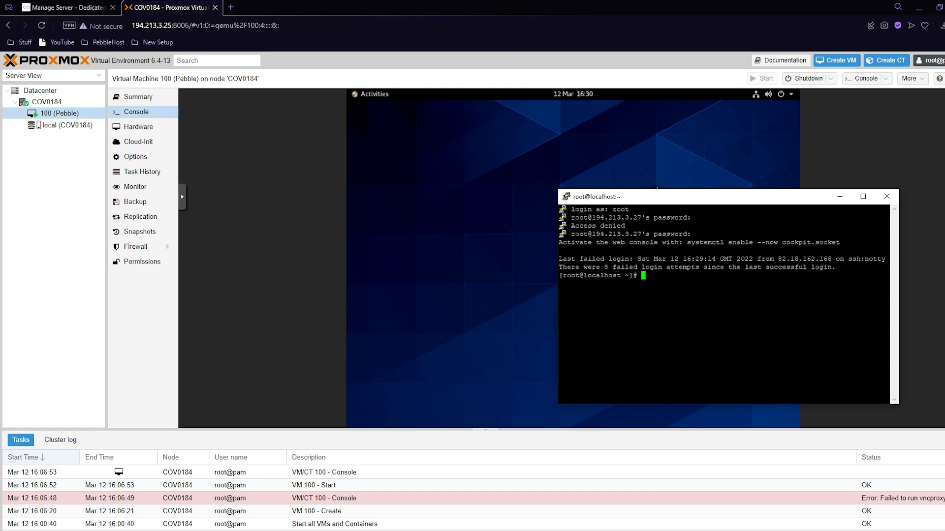
pyautogui.moveTo(397, 205)
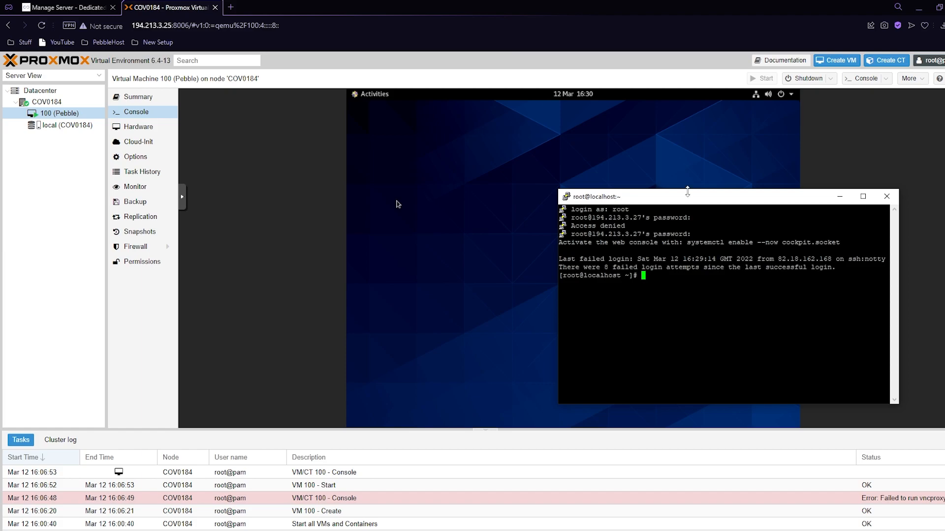